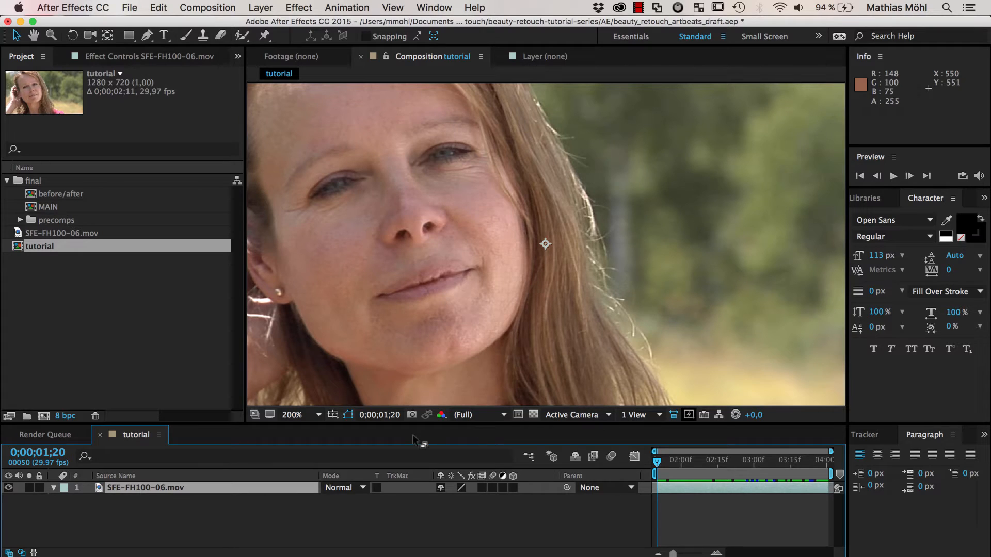
Face-track the elliptical mask forward with Face Tracking (Outline Only) and scrub to verify it follows her face.
click(130, 35)
text(outline)
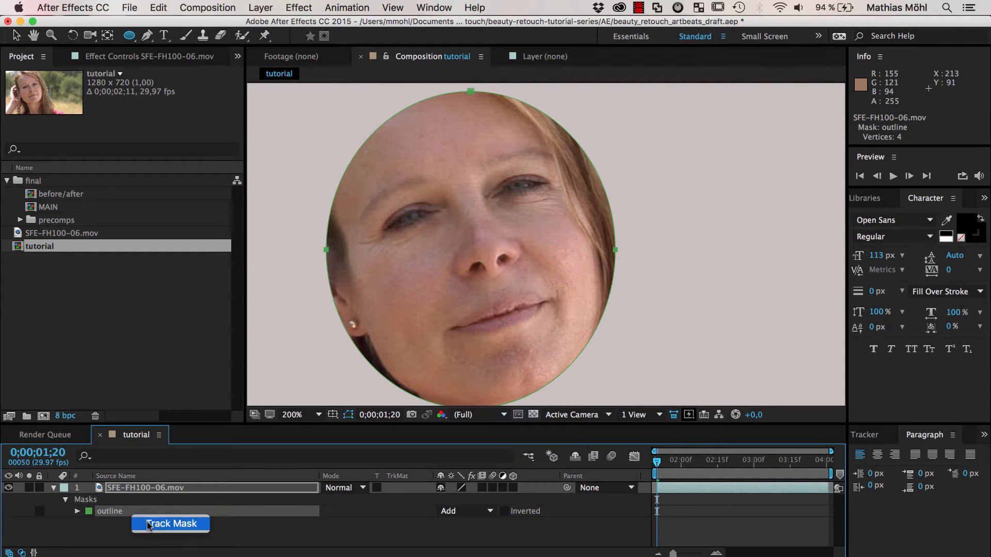
click(170, 523)
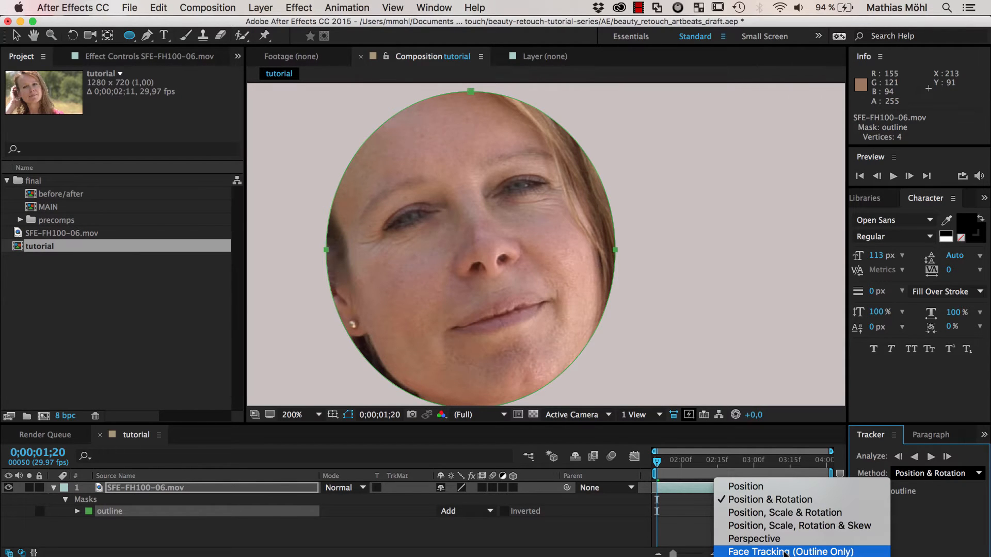
click(791, 551)
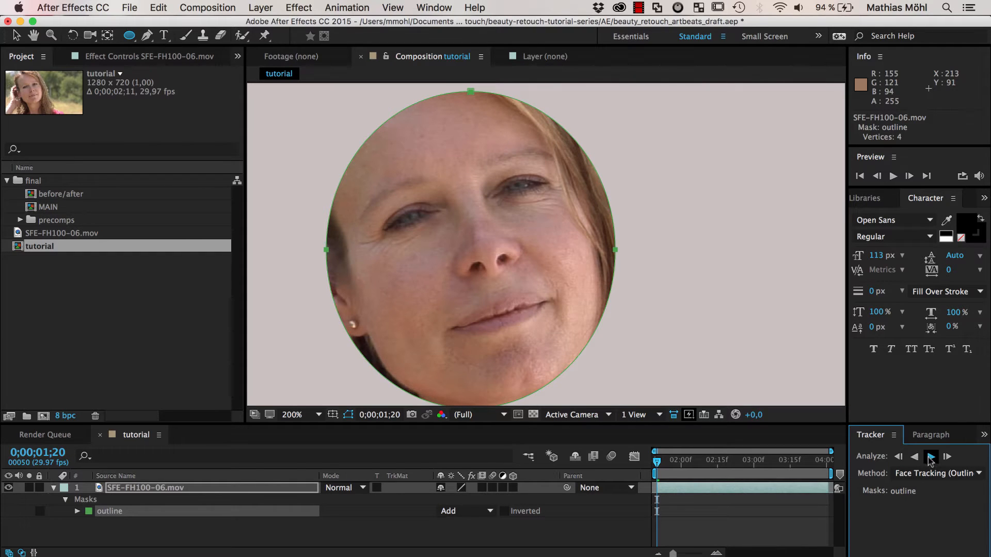
click(929, 457)
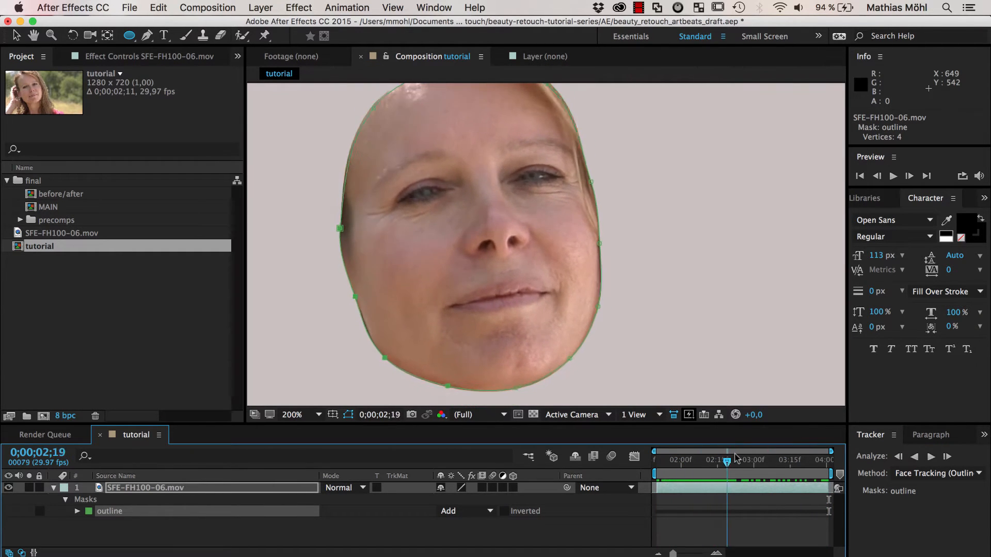
drag(726, 459, 685, 460)
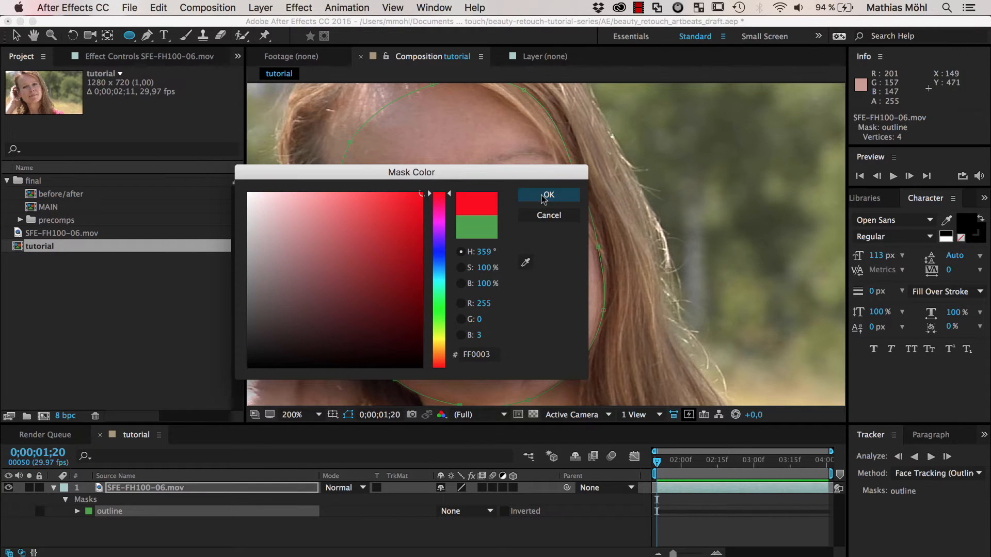
Colour the outline mask red, set its mode to None and reveal its Mask Path keyframes.
click(548, 195)
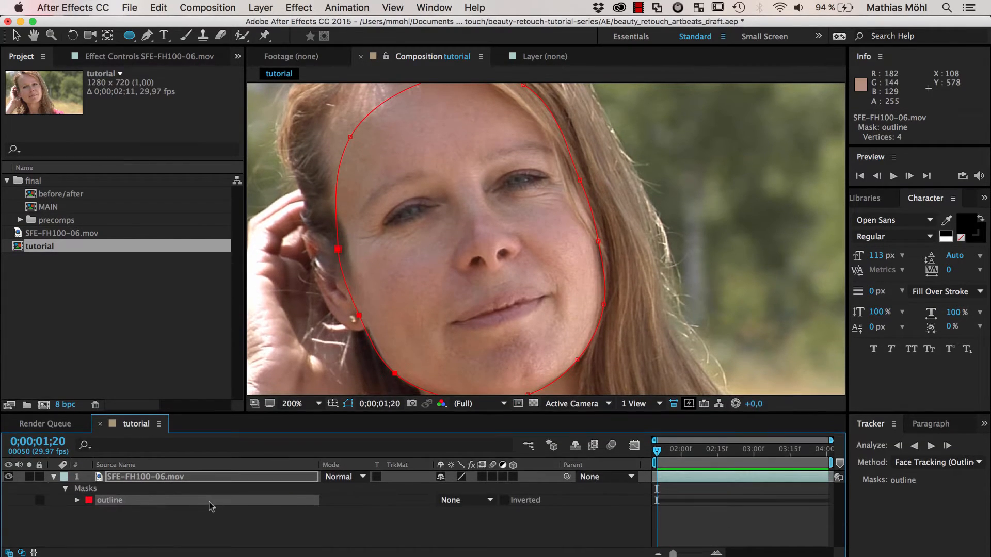
click(65, 500)
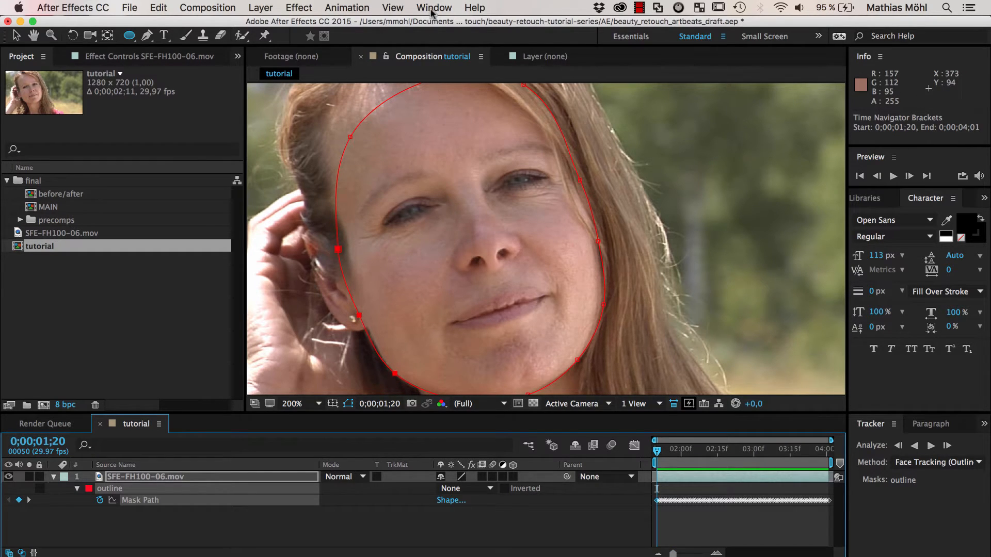
Bring up KeyTweak.jsxbin from the Window menu and switch it to global mode.
click(433, 7)
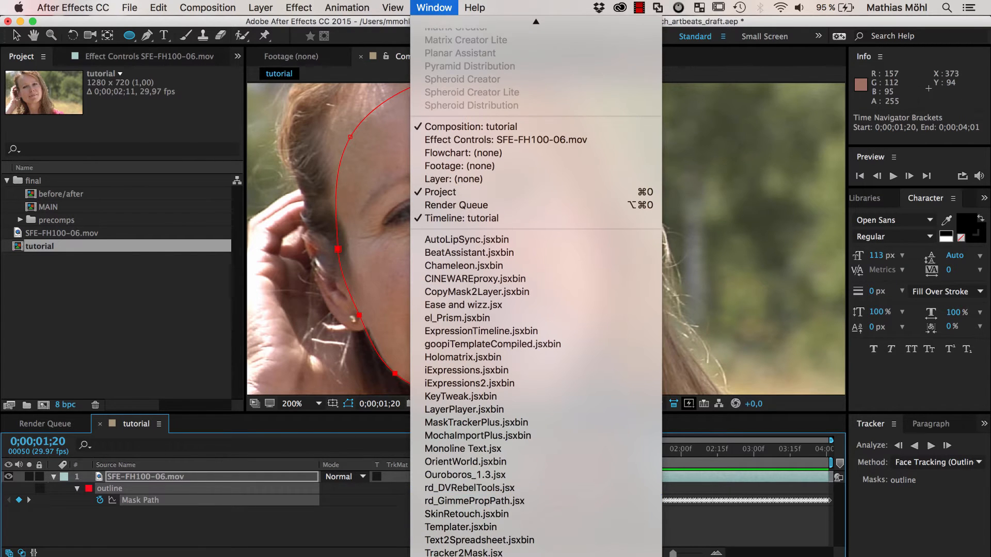
mouse_move(461, 396)
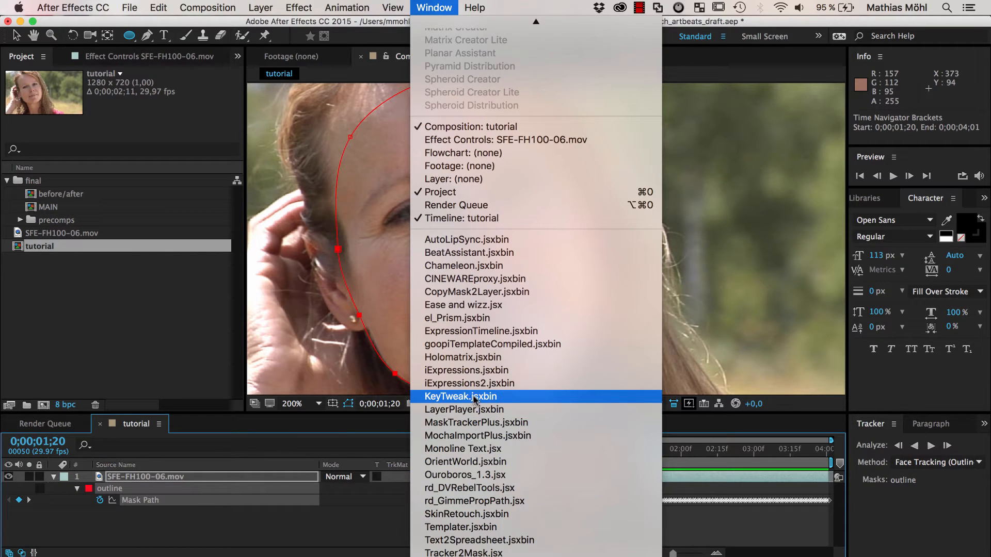
click(460, 396)
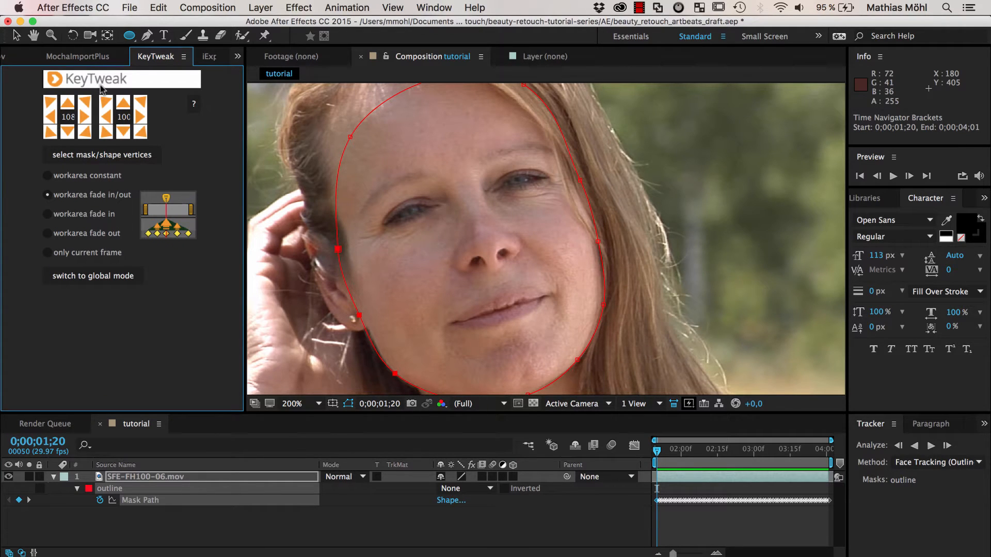
mouse_move(164, 86)
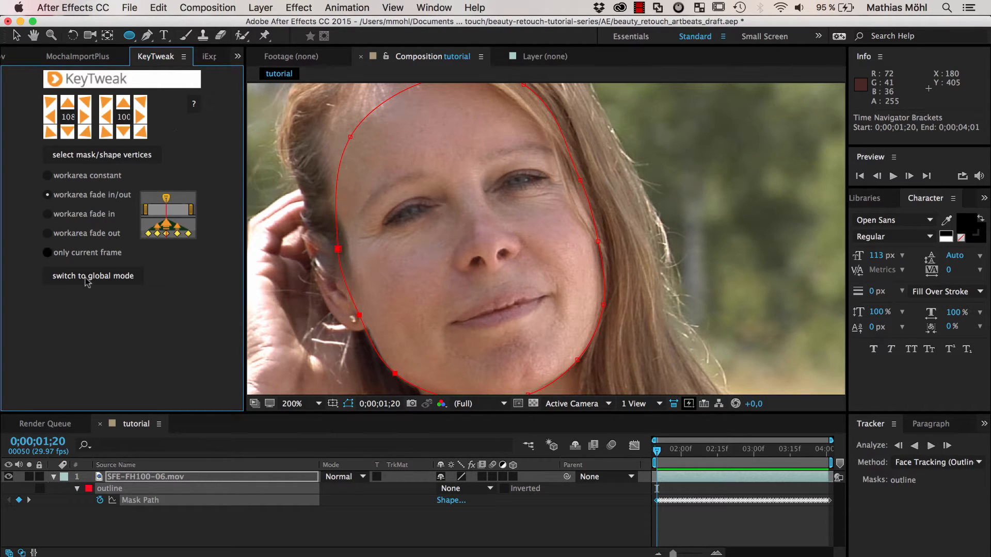
click(92, 276)
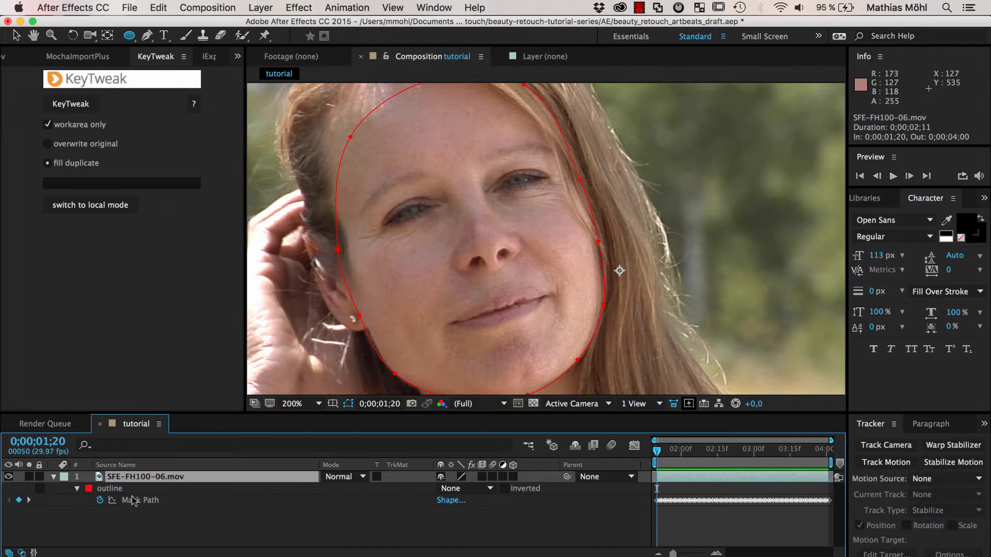
Recolour the outline mask blue and prepare the red single-keyframe helper copy over the hairline.
click(108, 488)
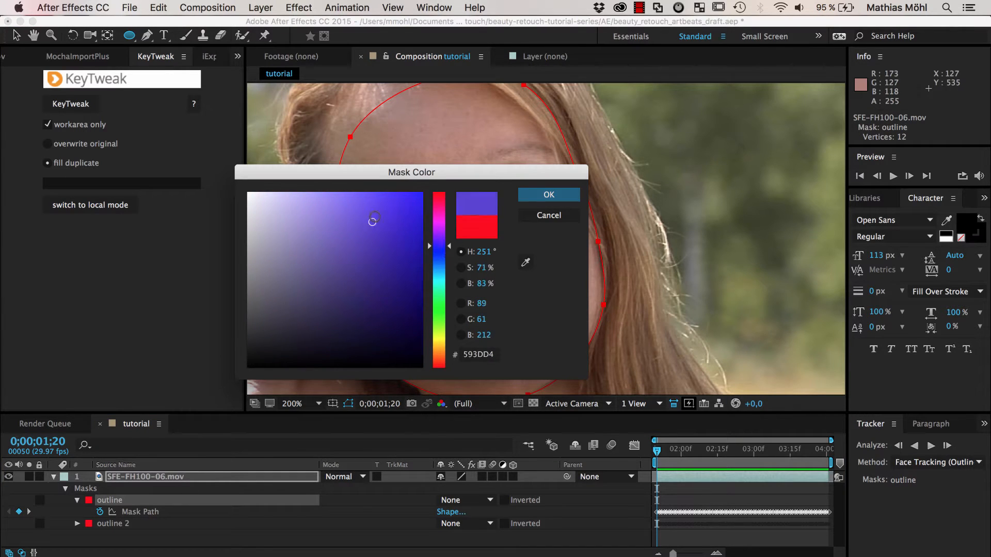
click(420, 193)
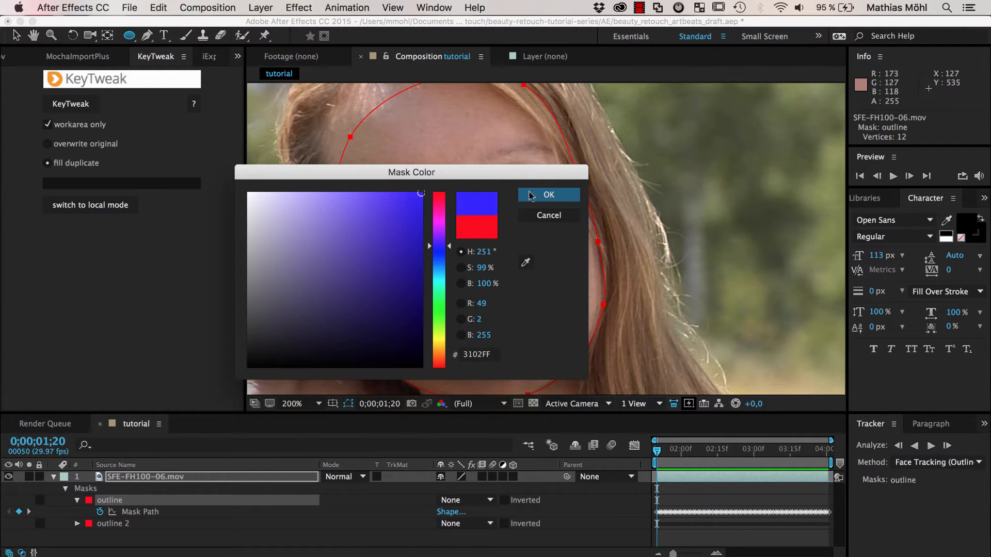
click(548, 195)
text(helper)
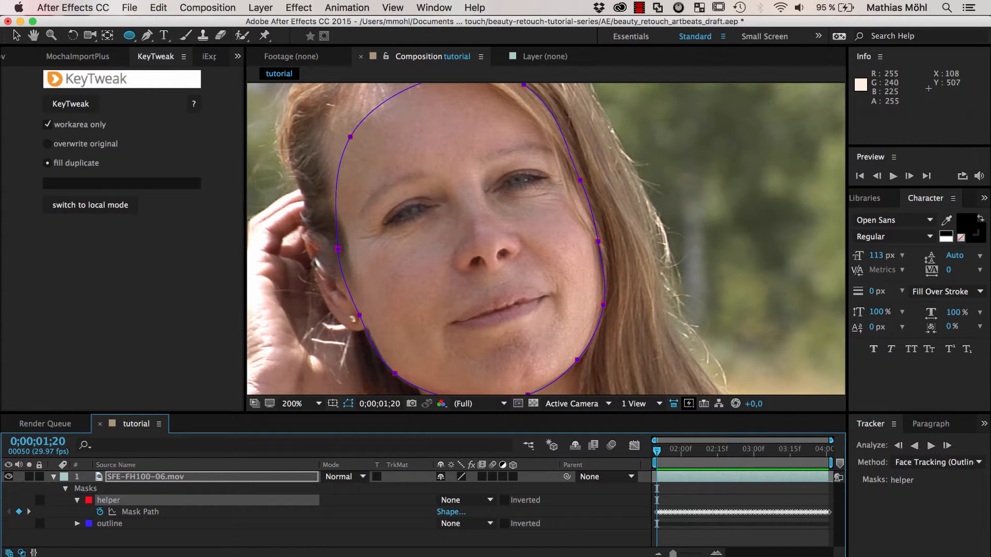
mouse_move(382, 280)
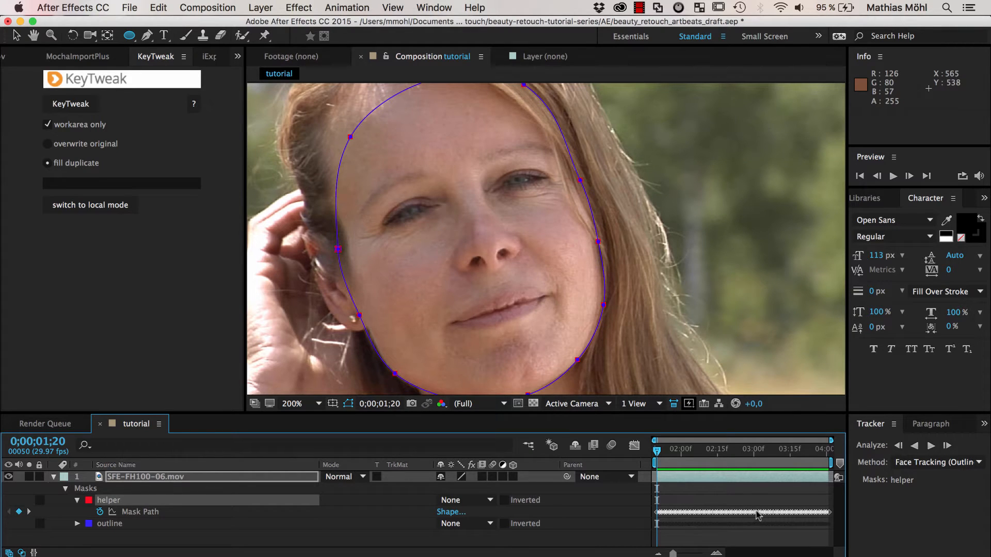
mouse_move(101, 512)
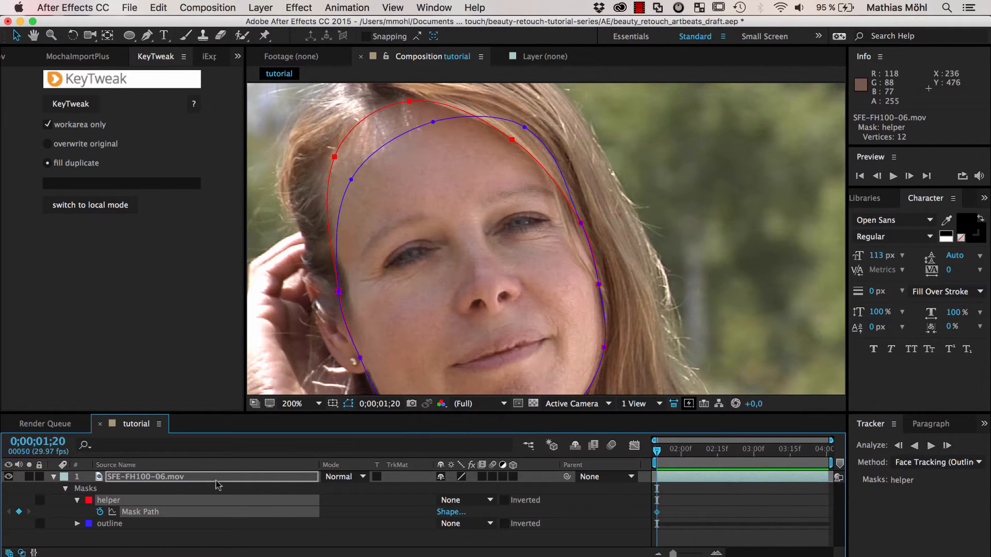
click(109, 524)
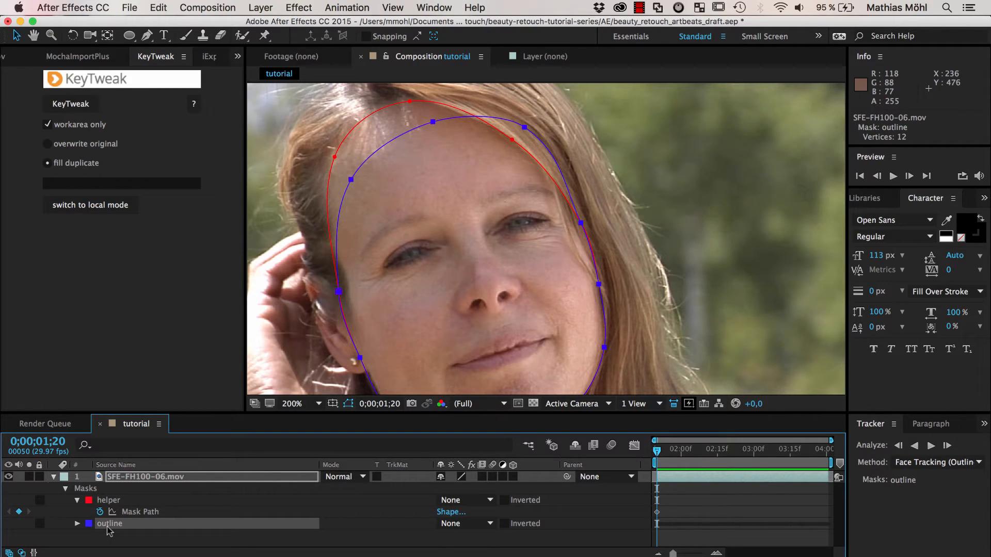
Run KeyTweak with 'overwrite original' on both Mask Paths so all 72 outline keyframes include the head top, then scrub to check.
click(78, 523)
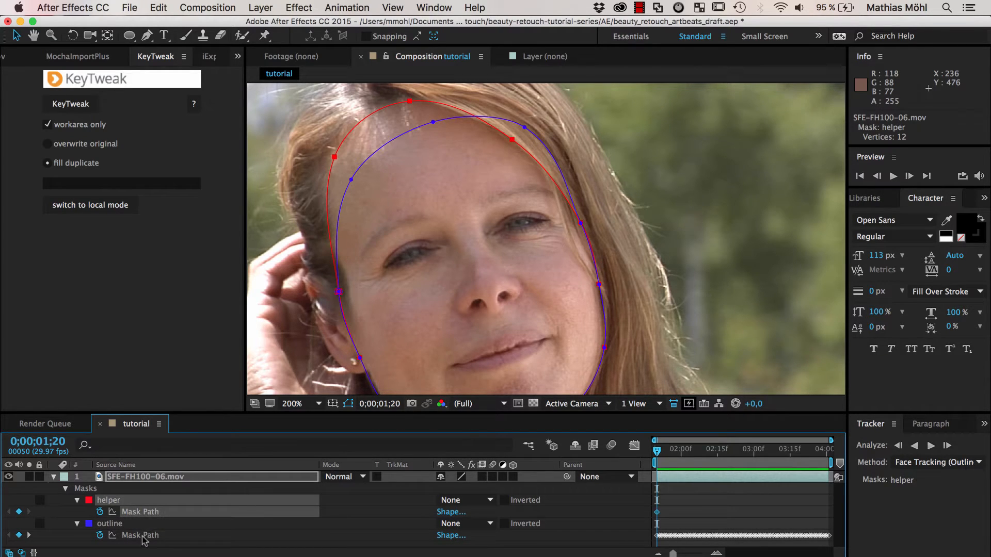
click(139, 535)
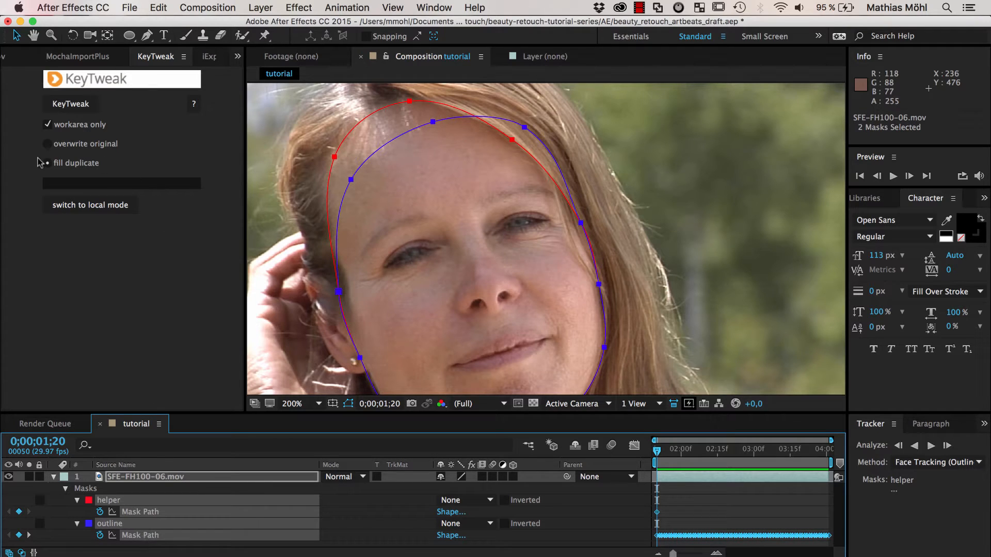
click(46, 143)
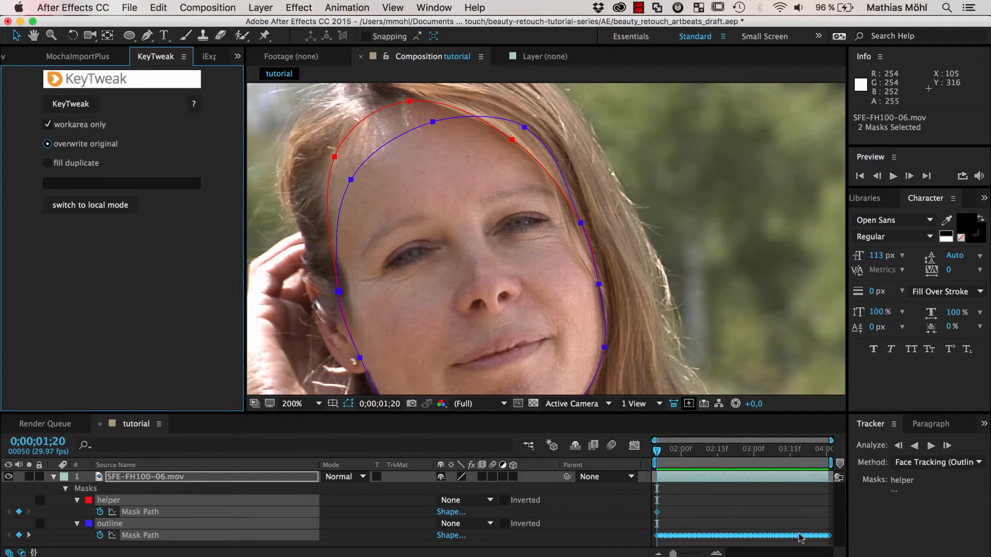
click(70, 103)
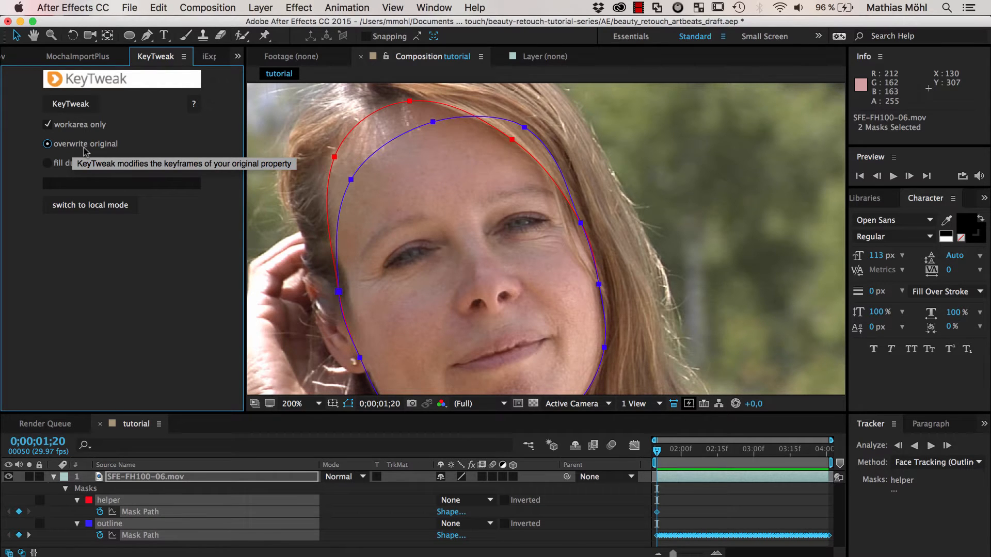
mouse_move(95, 110)
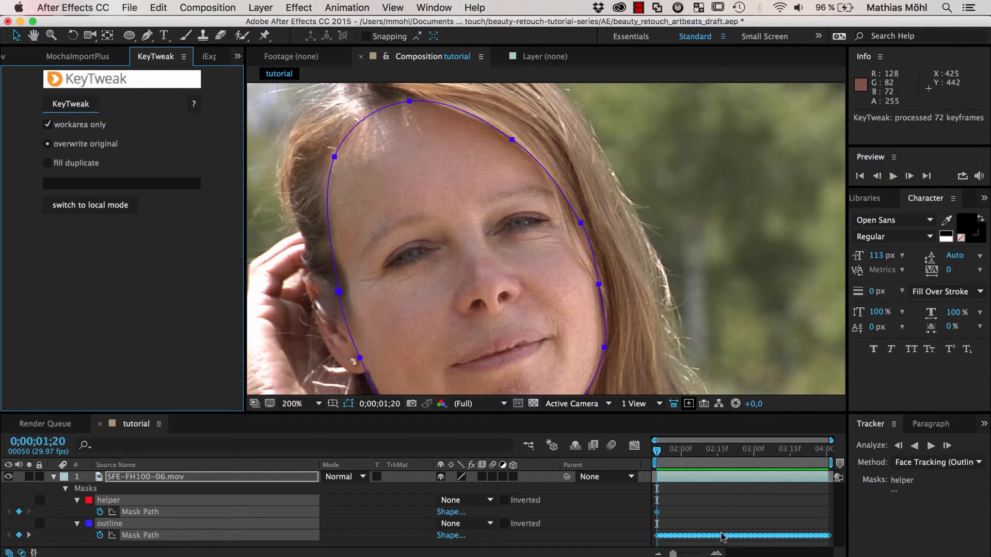
click(664, 449)
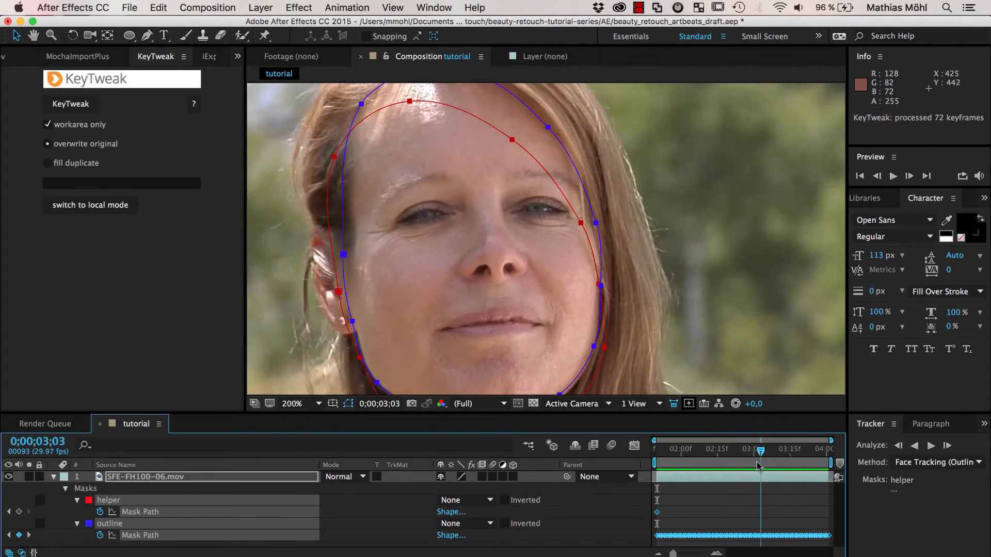
At a few frames, copy the outline keyframe into the helper Mask Path so both masks coincide there.
drag(759, 464, 729, 463)
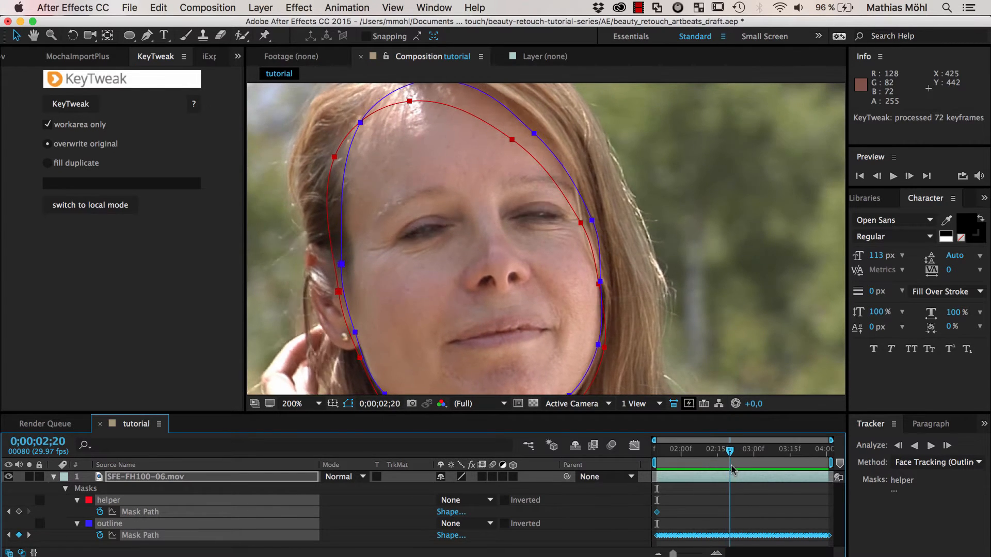
drag(730, 467, 723, 467)
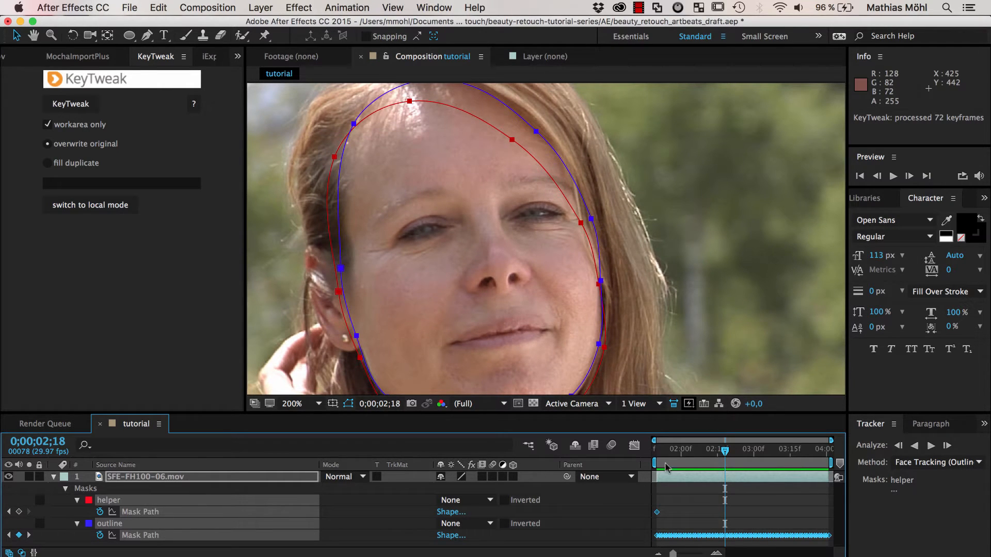
drag(725, 462, 732, 463)
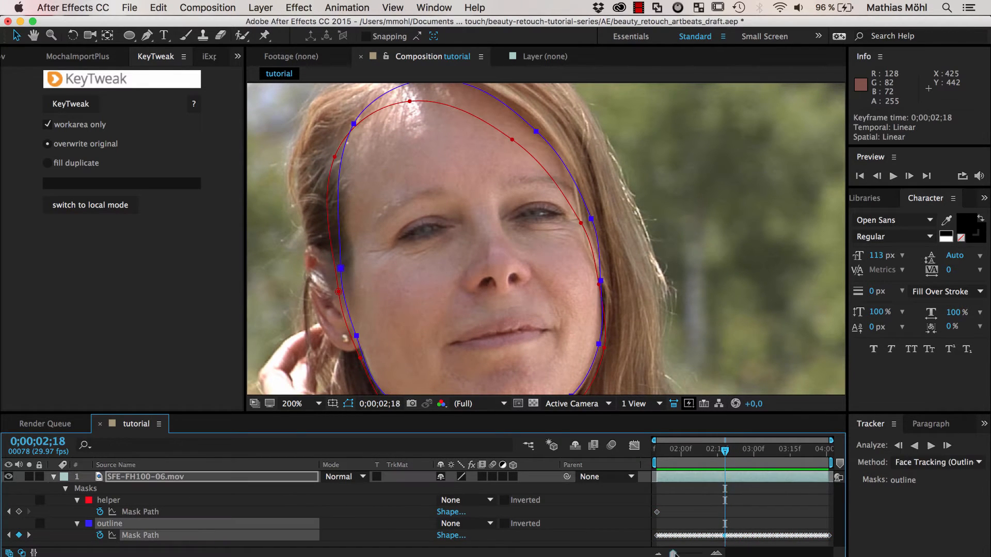
click(158, 7)
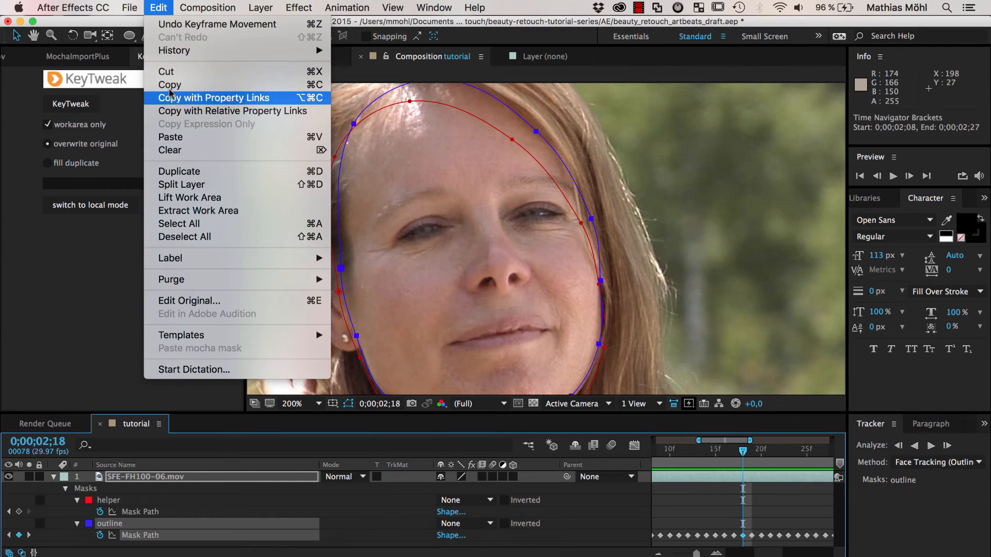
click(108, 499)
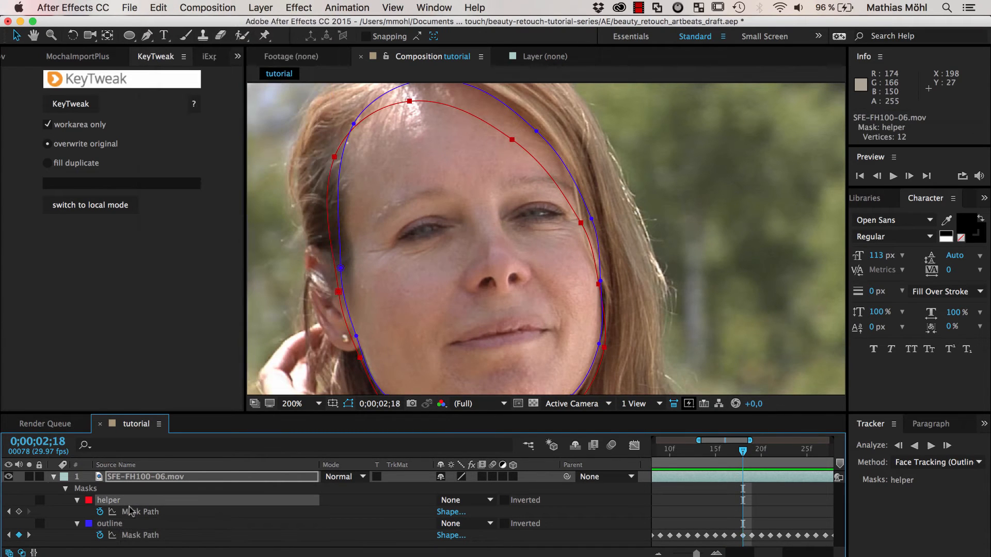
click(158, 7)
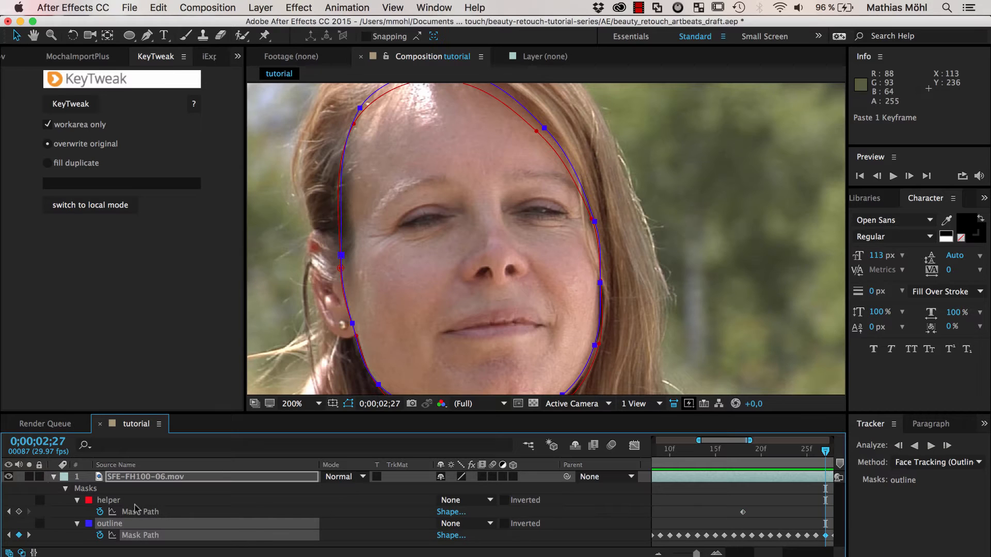
click(108, 499)
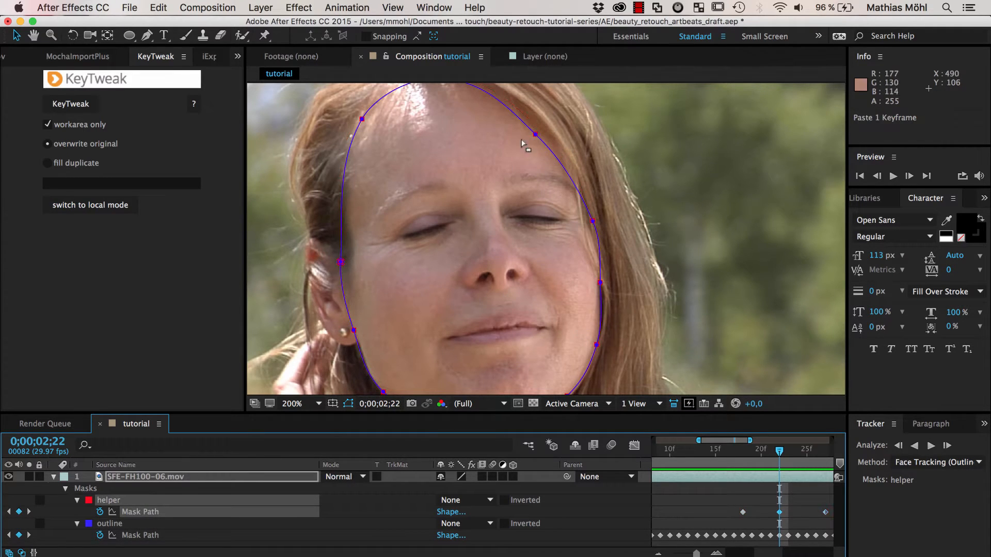
Reshape the helper along the forehead and run KeyTweak to correct all 72 outline keyframes.
drag(536, 134, 536, 138)
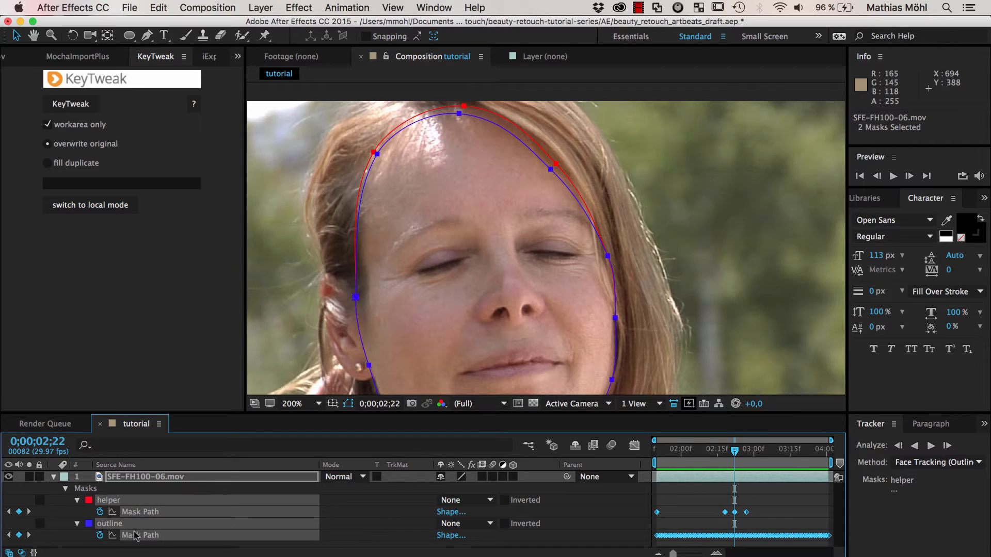
mouse_move(70, 103)
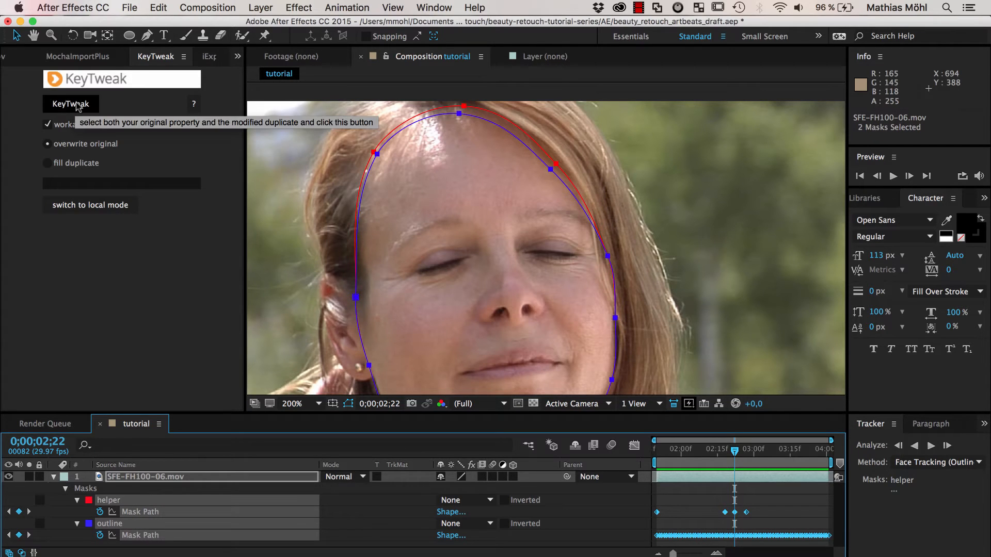
click(70, 103)
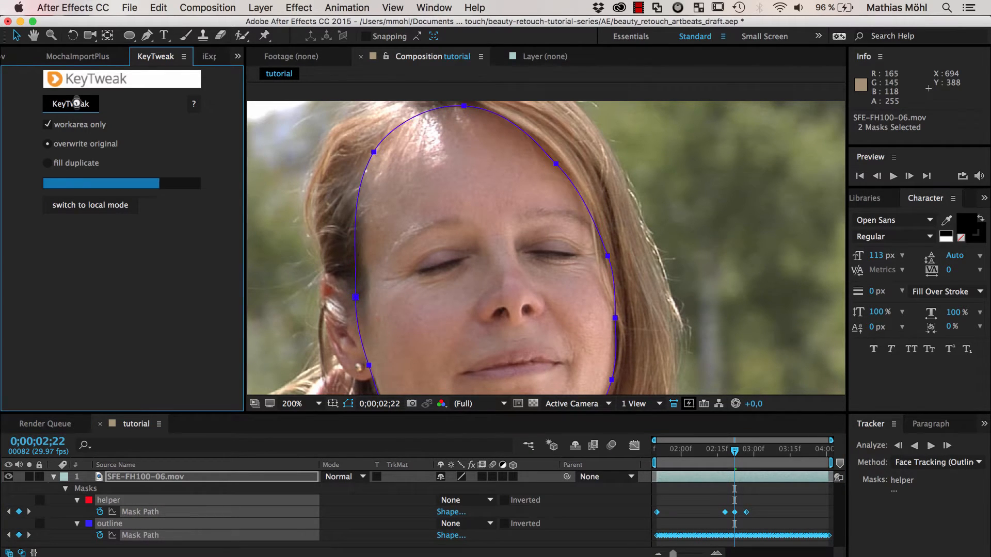
click(70, 103)
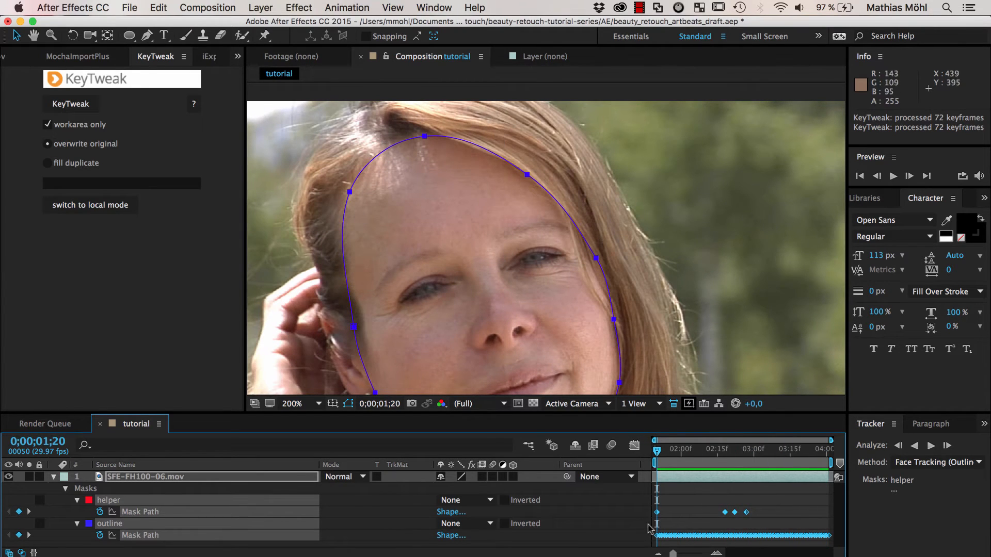
mouse_move(297, 294)
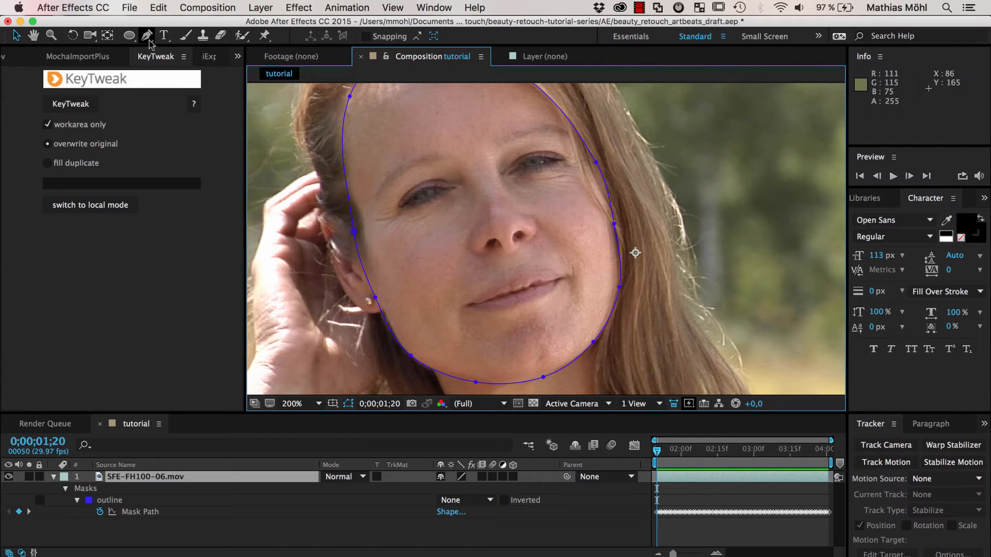
With the helper mask deleted, pick the Pen tool for drawing feature masks.
click(146, 35)
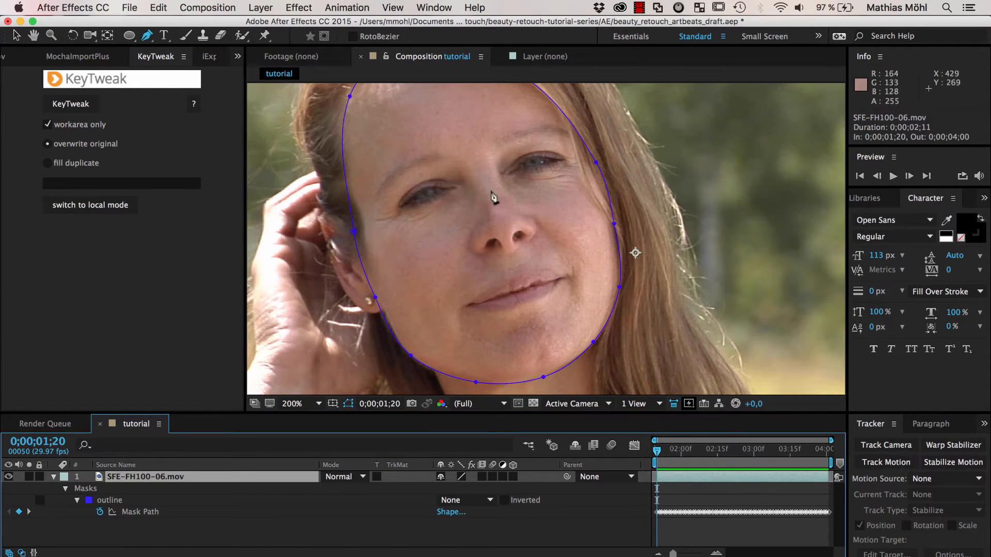
mouse_move(505, 241)
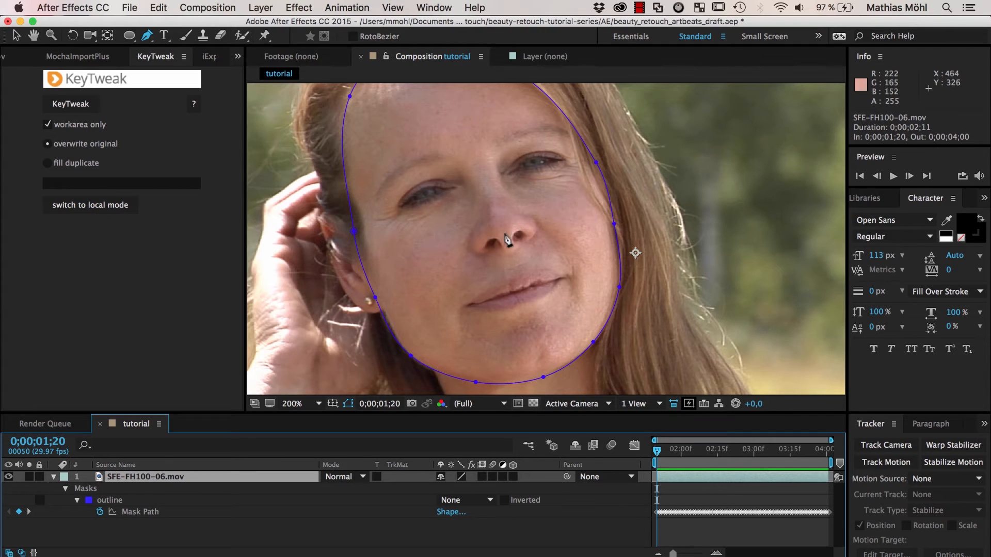
mouse_move(499, 68)
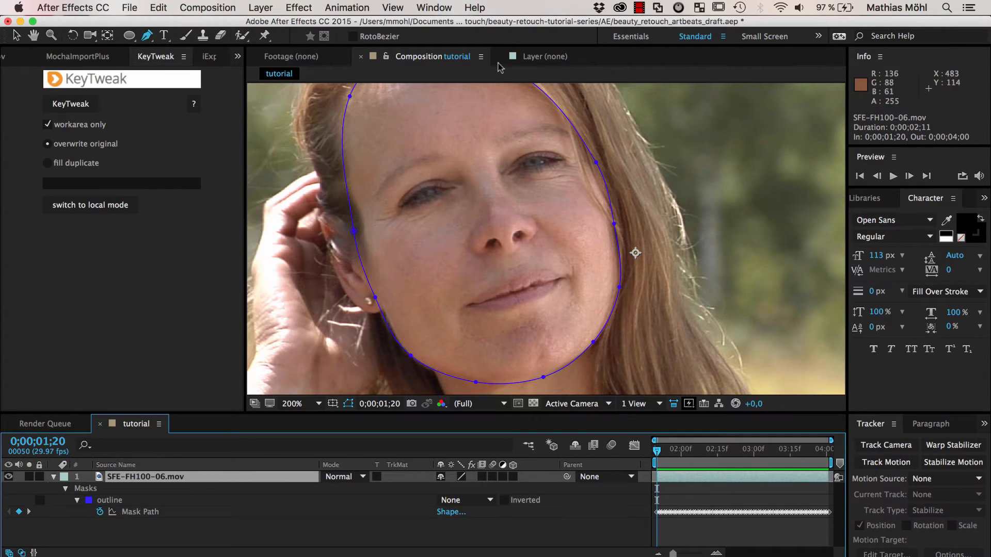
Draw RotoBezier masks around eyebrows, eyes, nose and mouth, mode None.
click(353, 36)
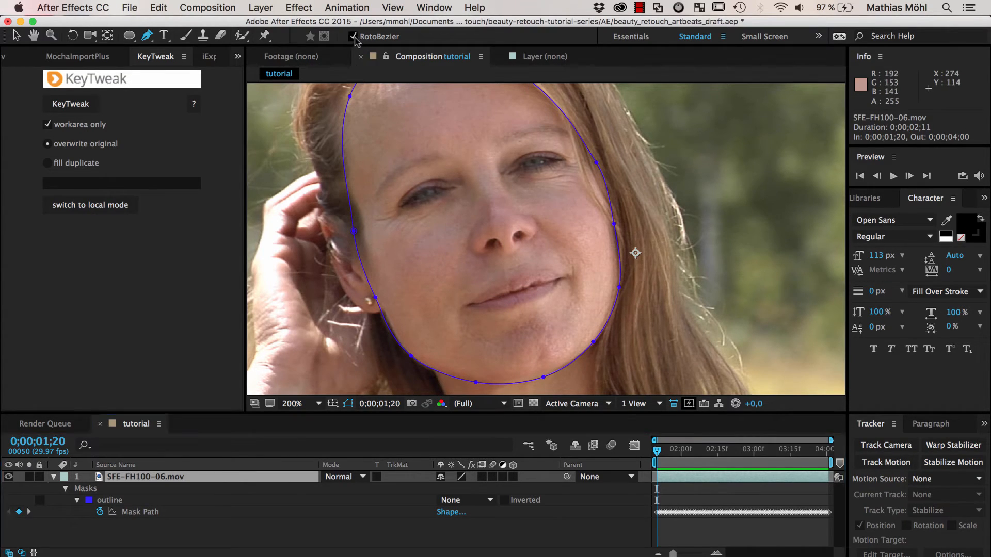
click(433, 182)
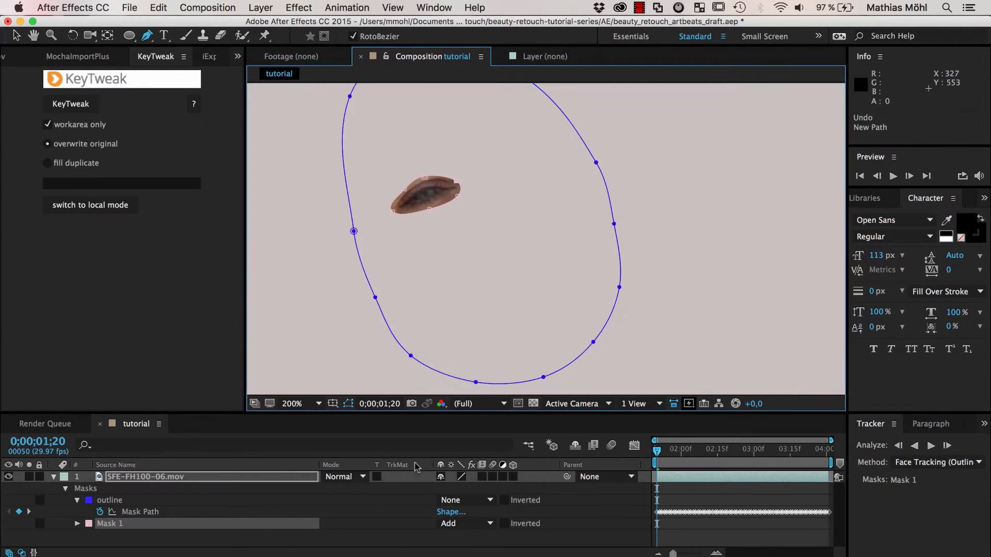
click(466, 500)
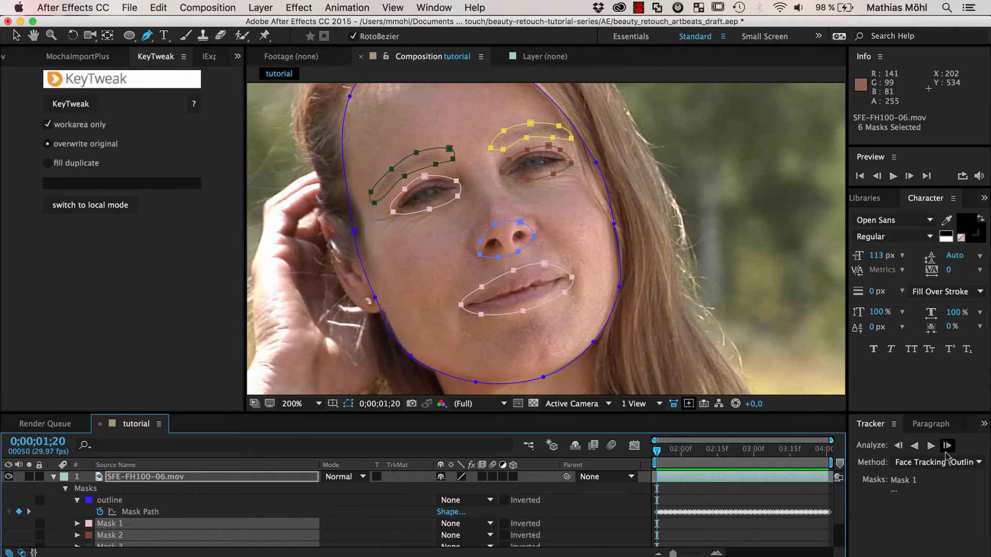
Track the six feature masks forward with Position, Scale & Rotation and check at the clip's end.
click(936, 462)
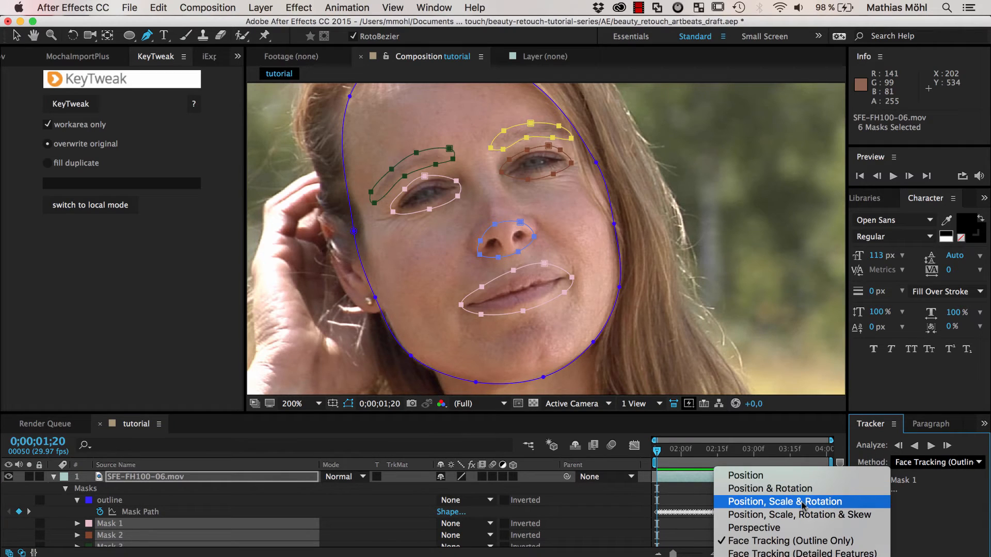
click(783, 501)
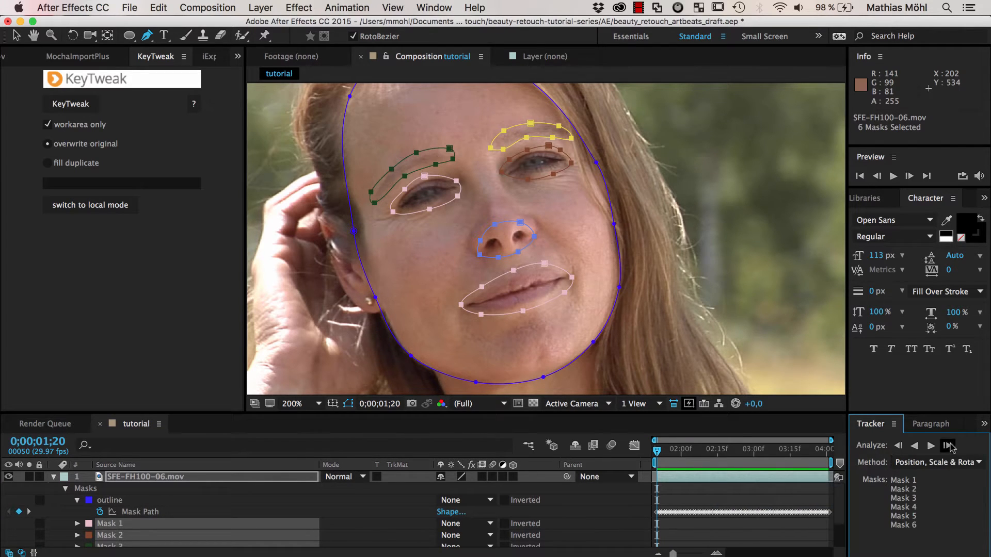
click(947, 446)
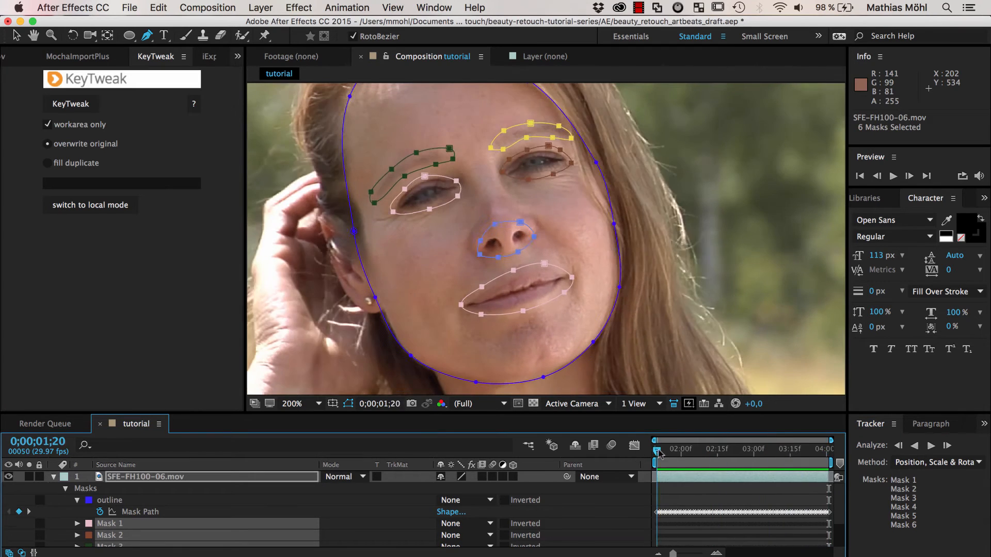
drag(657, 449, 783, 449)
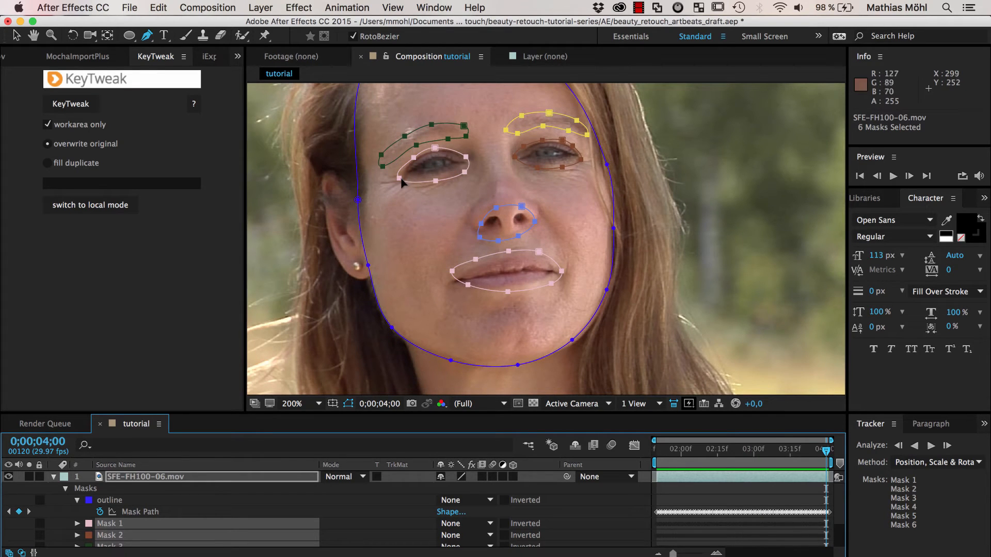
mouse_move(431, 179)
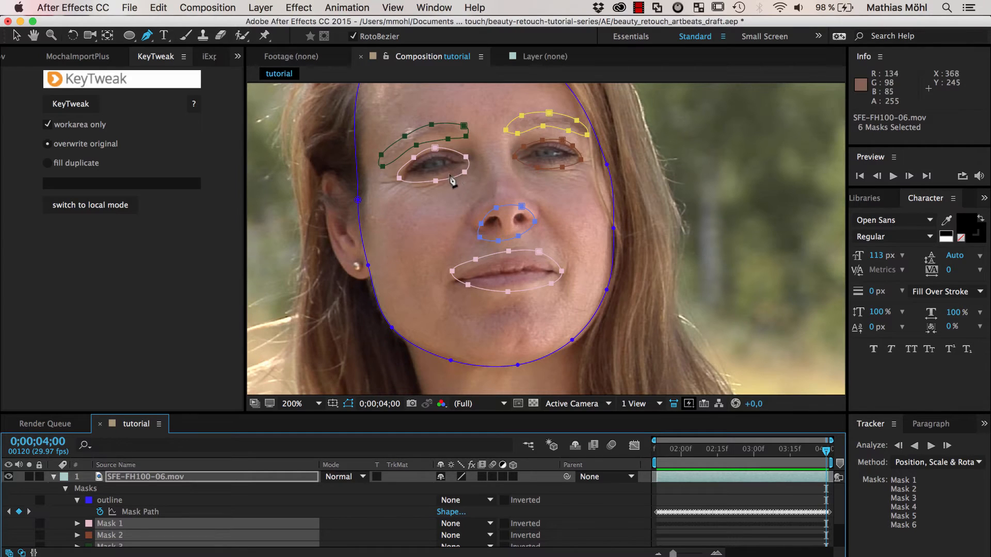
mouse_move(485, 176)
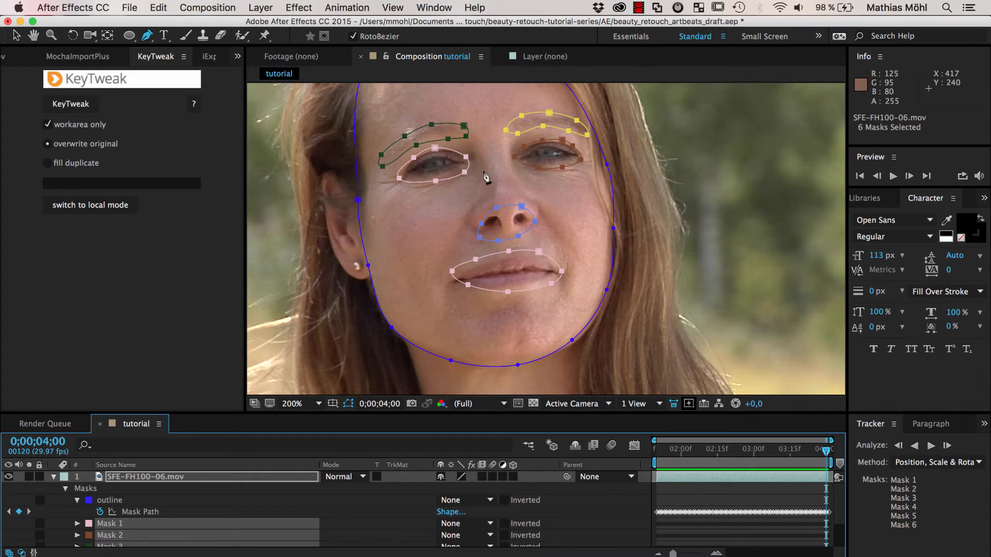
mouse_move(417, 184)
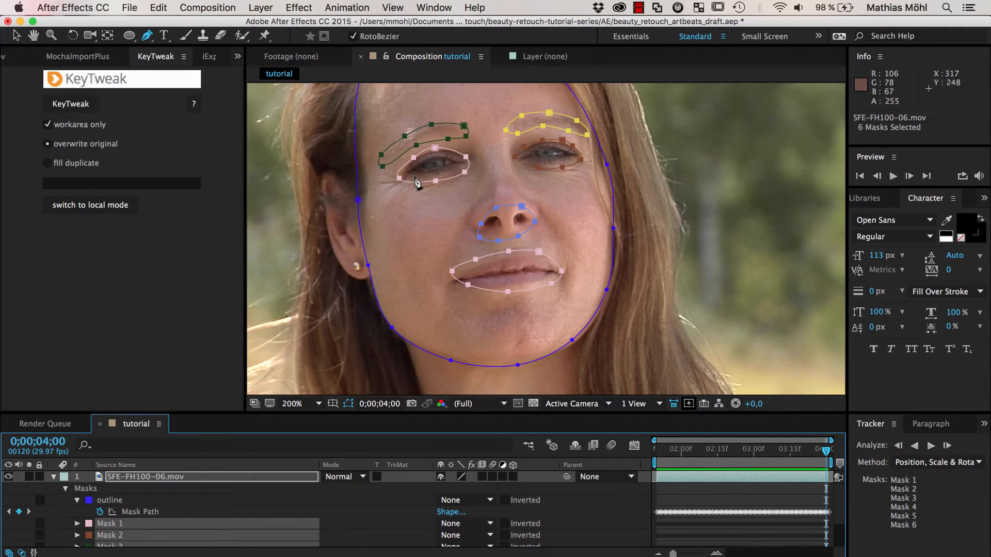
Bring up the MaskTracker+ panel and load the tracking data from Mask 1.
click(434, 7)
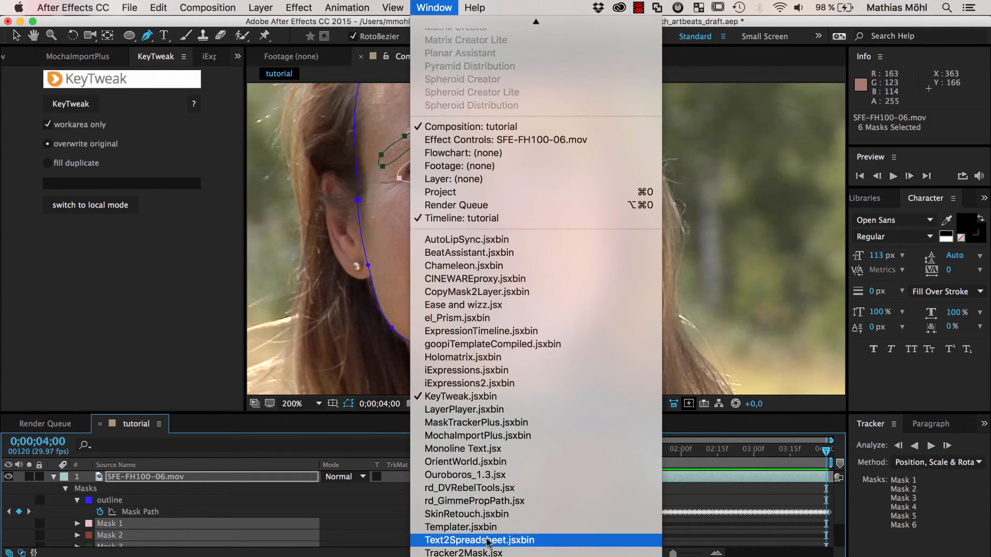
mouse_move(474, 422)
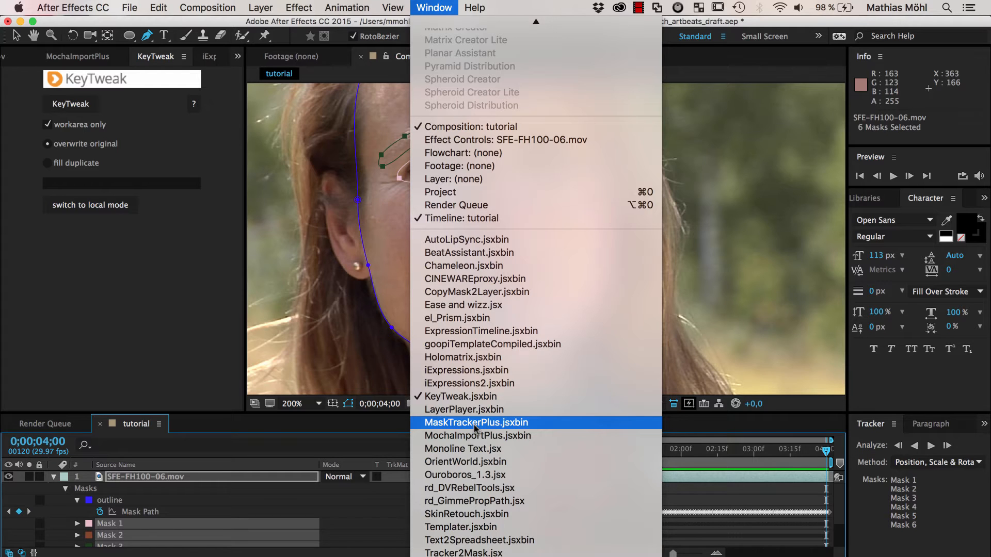
click(475, 422)
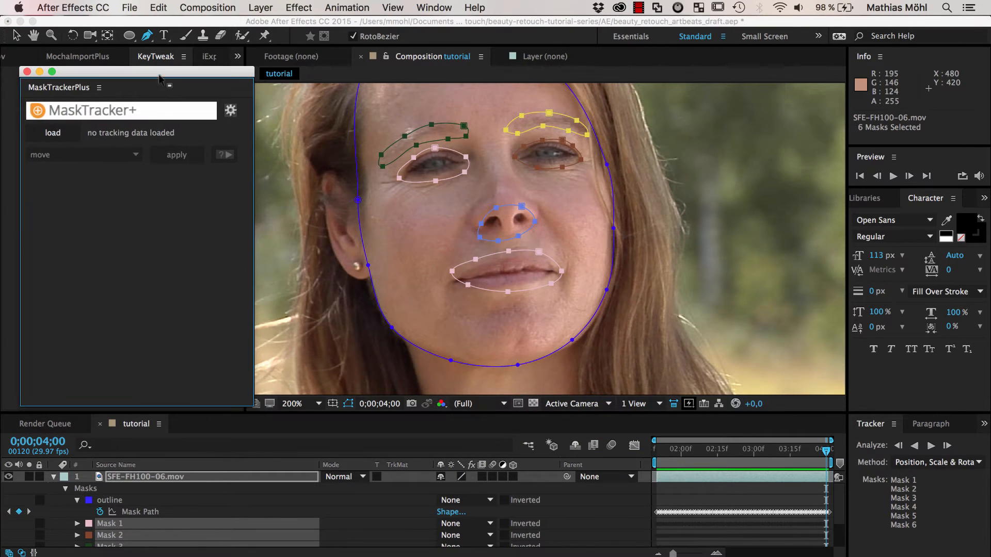
click(109, 499)
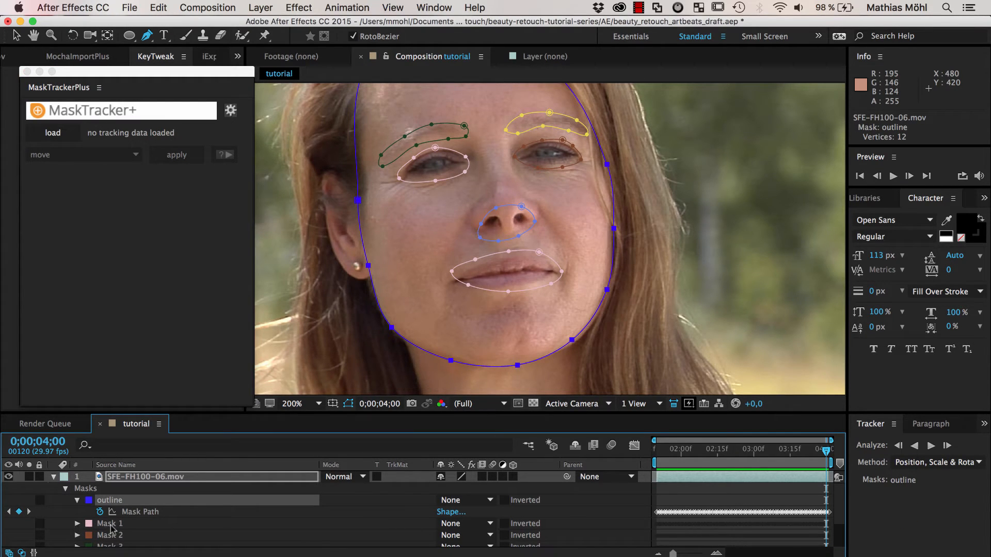
click(109, 523)
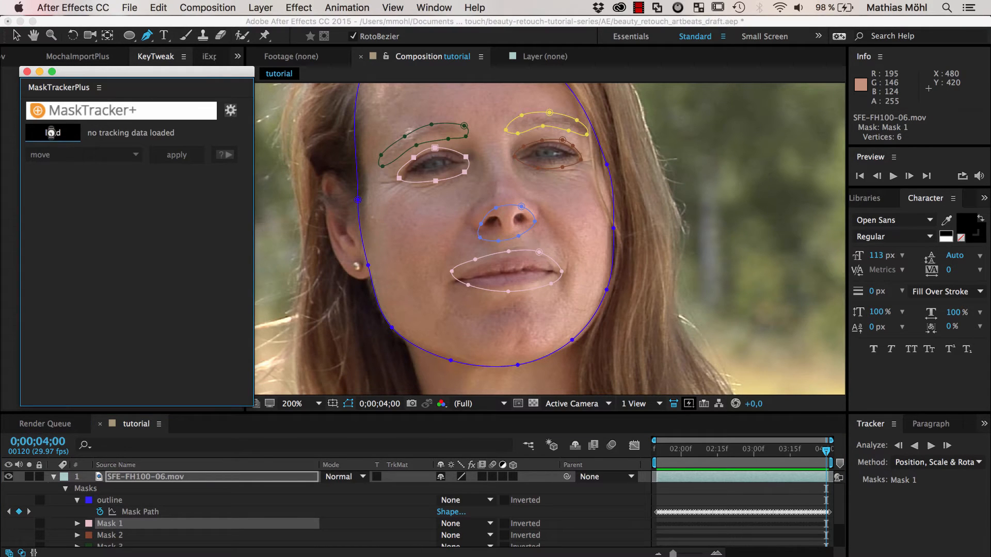
click(52, 133)
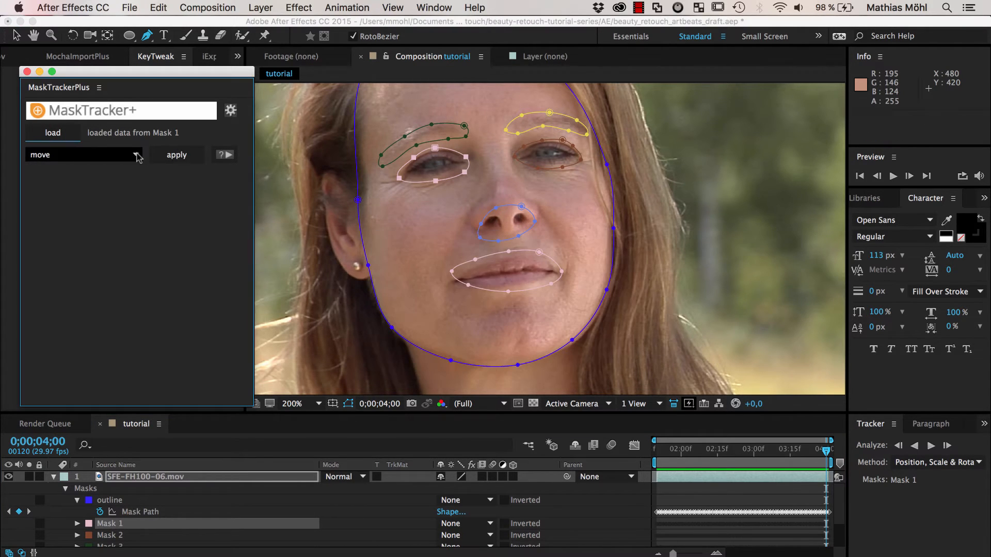
Apply the 'move masks' mode so the feature masks follow the head, scrubbing back to check.
click(82, 155)
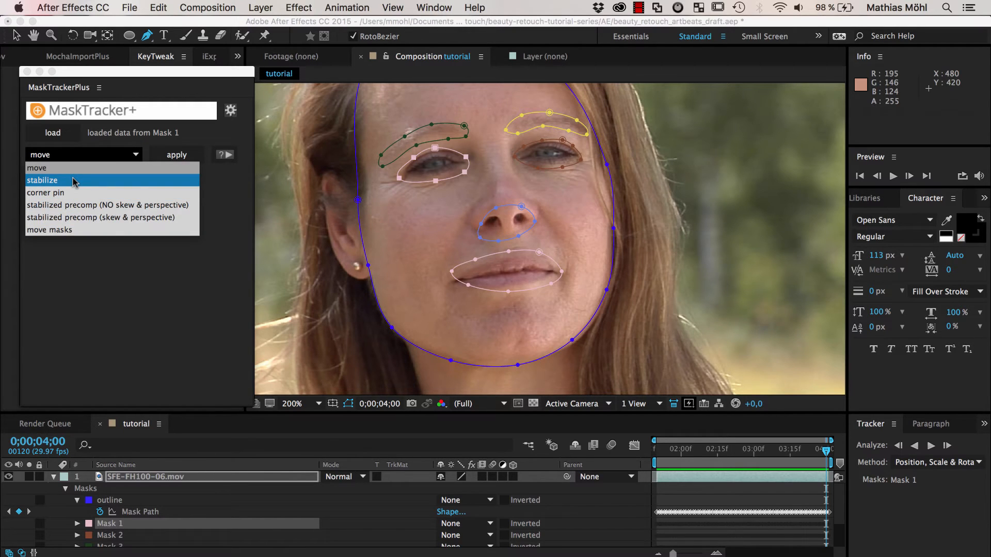
mouse_move(63, 173)
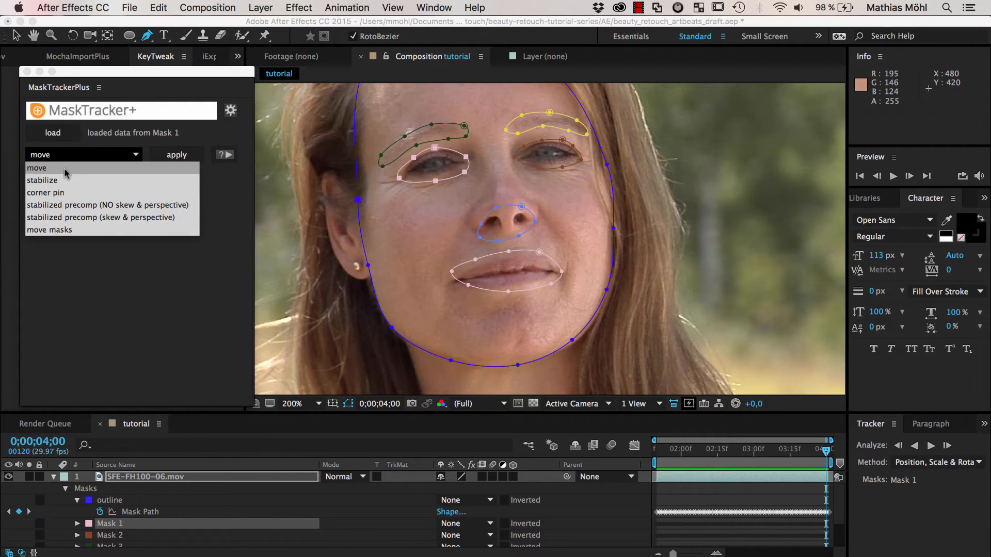
mouse_move(101, 218)
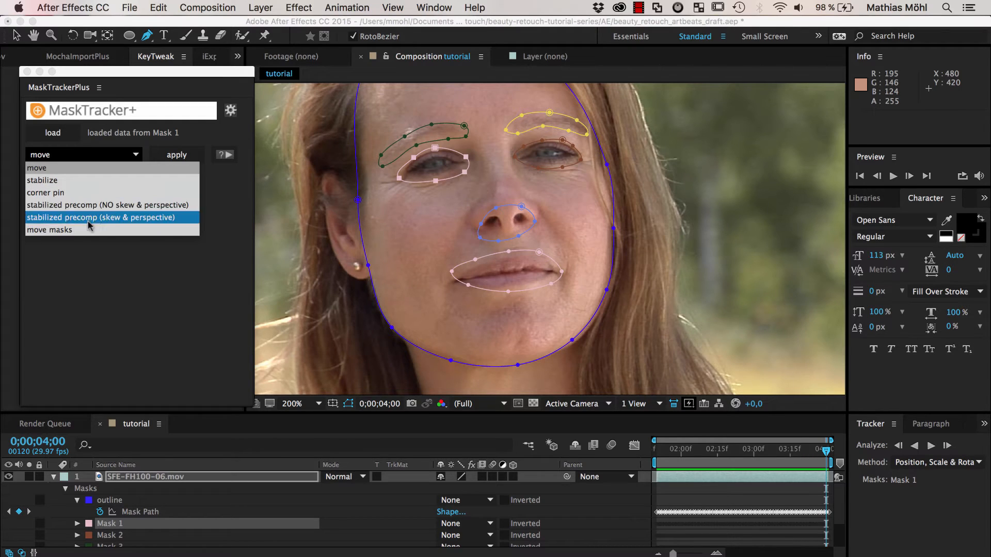
mouse_move(96, 218)
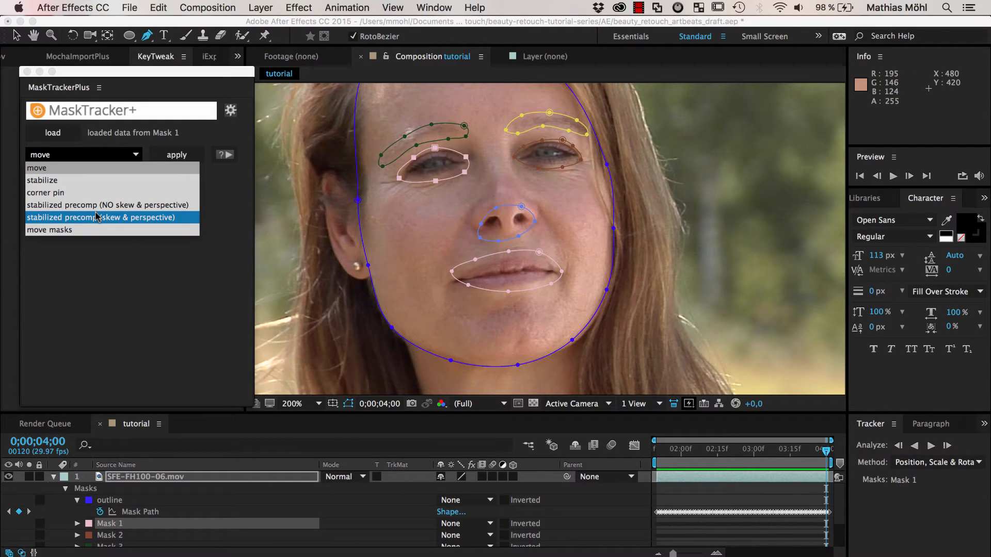
mouse_move(49, 229)
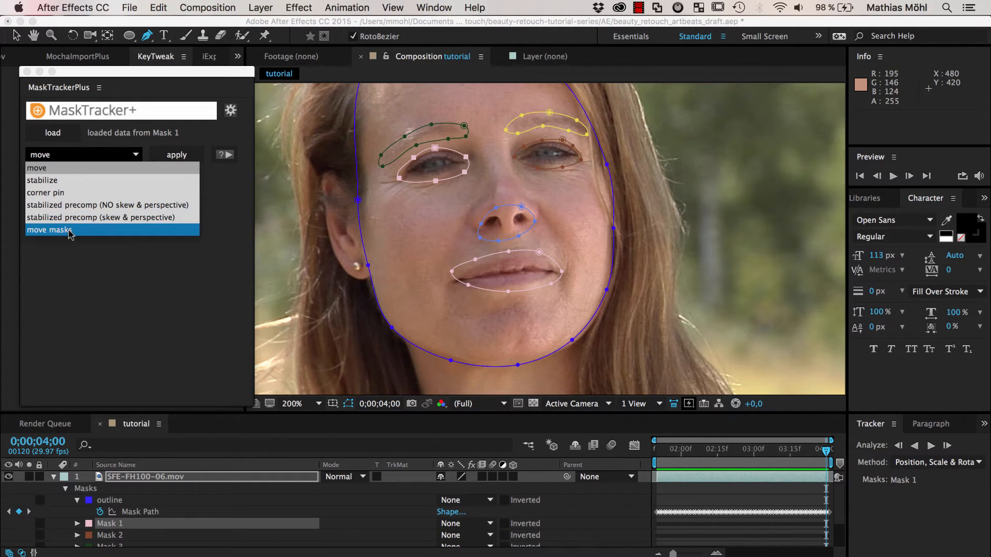
click(50, 229)
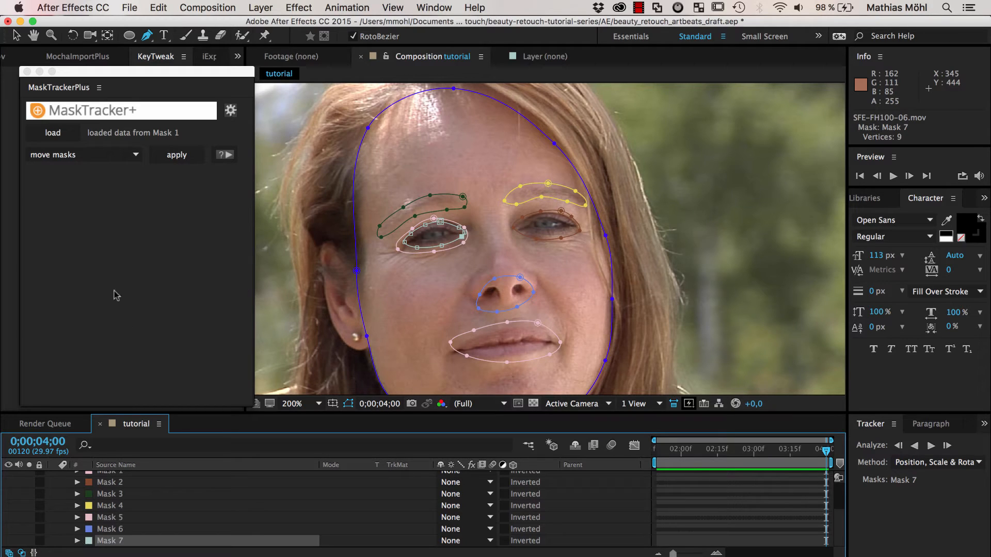
click(176, 154)
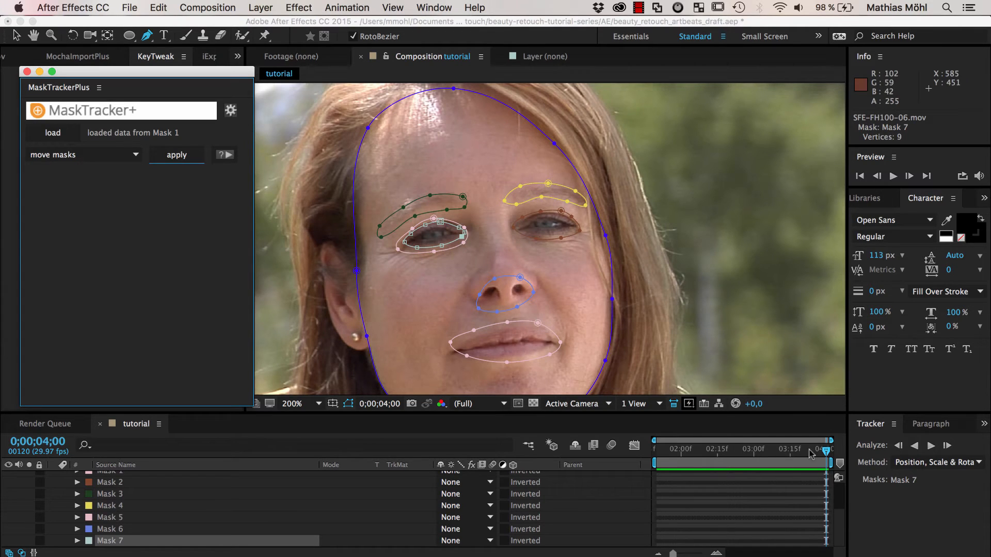
drag(826, 451, 771, 451)
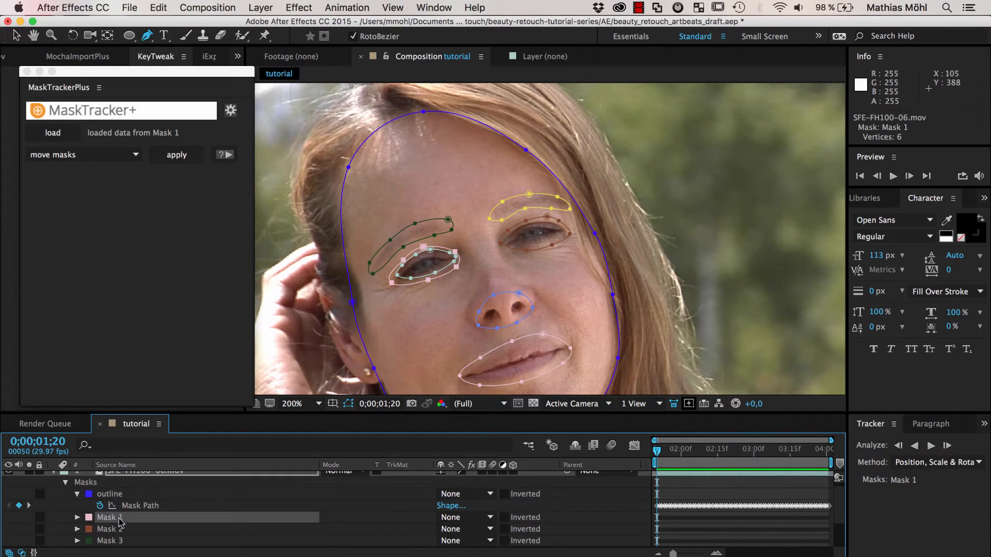
Remove Mask 1, duplicate the footage layer and bring up the SkinRetouch.jsxbin panel.
click(434, 7)
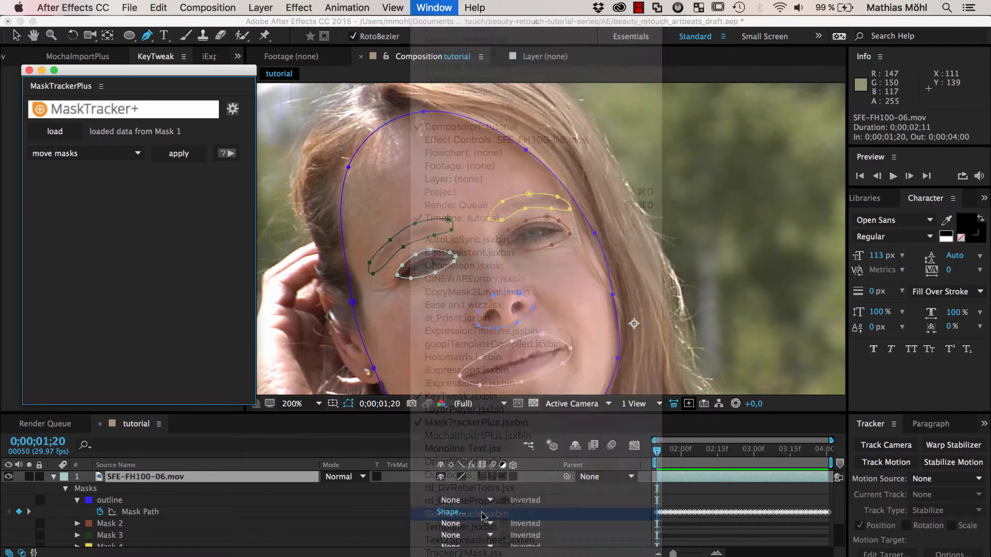
click(468, 514)
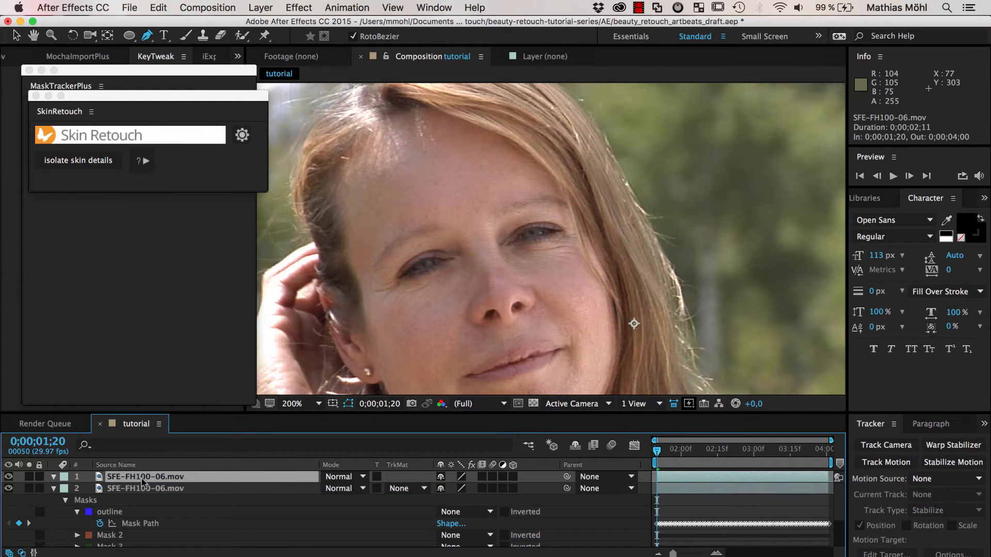
Rename the layer 'woman' and isolate skin details into 'woman 2 details' and 'woman soft' layers.
double_click(147, 477)
text(woman)
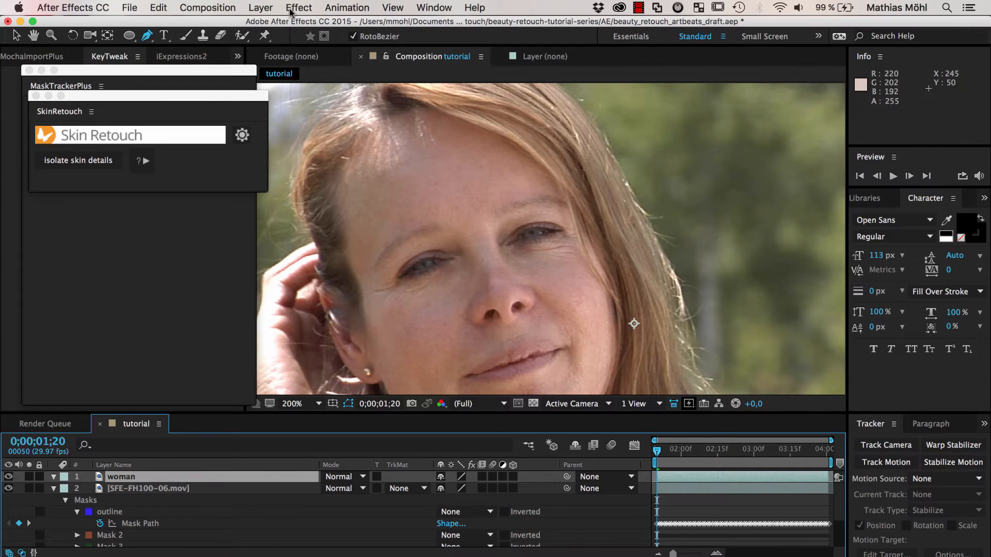
click(77, 160)
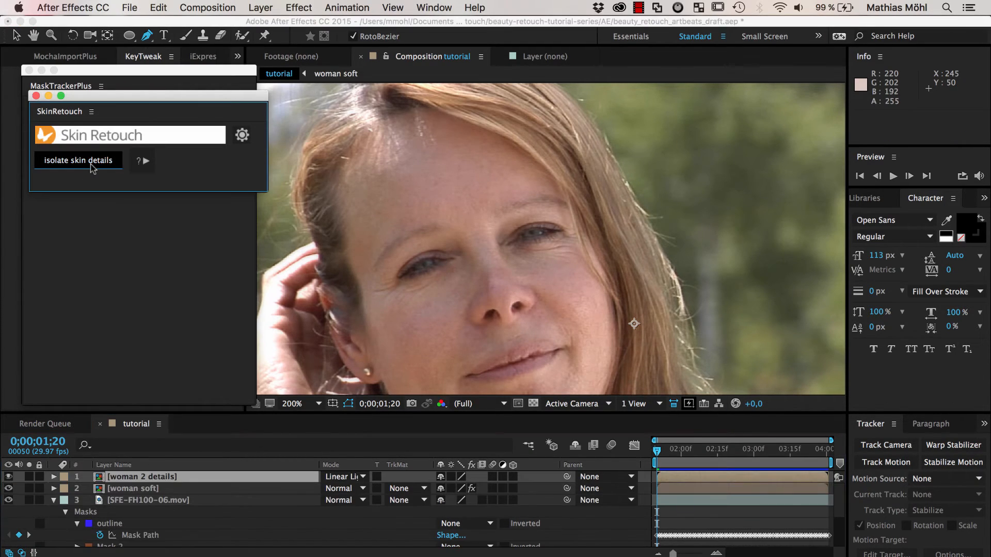
click(78, 160)
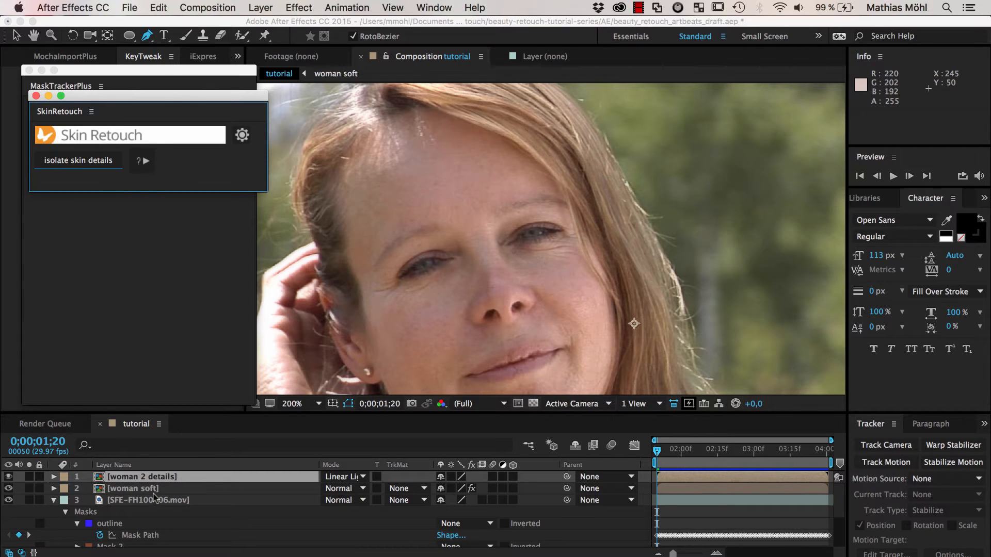
click(133, 488)
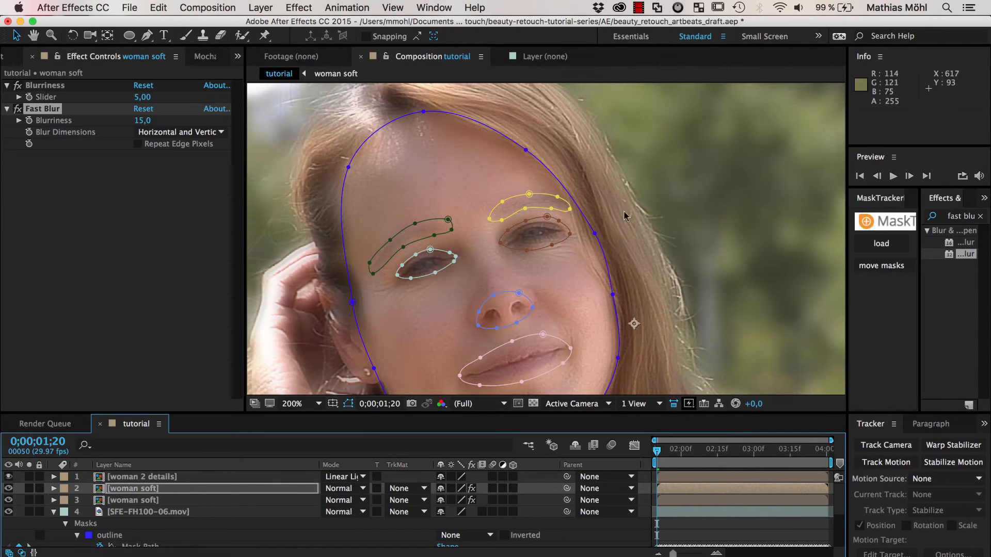
Set Masks 2–7 on the blurred soft layer to Subtract from the face outline and hide mask outlines.
click(133, 488)
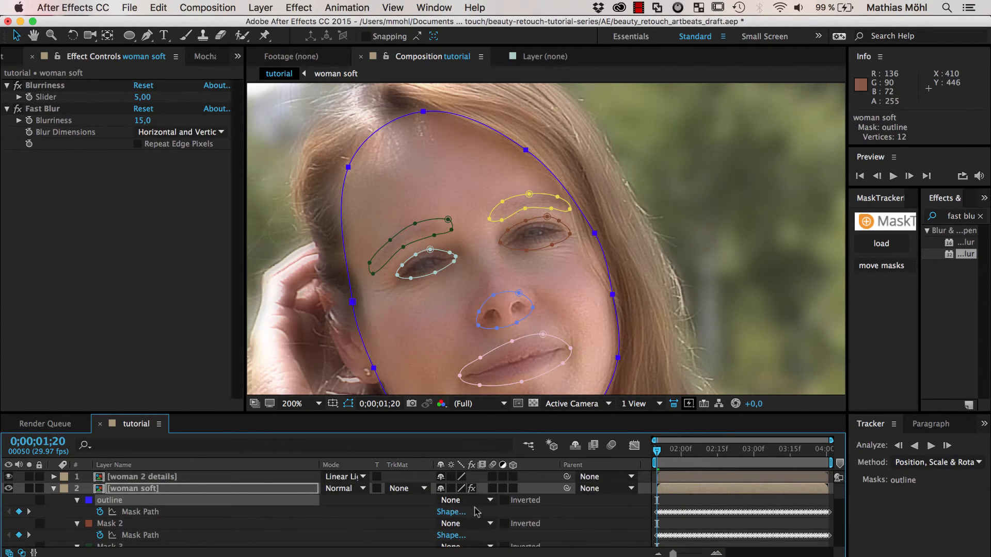
click(450, 500)
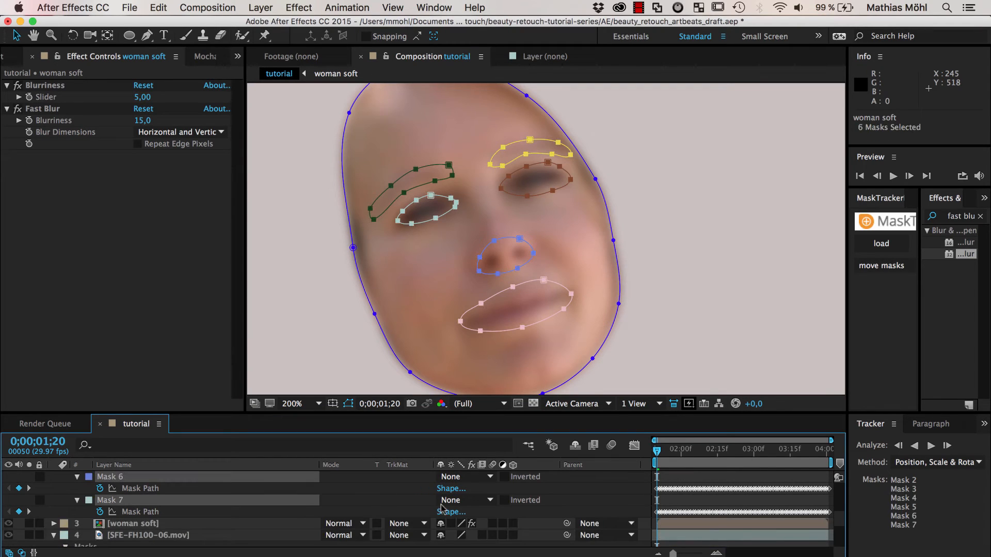
click(465, 477)
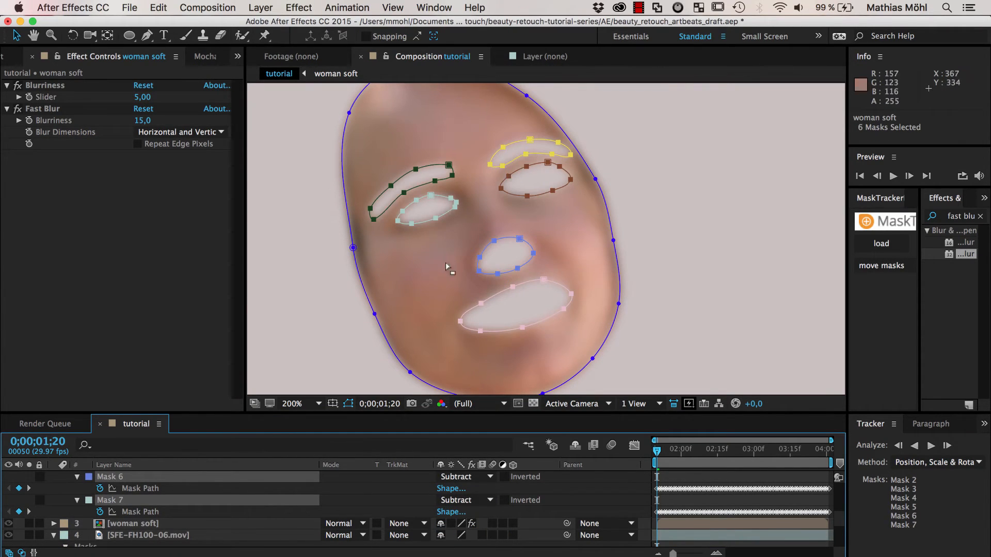
mouse_move(404, 277)
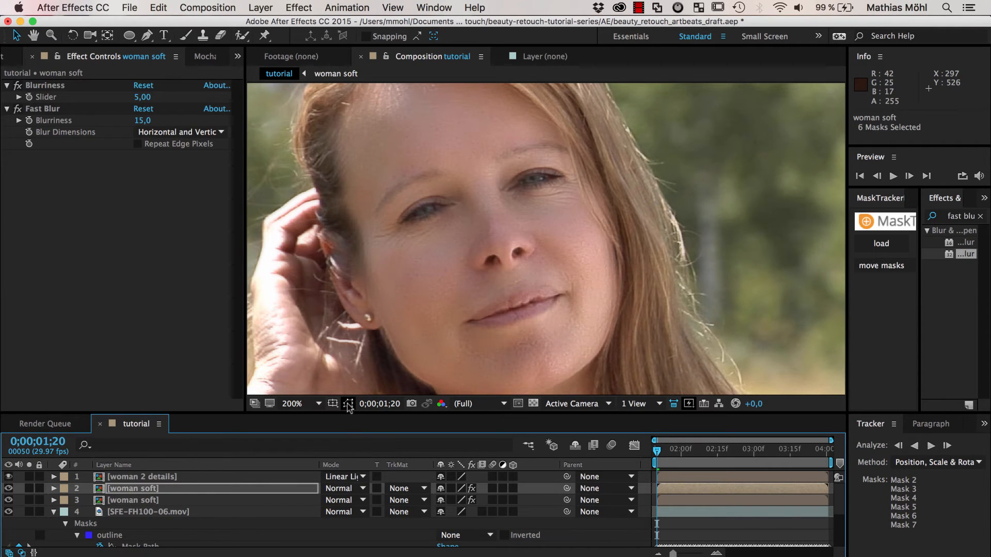
click(348, 404)
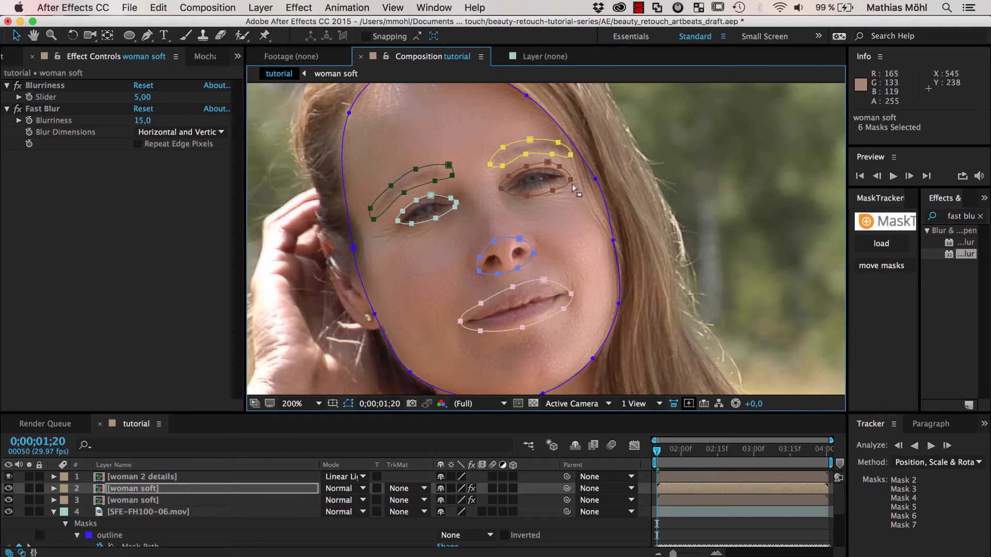
mouse_move(595, 187)
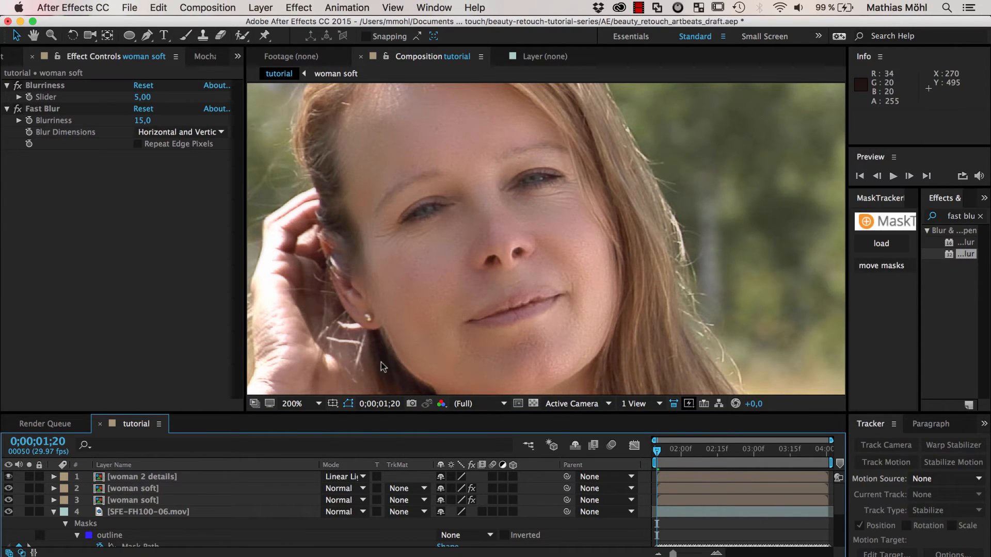
mouse_move(553, 309)
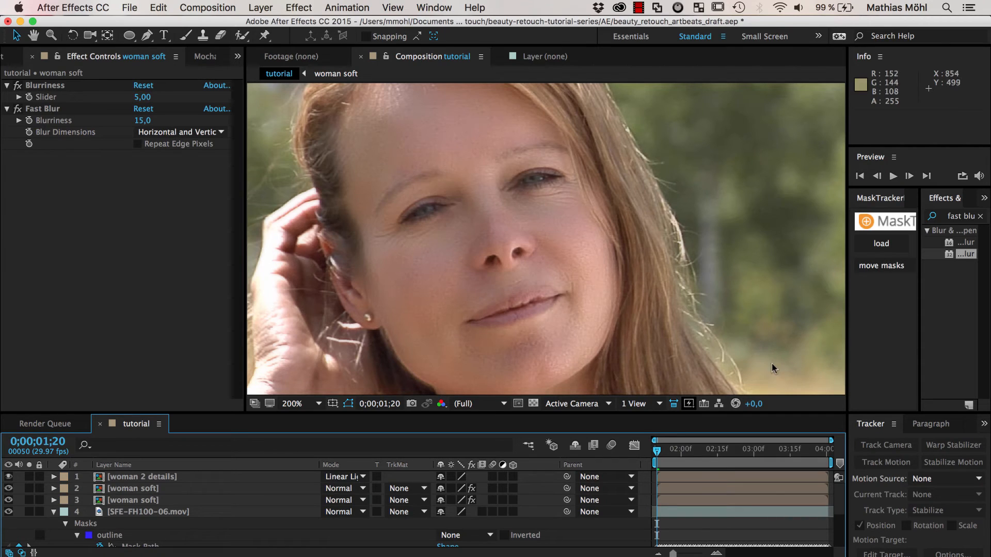
mouse_move(463, 339)
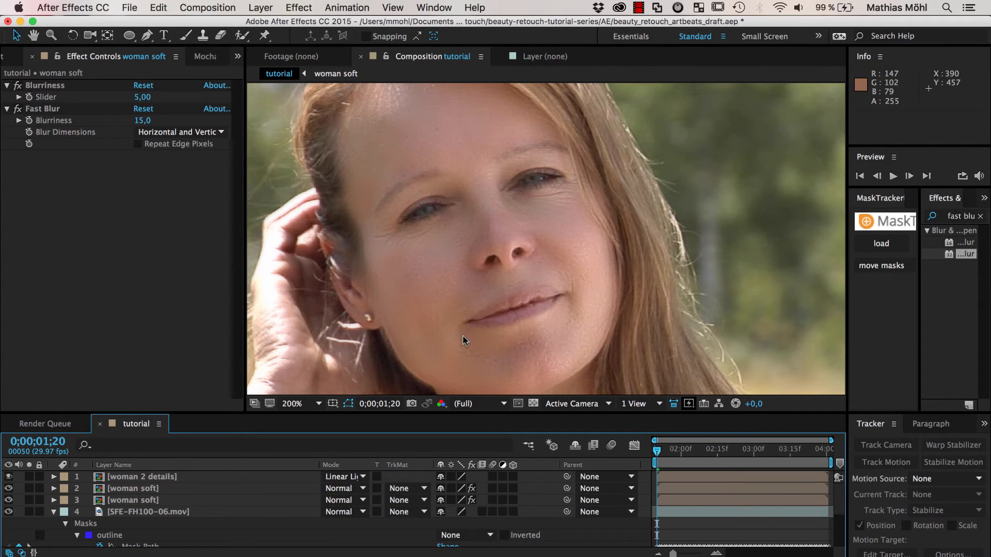
mouse_move(846, 283)
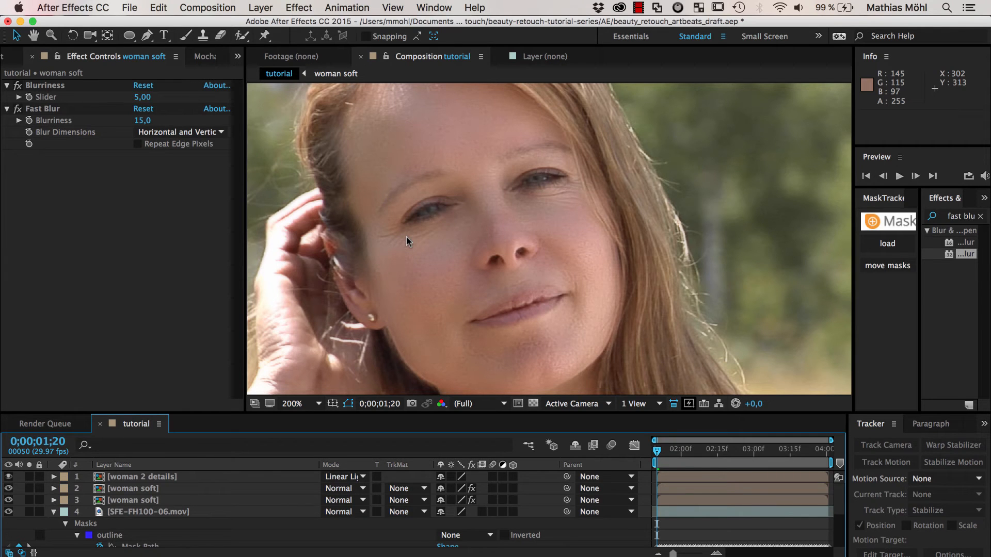
mouse_move(387, 246)
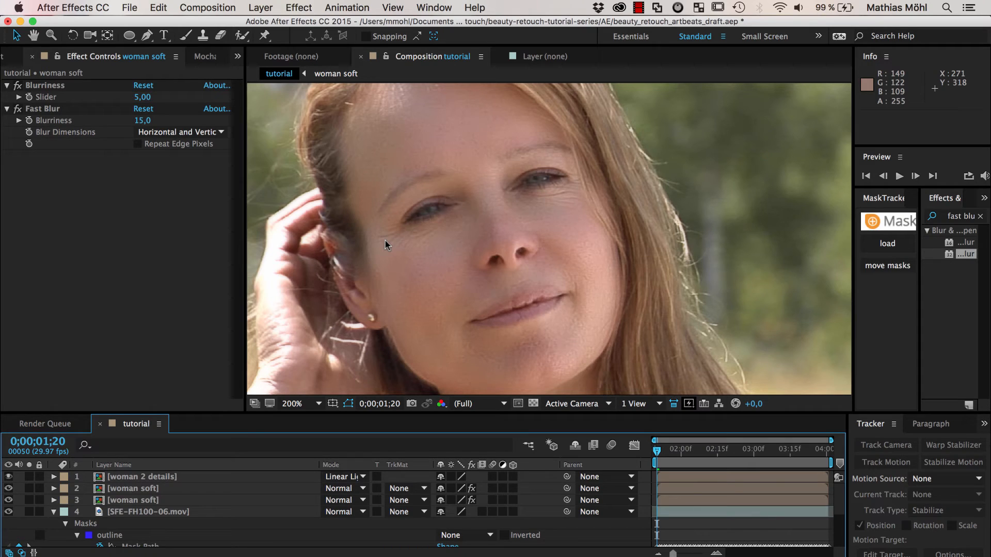
Select the woman 2 details layer and bring up the MaskTracker+ tracking modes.
click(141, 476)
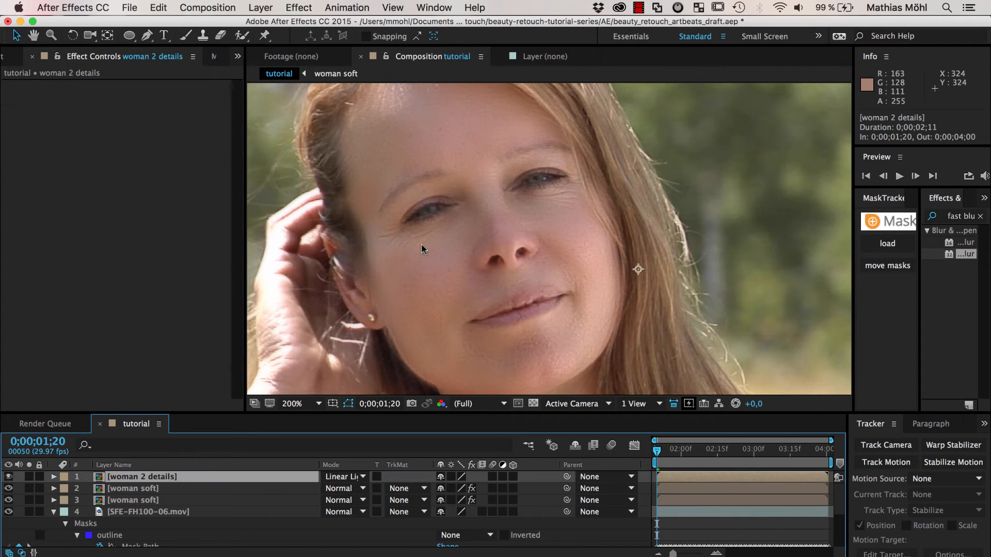
mouse_move(396, 241)
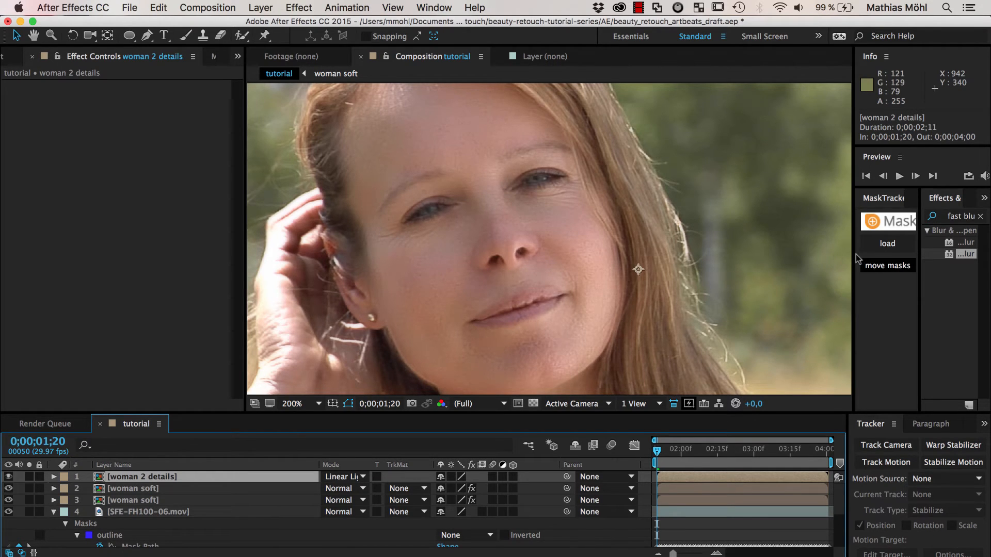
click(773, 265)
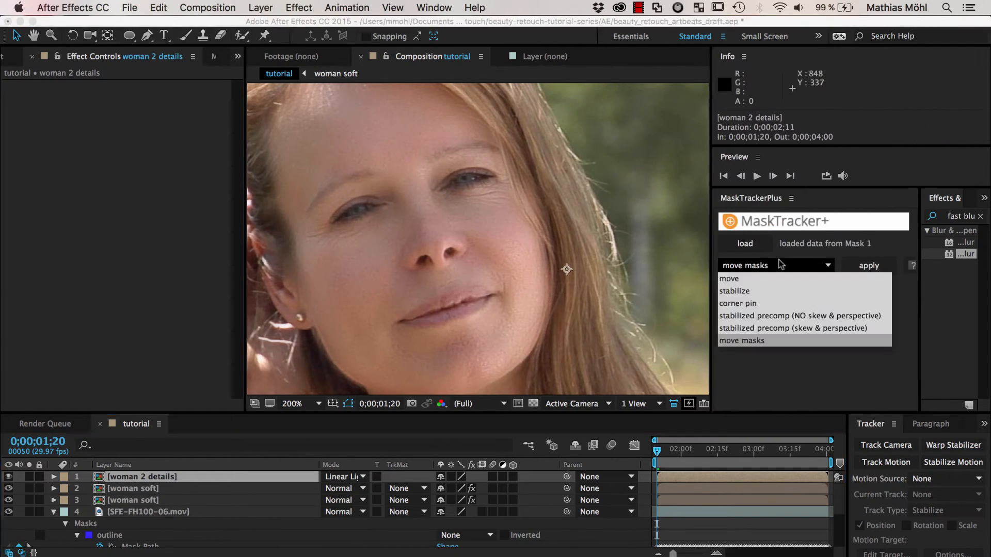
mouse_move(795, 354)
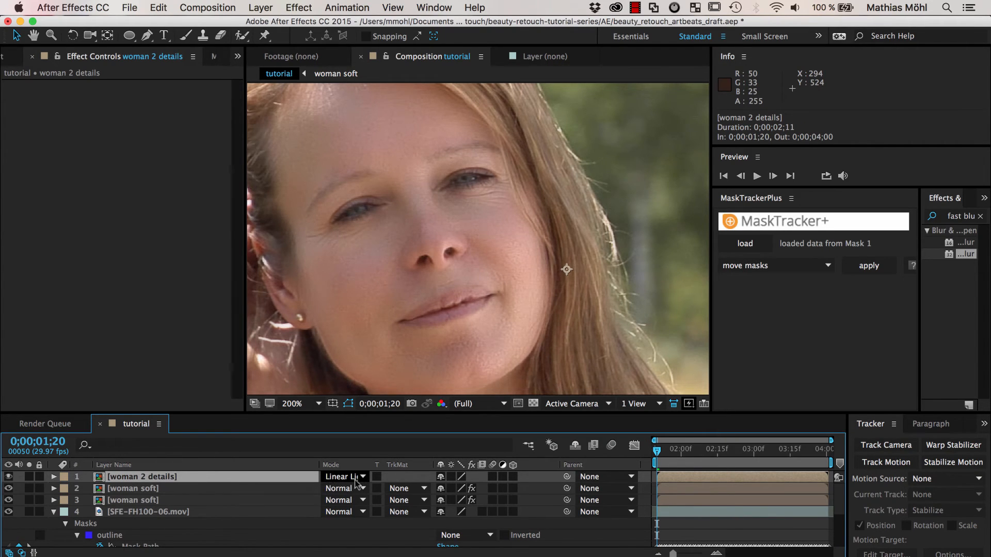
mouse_move(403, 141)
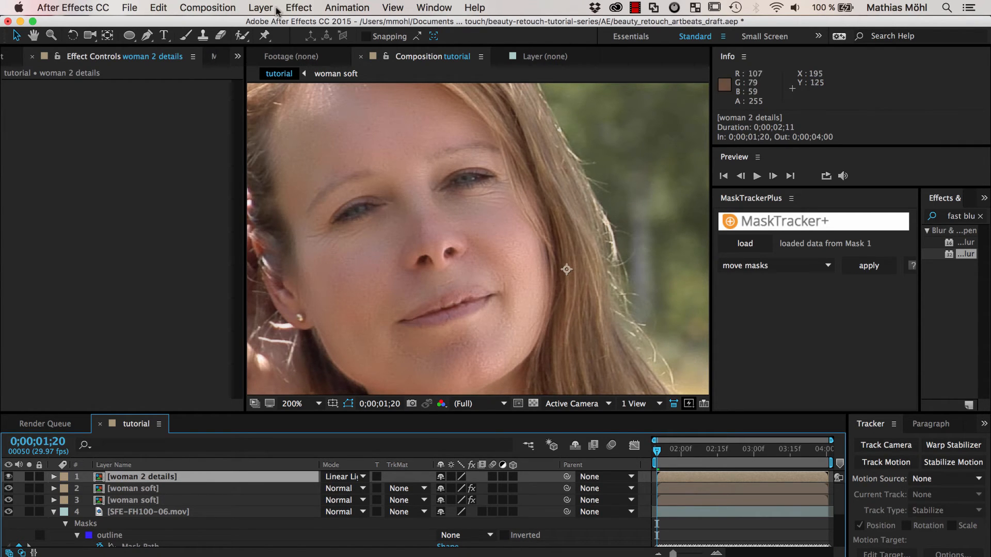
Pre-compose the details layer as 'woman 2 details precomp', leaving all attributes.
click(260, 7)
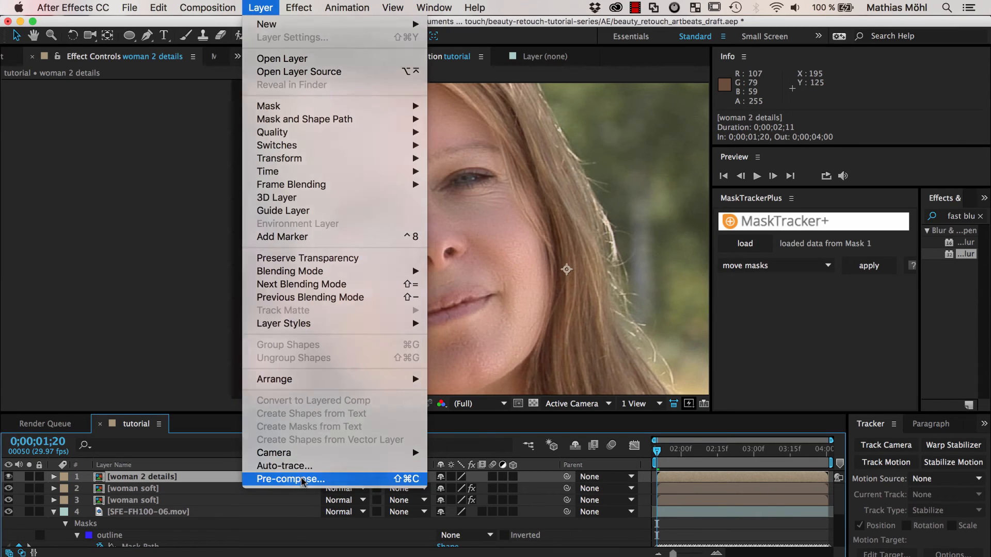
click(290, 479)
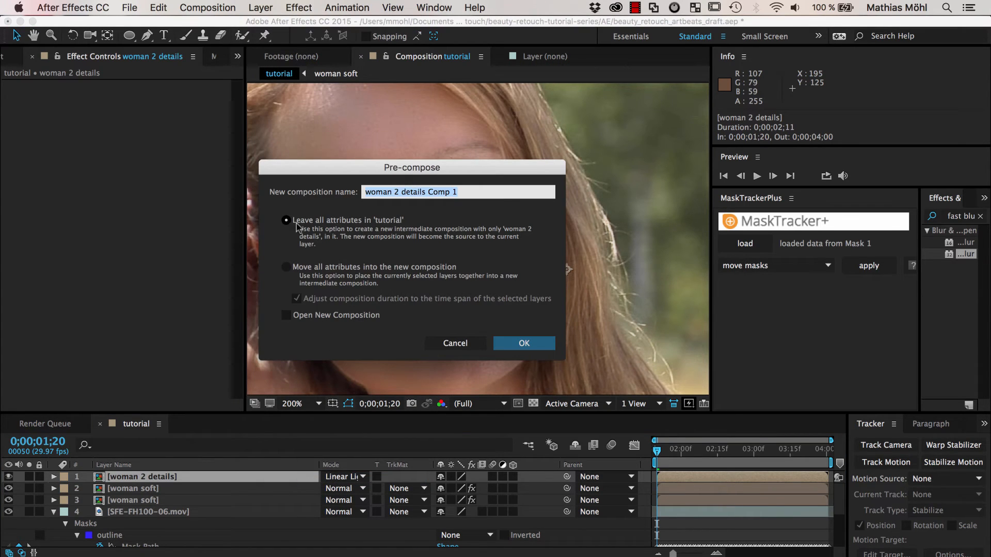
mouse_move(313, 225)
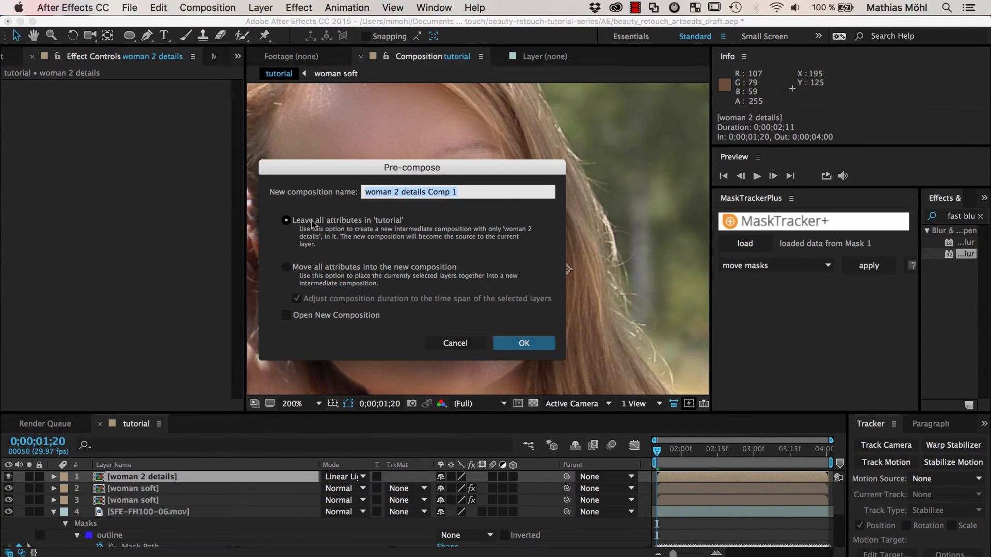
click(402, 191)
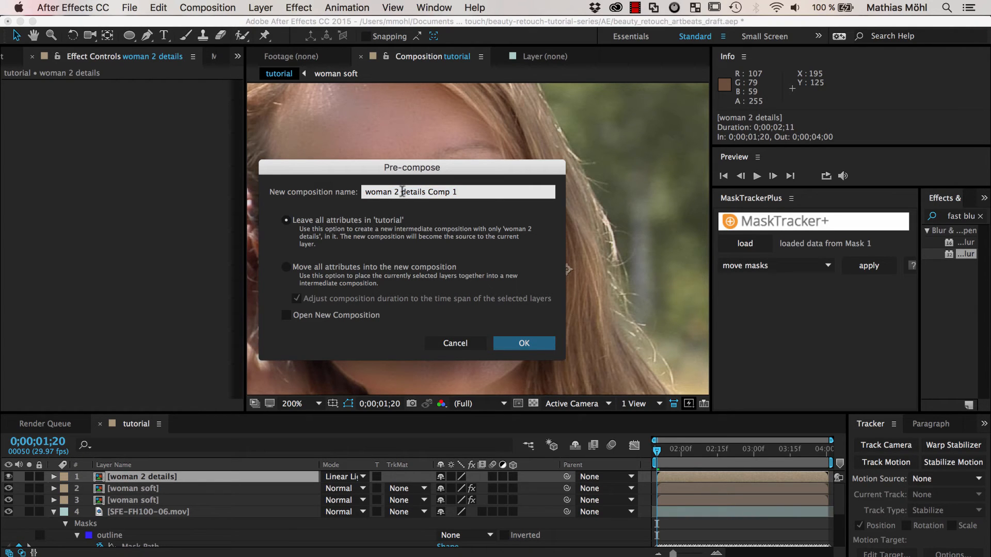
click(523, 343)
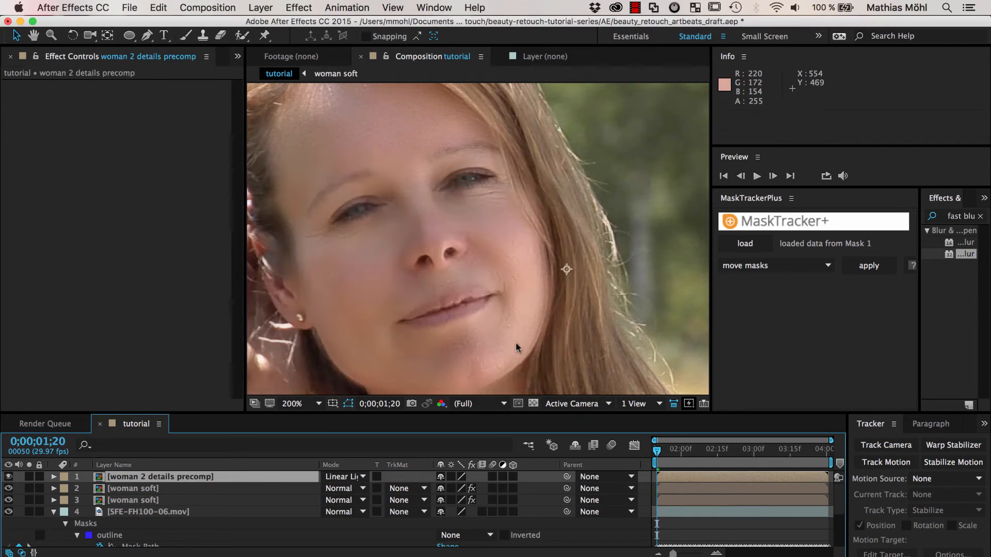
right_click(159, 477)
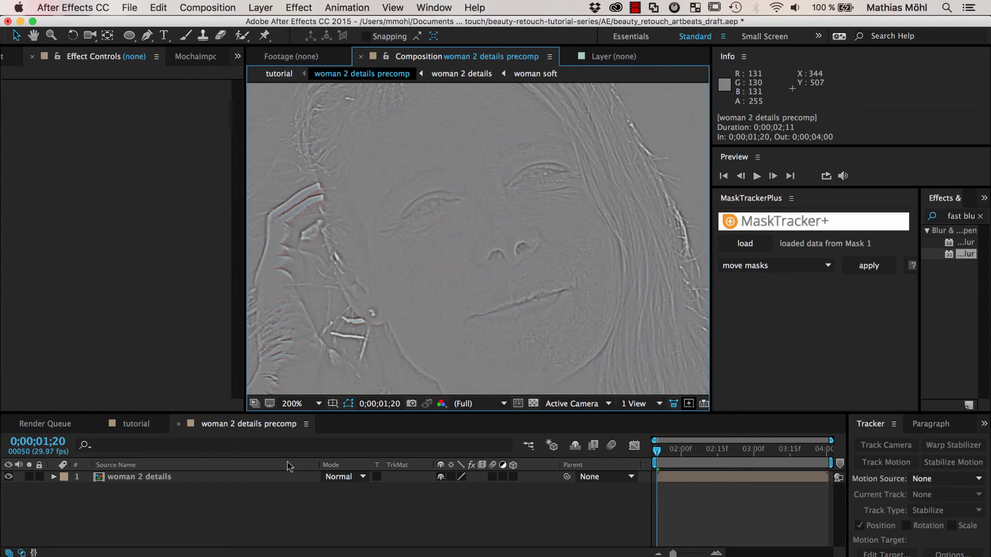
Duplicate the woman 2 details layer inside the precomp and rename the copy 'eye 1 details'.
click(138, 477)
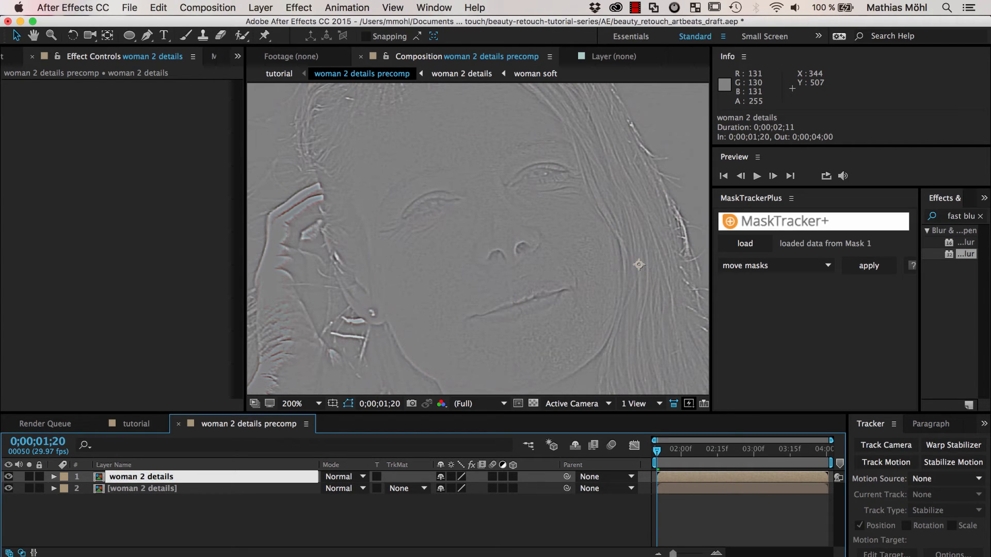
text(eye 1)
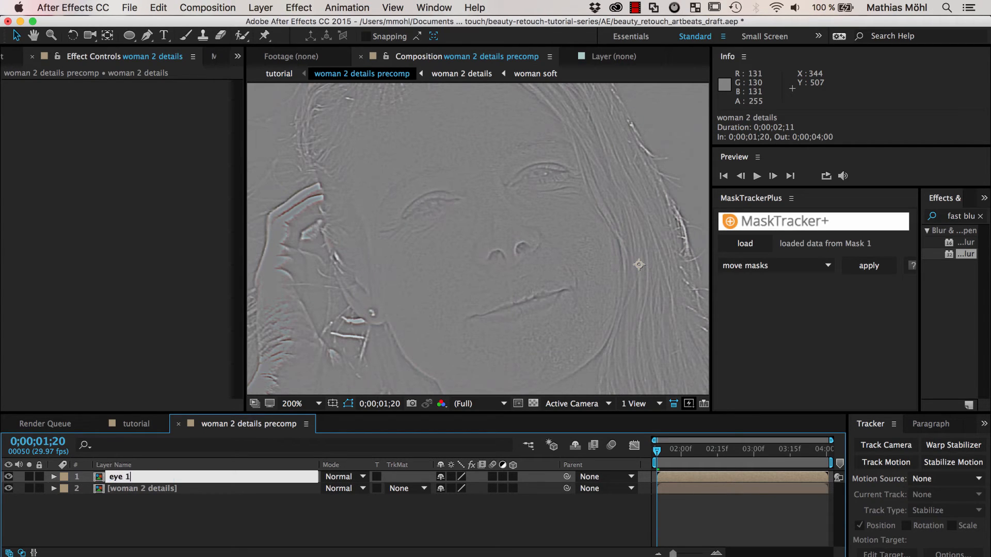
text(details)
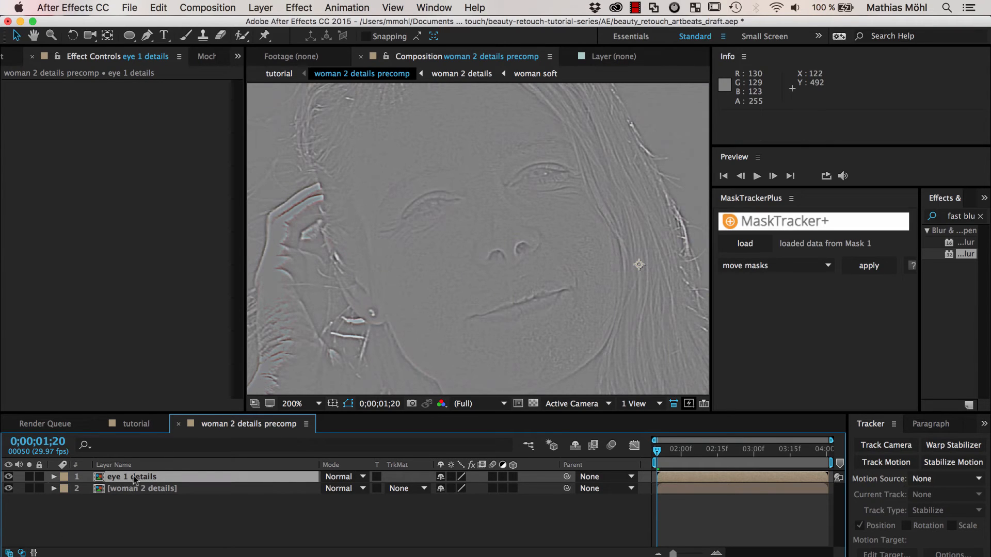
mouse_move(431, 209)
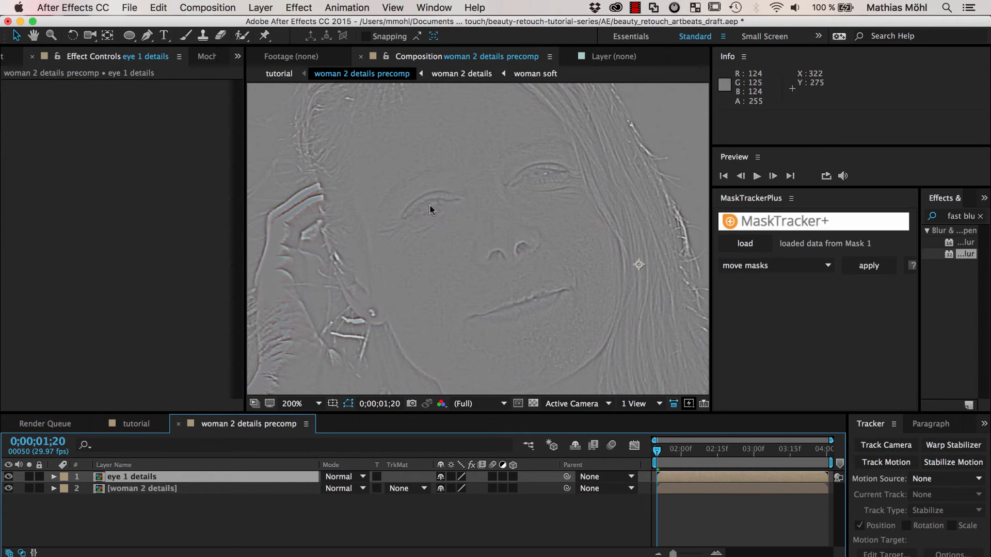
mouse_move(465, 201)
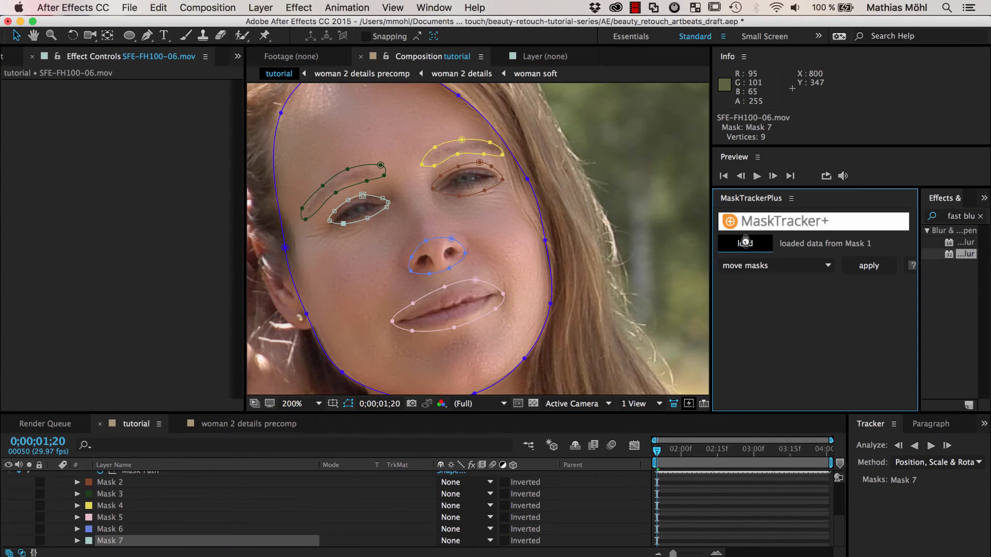
Load Mask 7's tracking data and choose stabilized precomp (skew & perspective) mode.
click(744, 243)
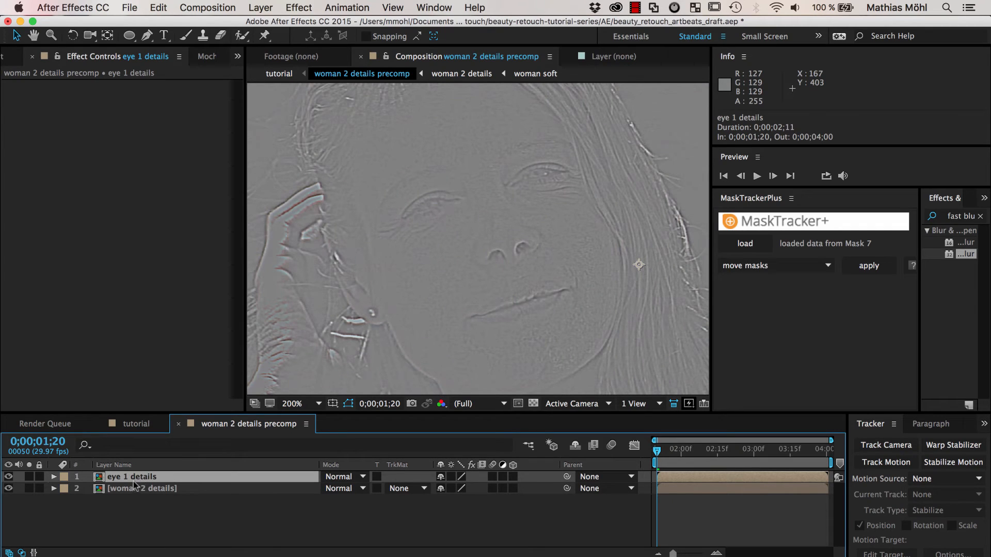
mouse_move(792, 268)
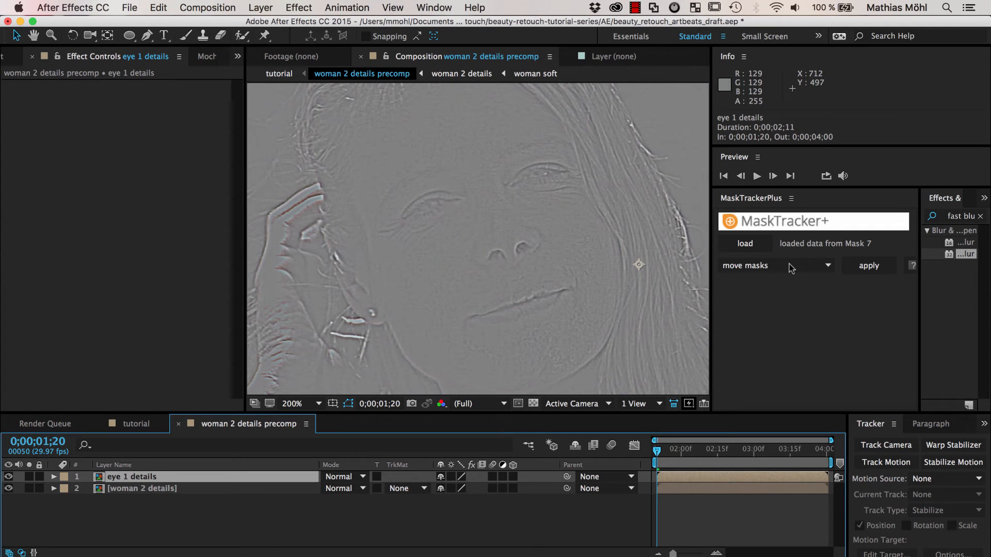
click(776, 265)
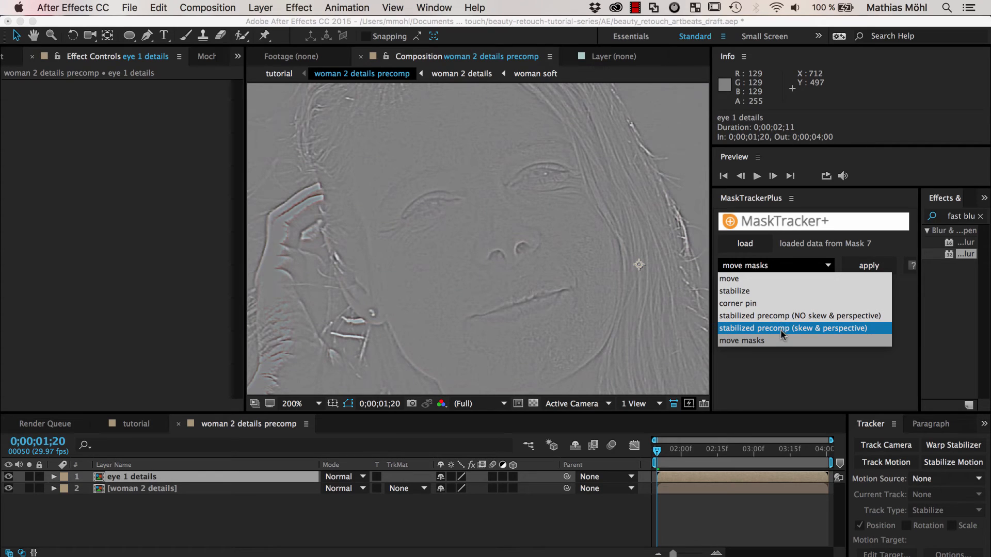
mouse_move(834, 336)
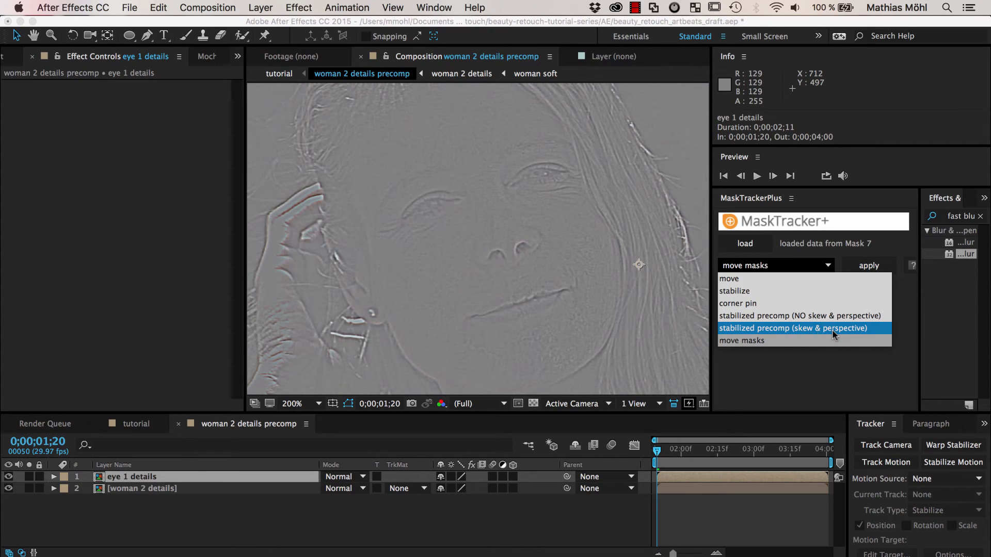
click(793, 328)
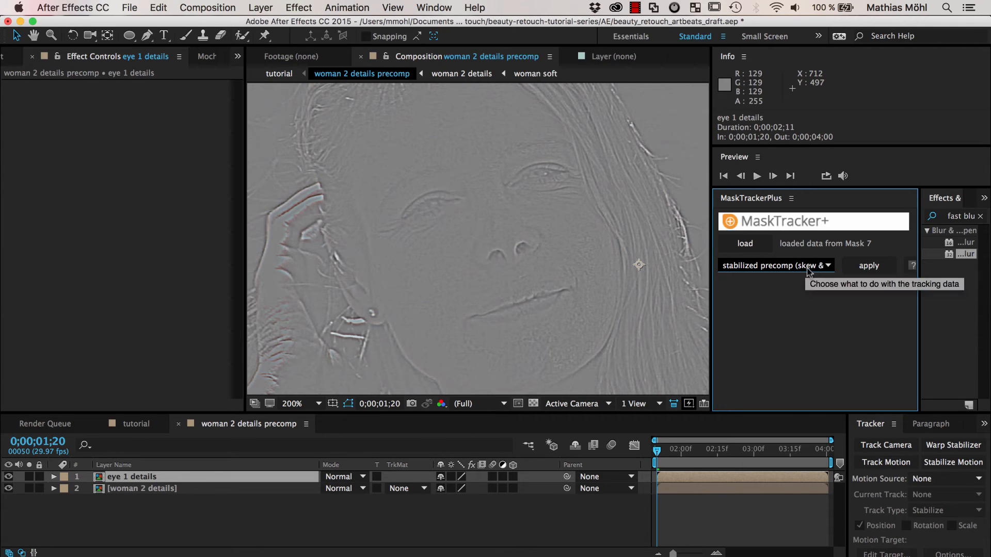
mouse_move(815, 272)
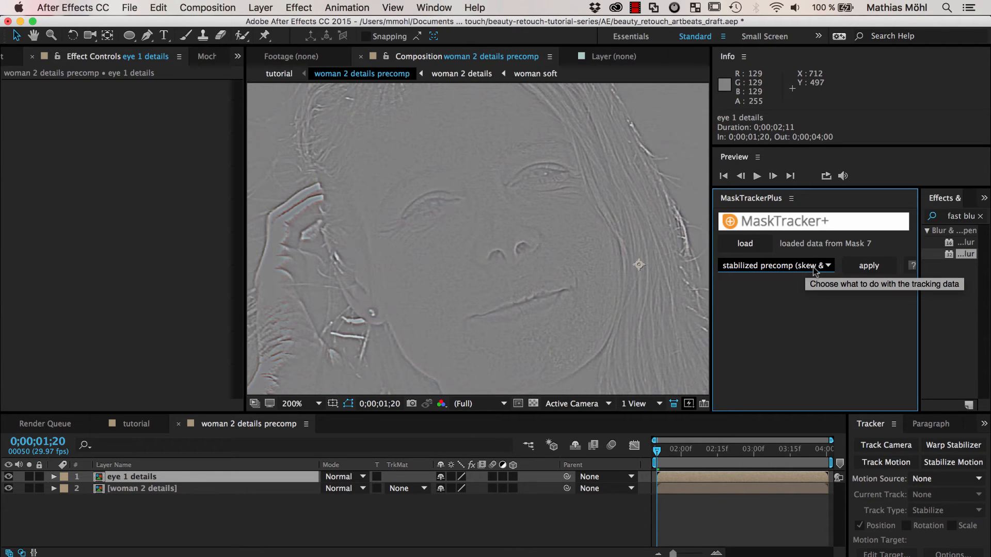
mouse_move(812, 272)
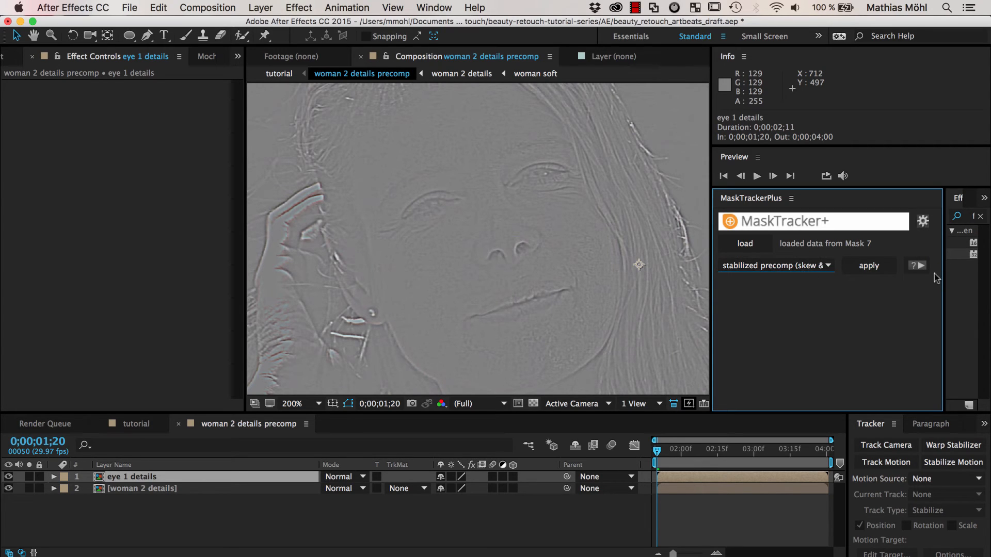
mouse_move(776, 265)
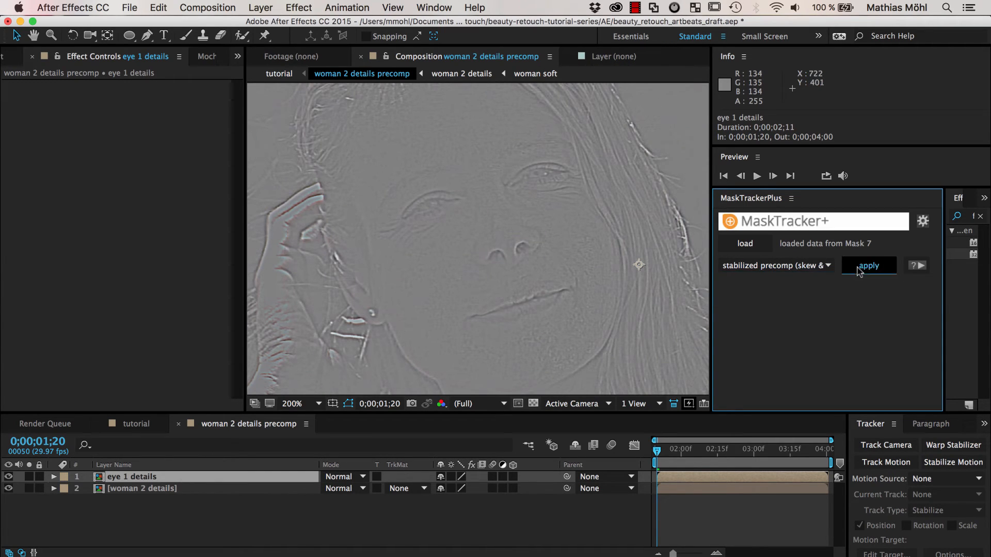
Apply the tracking to make 'eye 1 details precomp' using CC Power Pin as the corner pin.
click(868, 265)
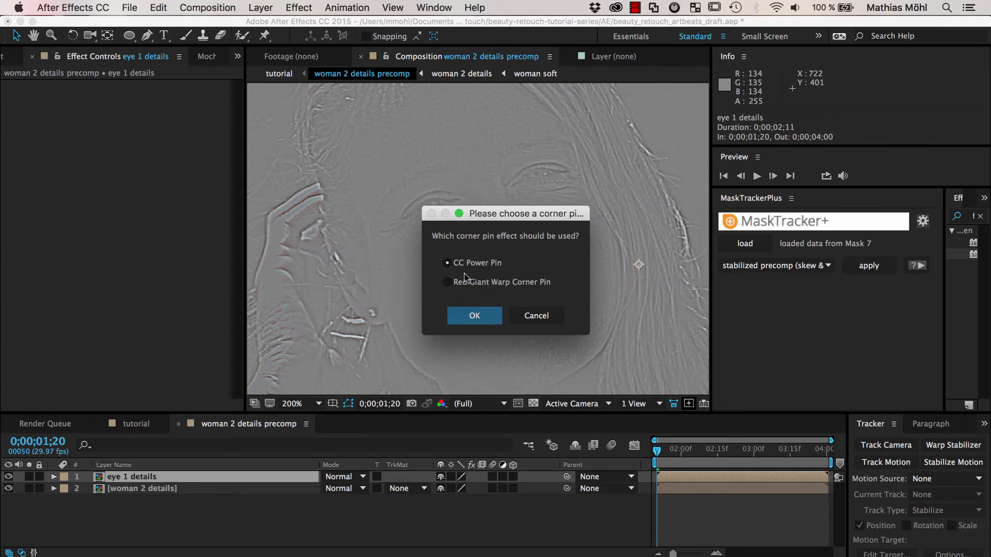
click(474, 316)
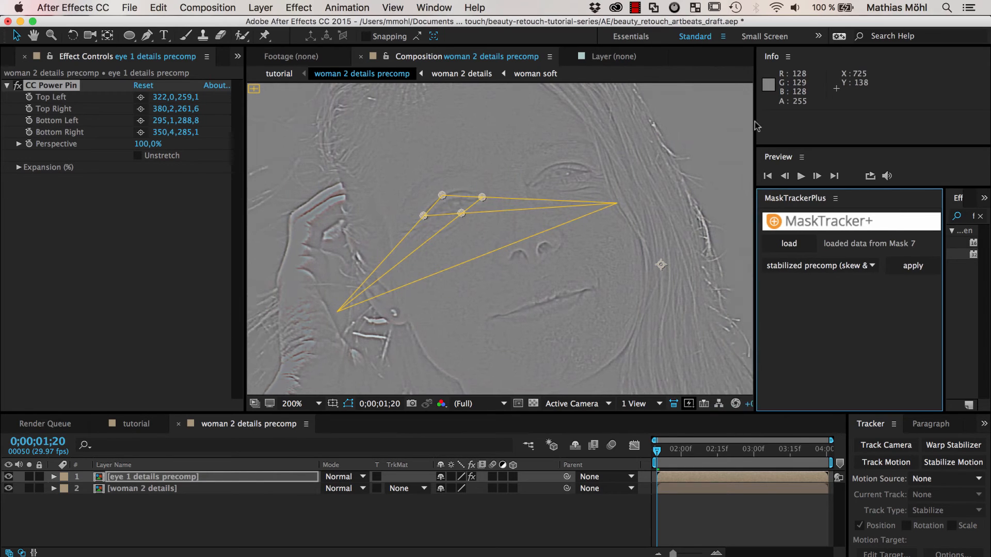
Add a second composition viewer of woman 2 details precomp beside the first.
click(548, 56)
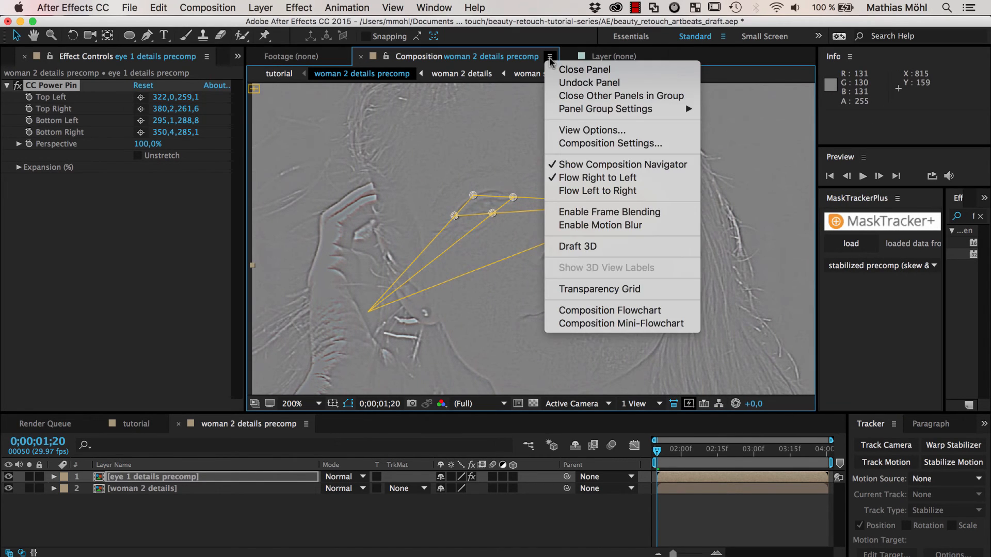
click(491, 56)
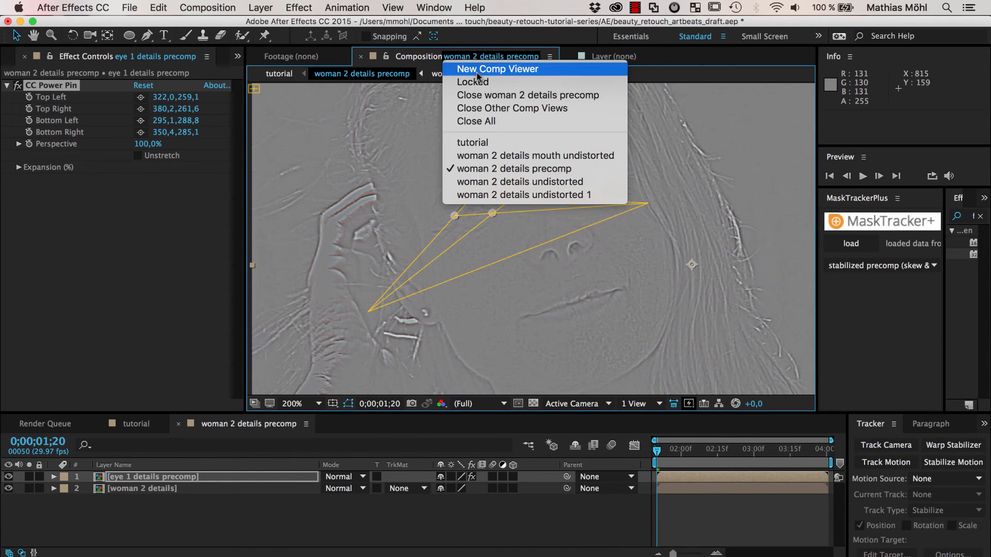
click(496, 69)
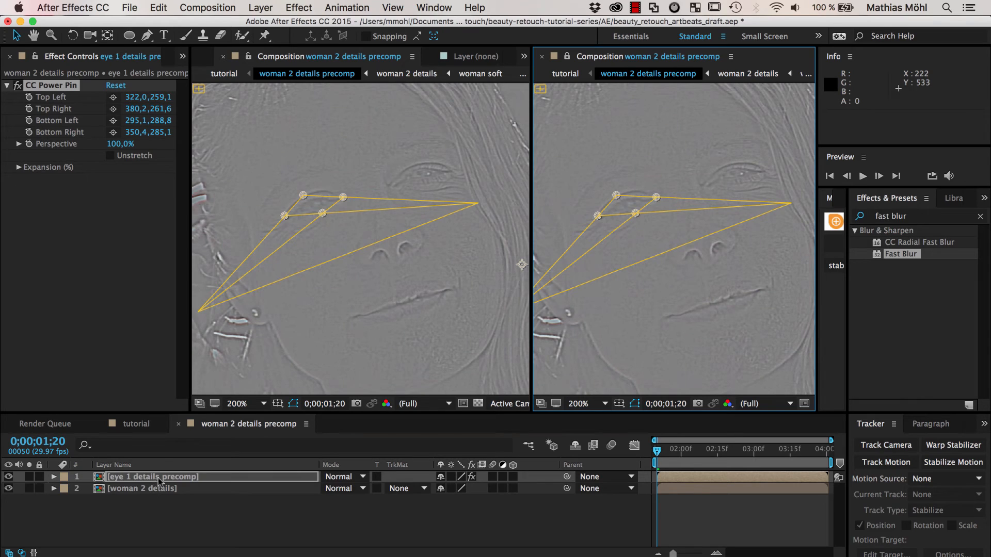
Enlarge the eye 1 details precomp's CC Power Pin corners to frame the eye and surrounding wrinkles.
double_click(151, 477)
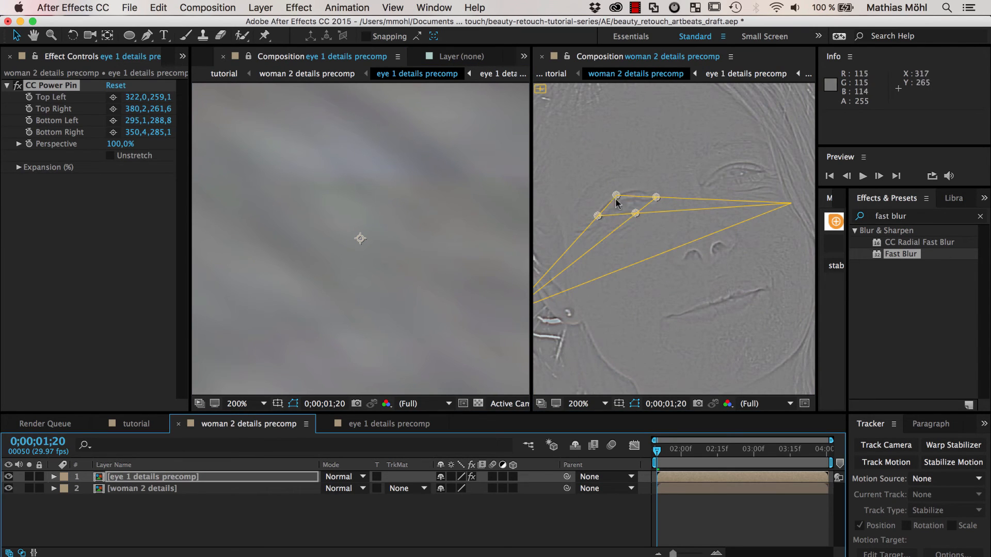
drag(635, 212, 655, 223)
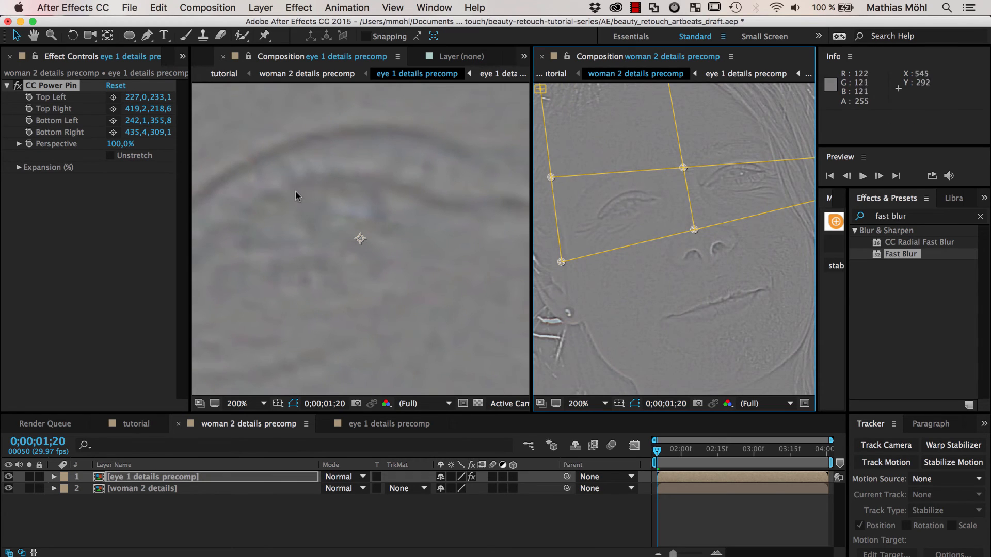
click(241, 403)
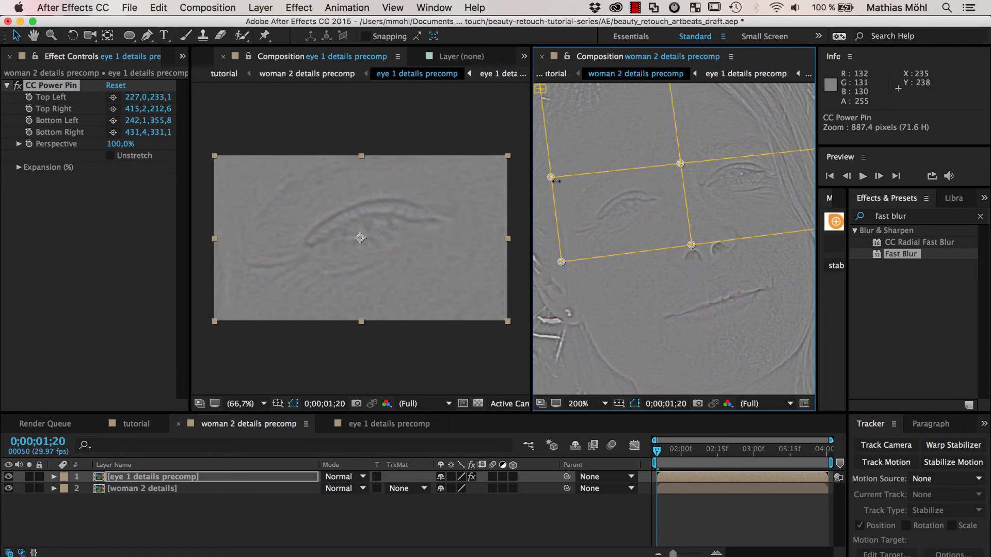
drag(550, 178, 541, 168)
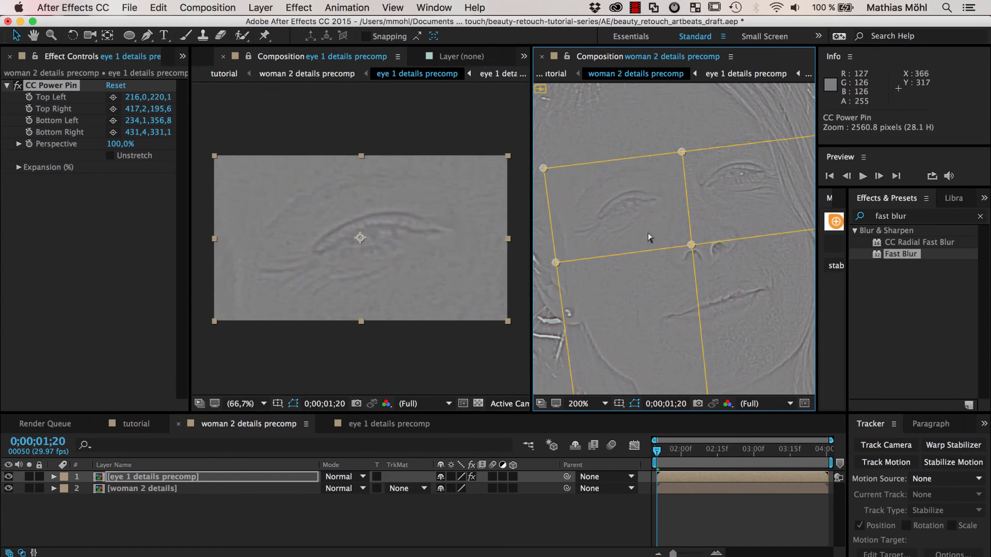
mouse_move(294, 269)
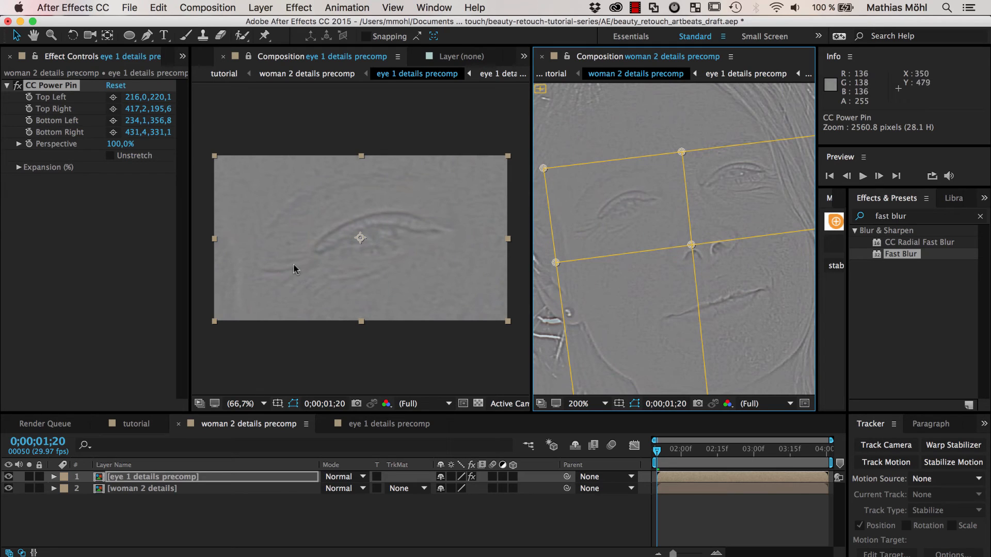
mouse_move(253, 238)
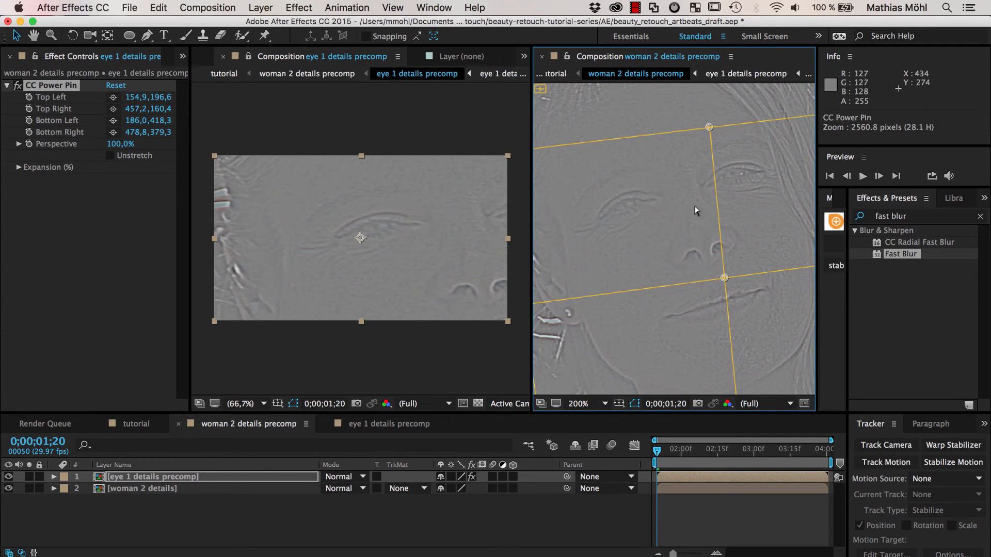
mouse_move(606, 247)
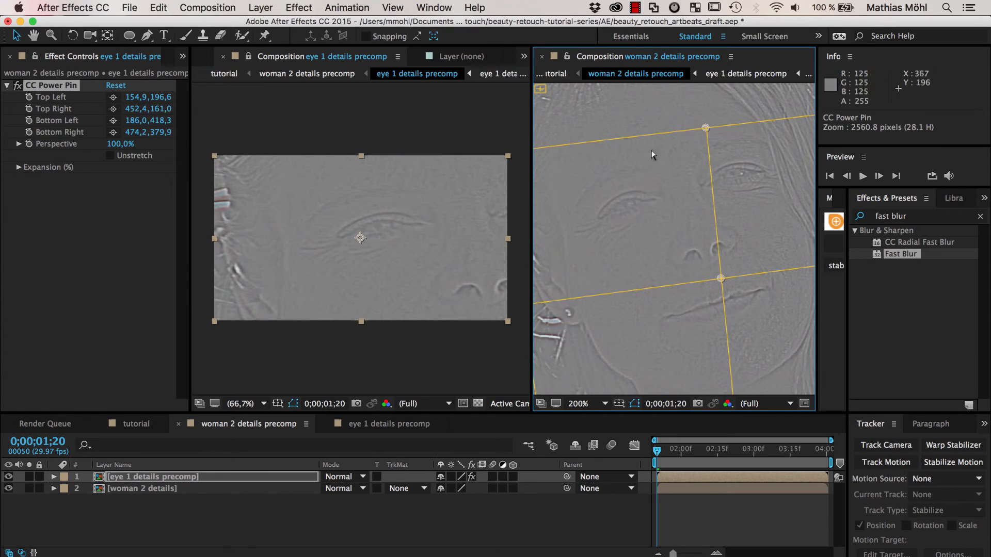
drag(706, 128, 694, 122)
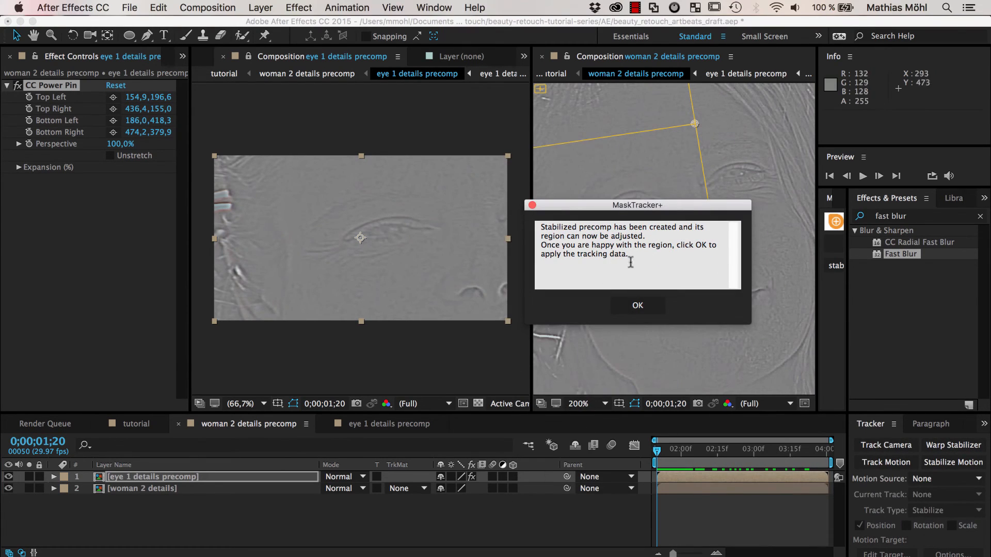
Move the MaskTracker+ notice aside and scrub to a later frame to check the eye tracking.
drag(637, 205, 545, 157)
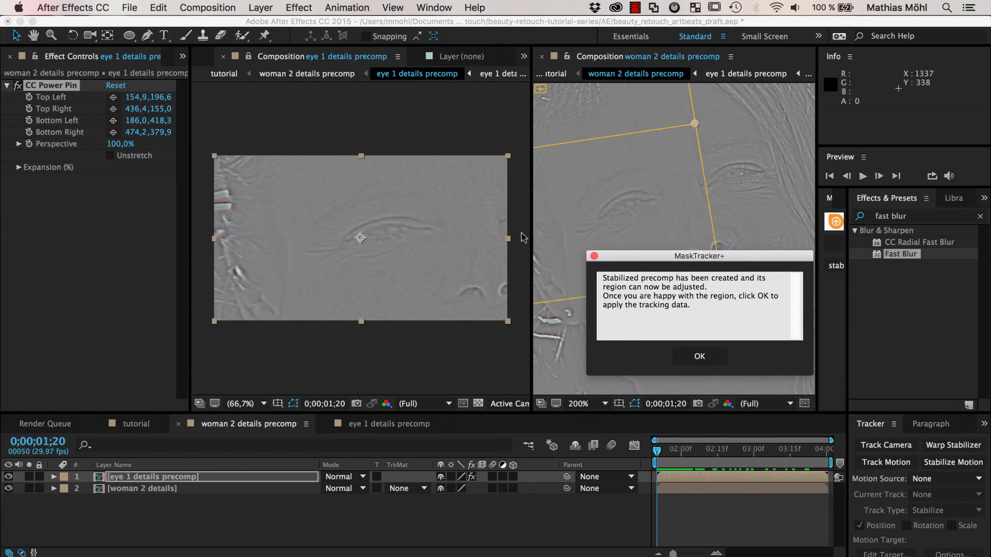
mouse_move(423, 234)
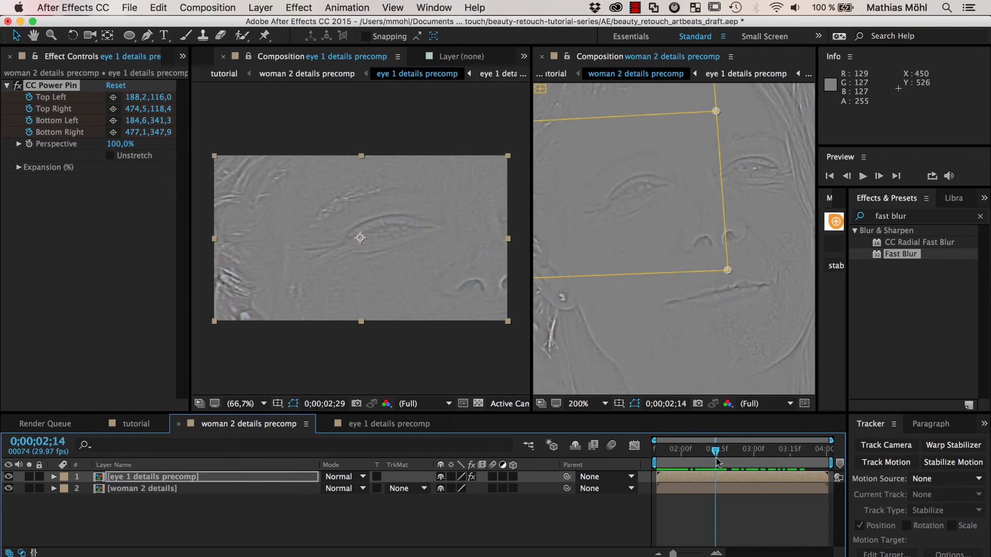
drag(713, 450, 660, 450)
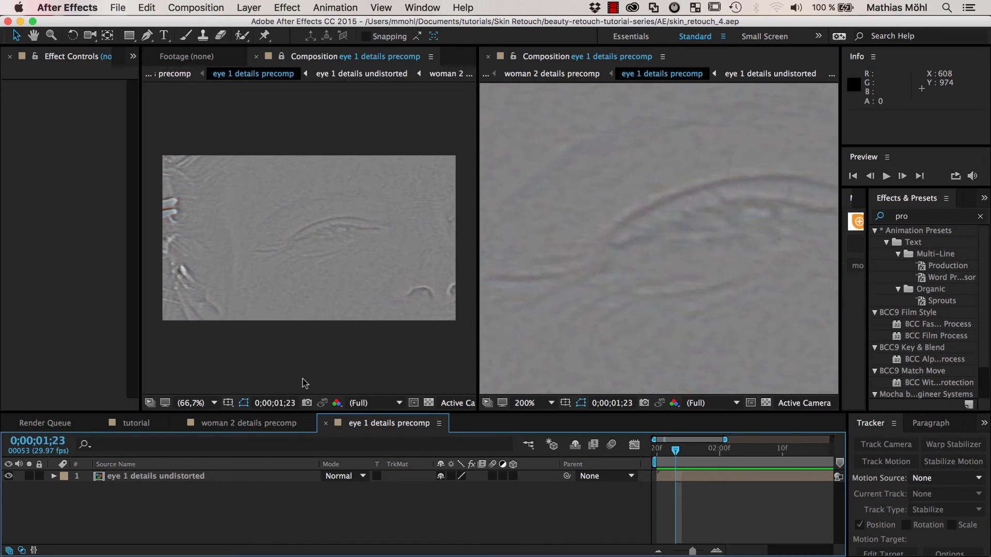
mouse_move(310, 380)
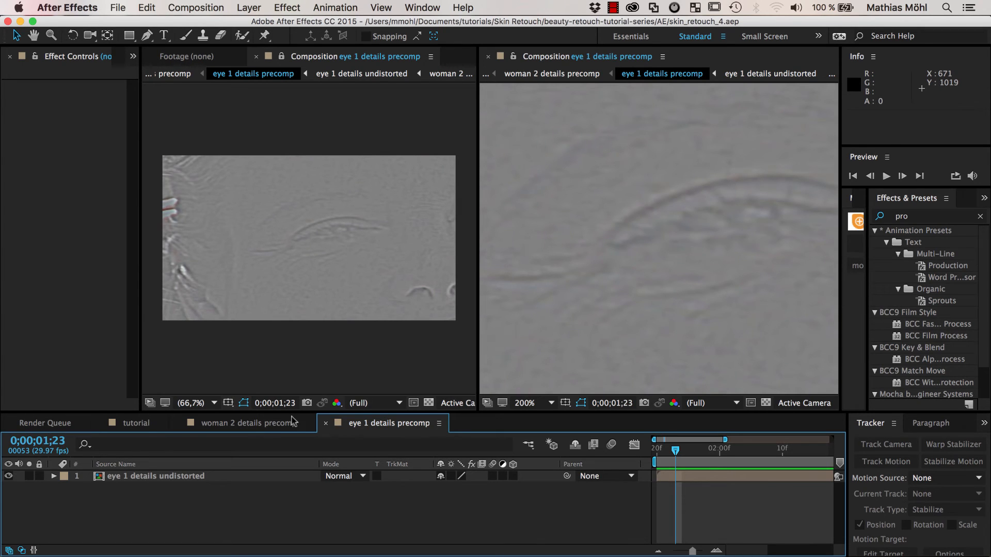
mouse_move(347, 67)
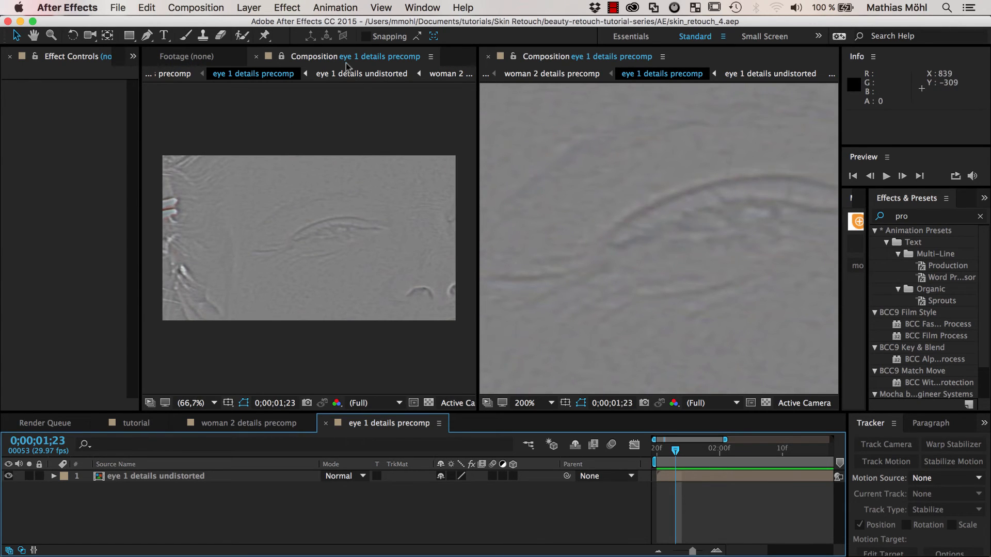
Show the tutorial composition in the left viewer and set the current time to 0;00;02;02.
click(431, 56)
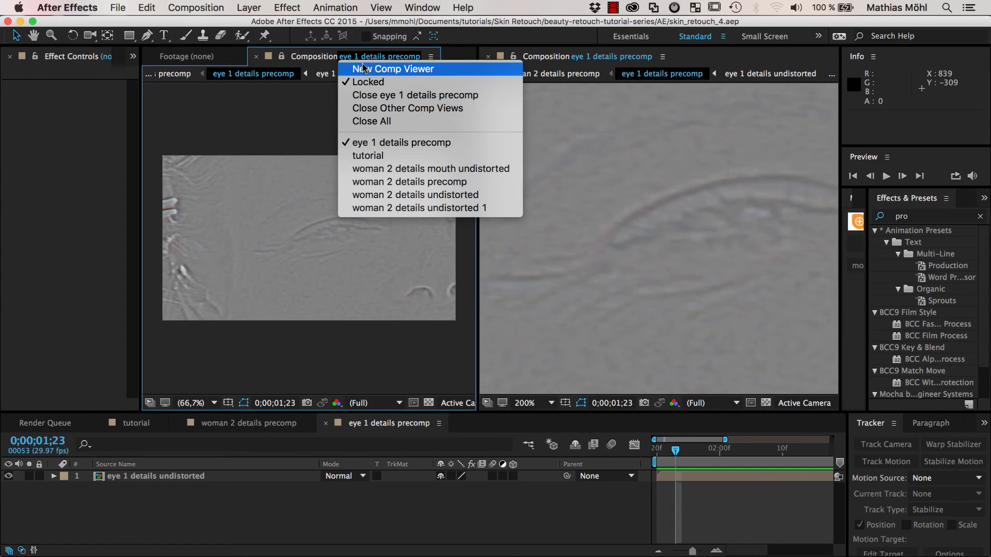
click(366, 156)
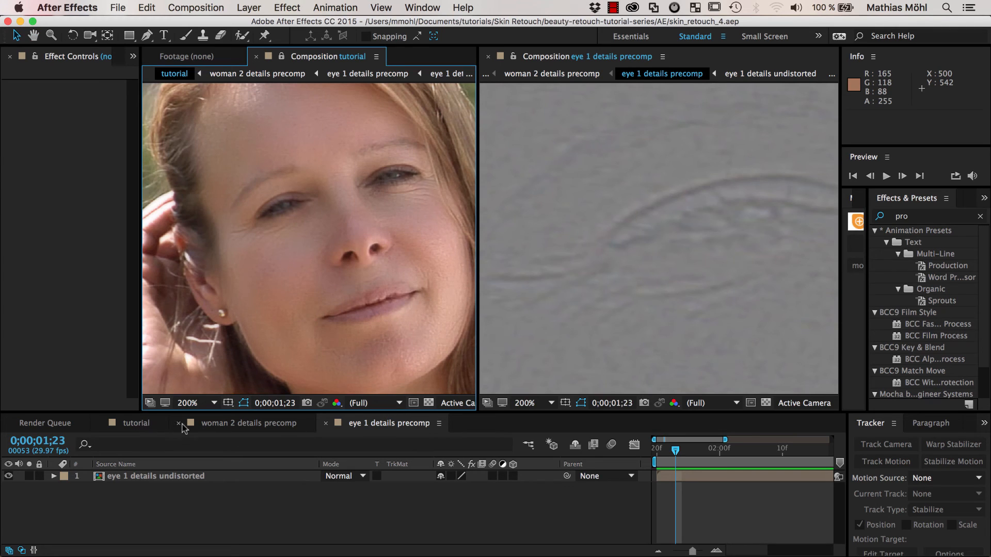
mouse_move(261, 429)
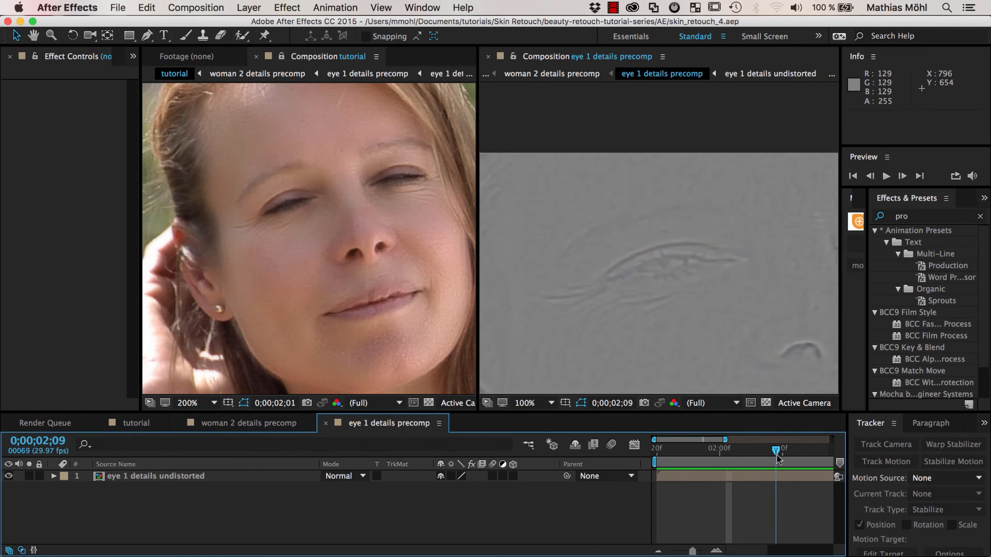
click(664, 449)
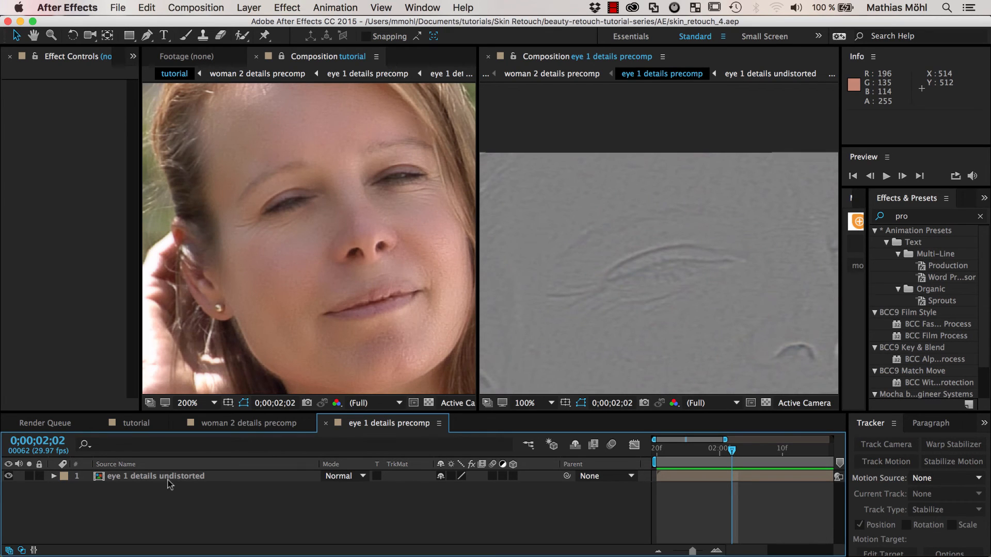
Open the eye 1 details undistorted layer, reveal its five clone strokes under Paint, and return to the tutorial timeline.
right_click(156, 476)
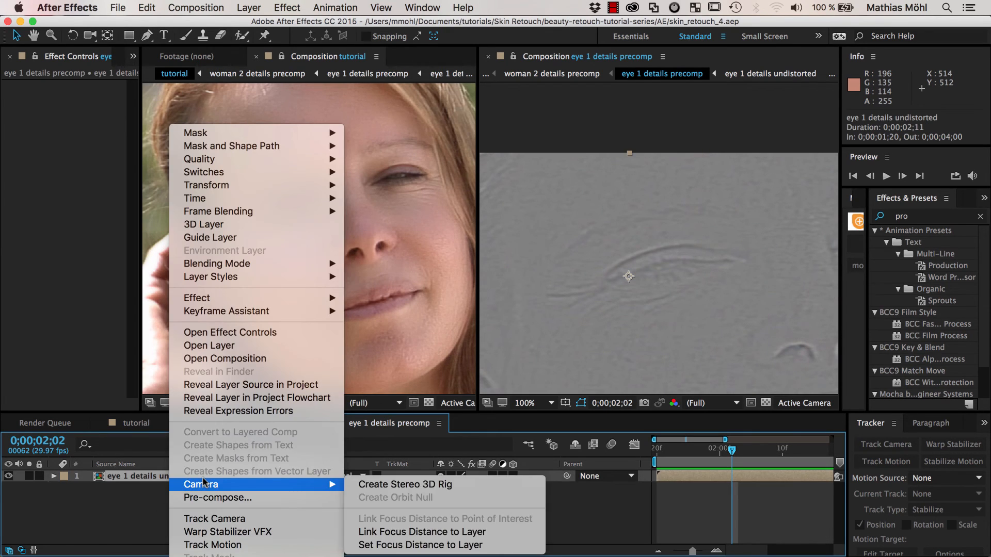
mouse_move(226, 345)
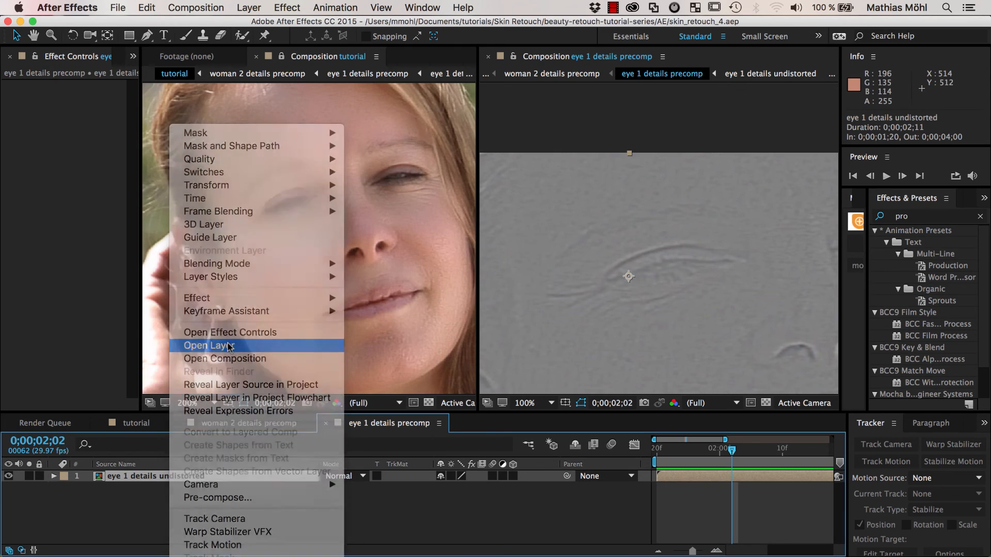
click(208, 345)
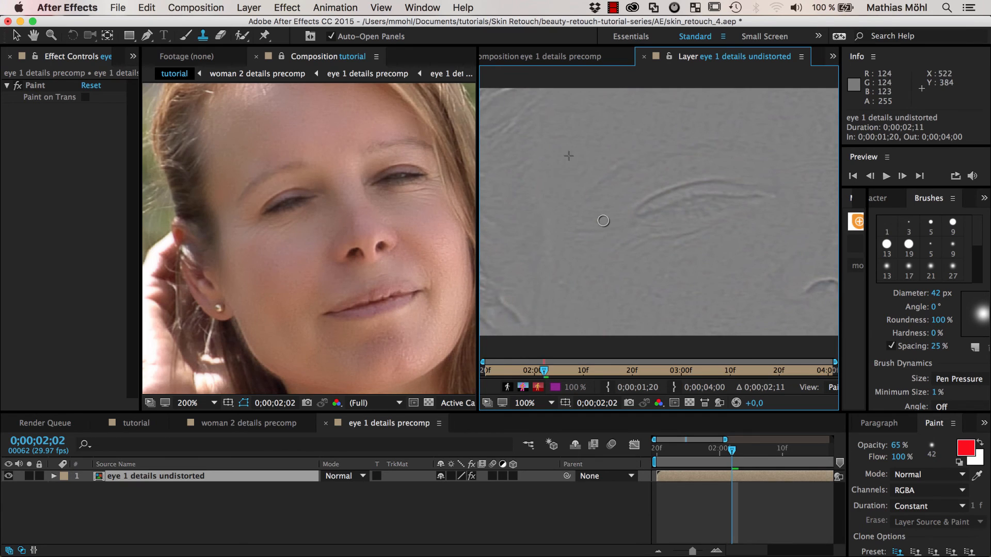
mouse_move(623, 219)
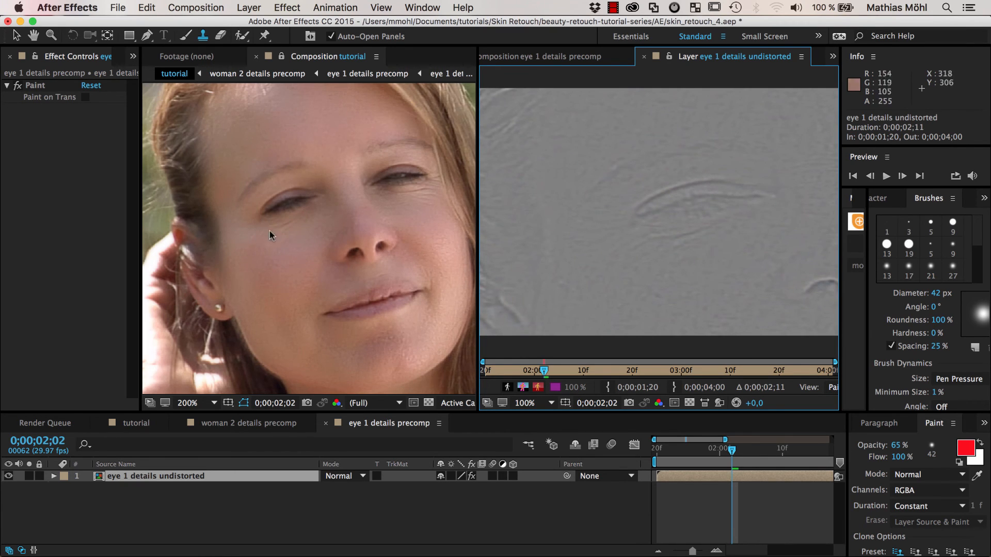
mouse_move(703, 235)
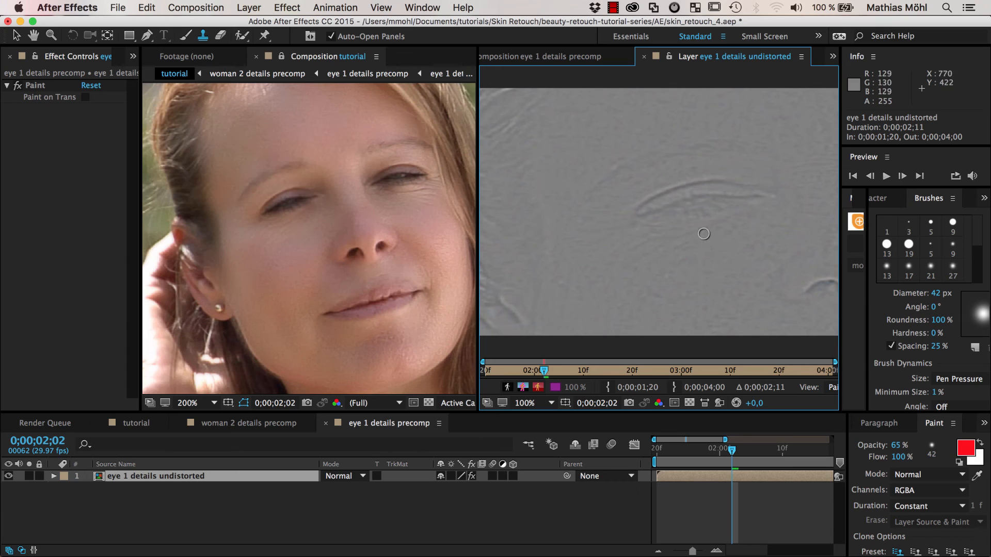
mouse_move(781, 224)
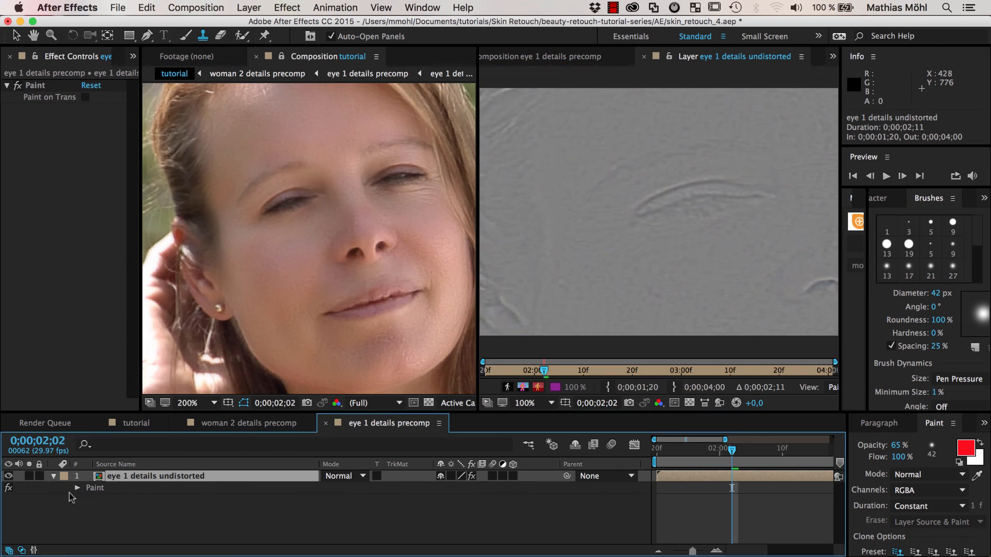
click(78, 487)
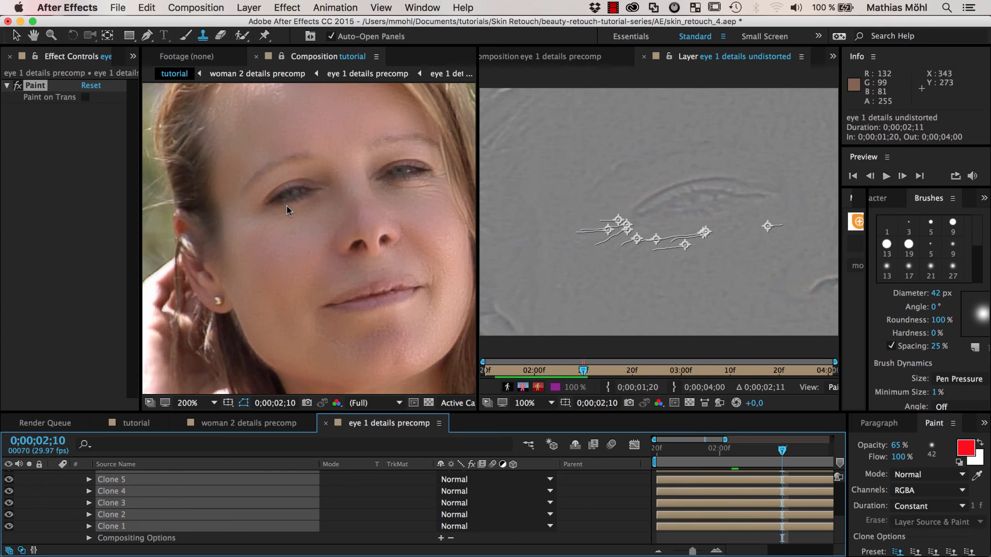
mouse_move(354, 248)
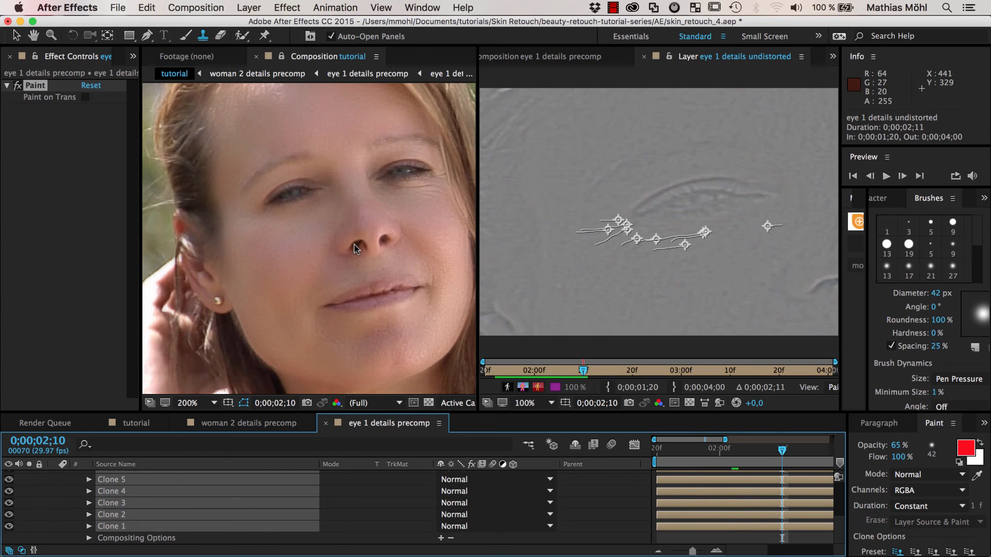
click(136, 423)
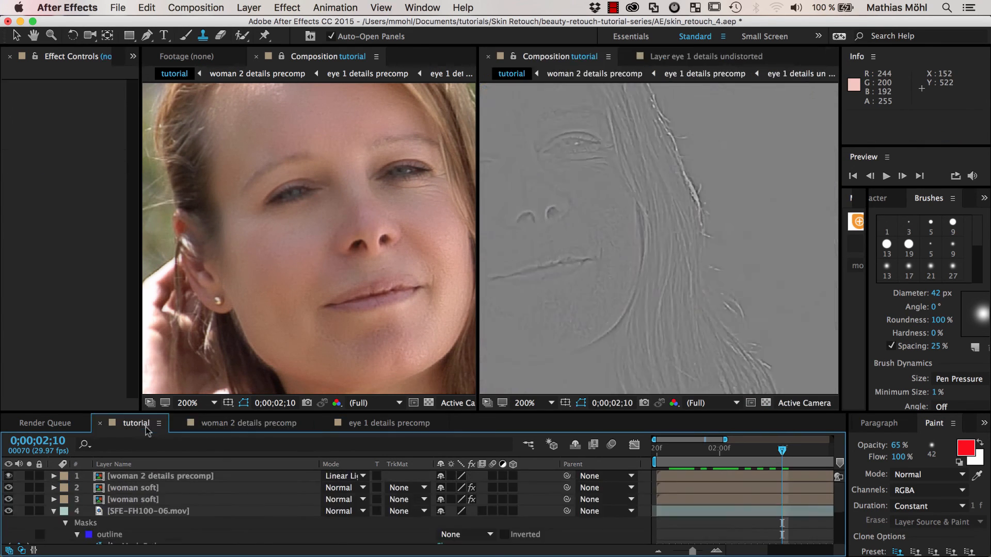
Open the woman 2 details precomp composition and select its woman 2 details layer.
click(159, 476)
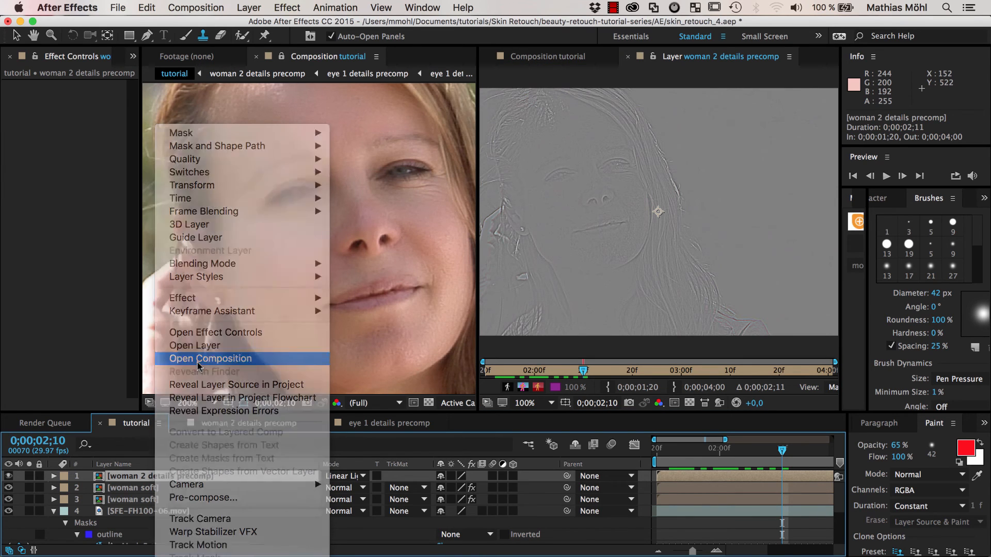
click(210, 358)
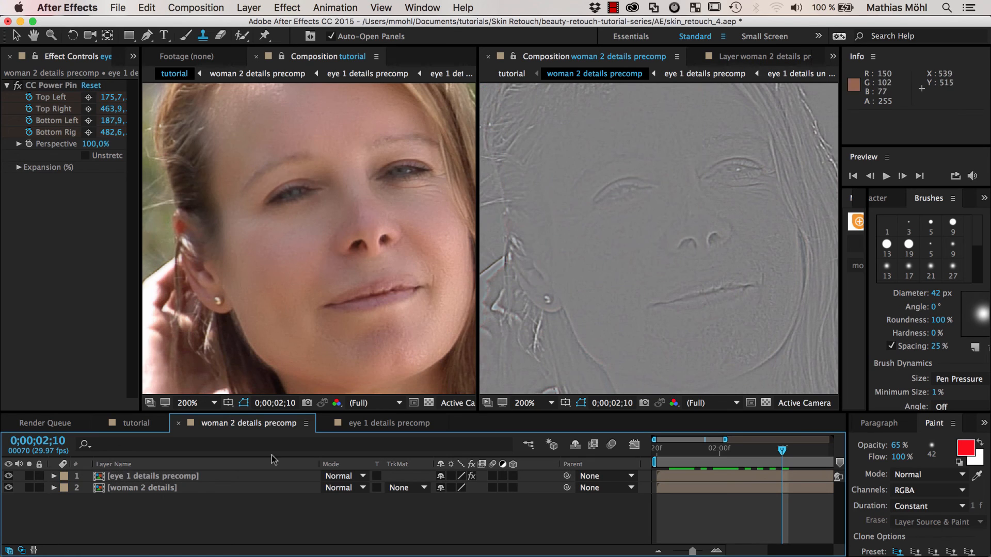
click(143, 487)
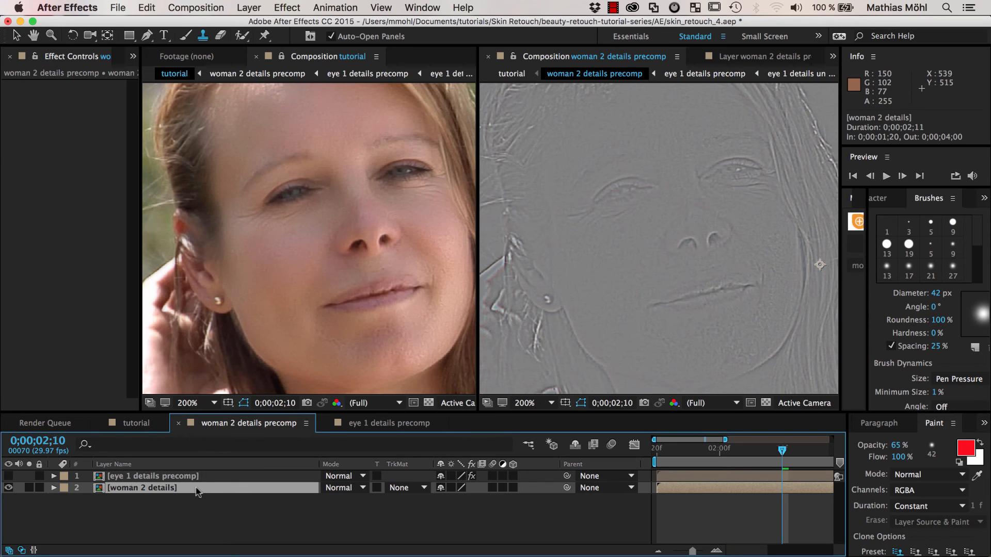
Rename the woman 2 details layer to 'details BG' and toggle the eye precomp layer to compare.
text(de)
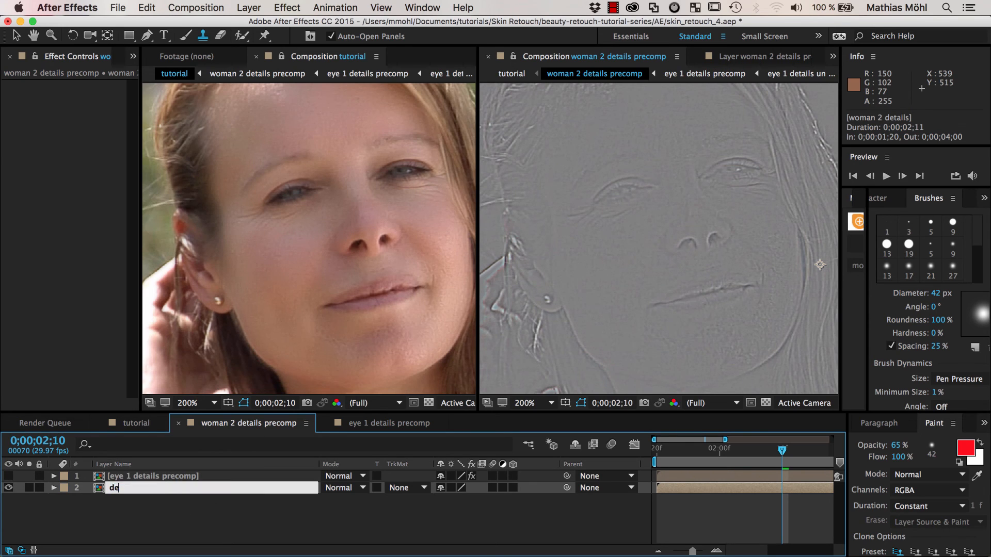
text(details BG)
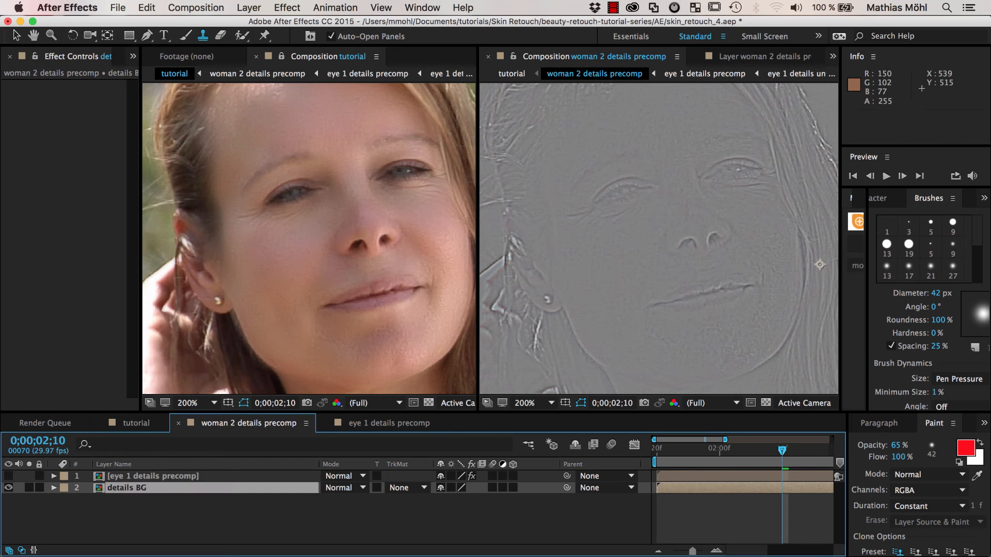
mouse_move(651, 324)
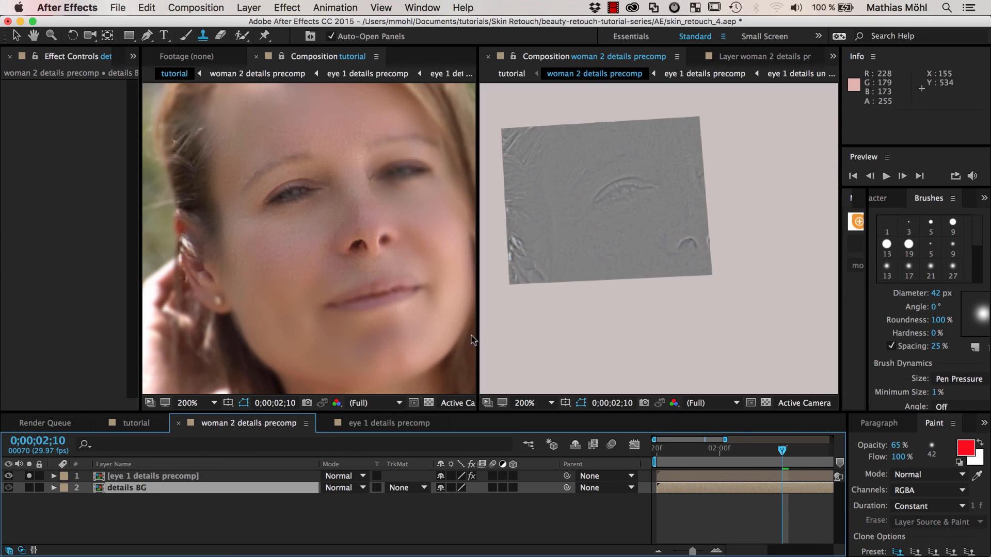
mouse_move(624, 197)
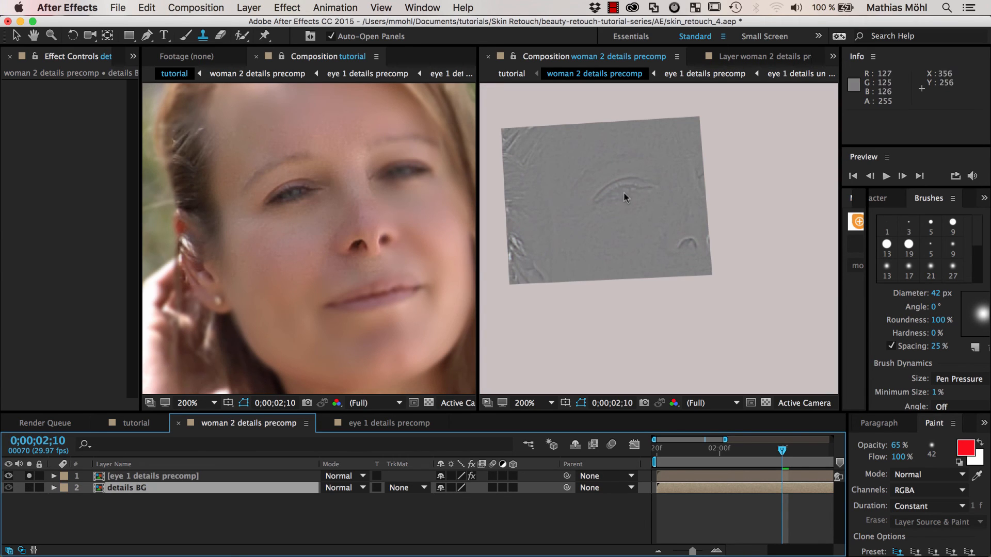
mouse_move(575, 210)
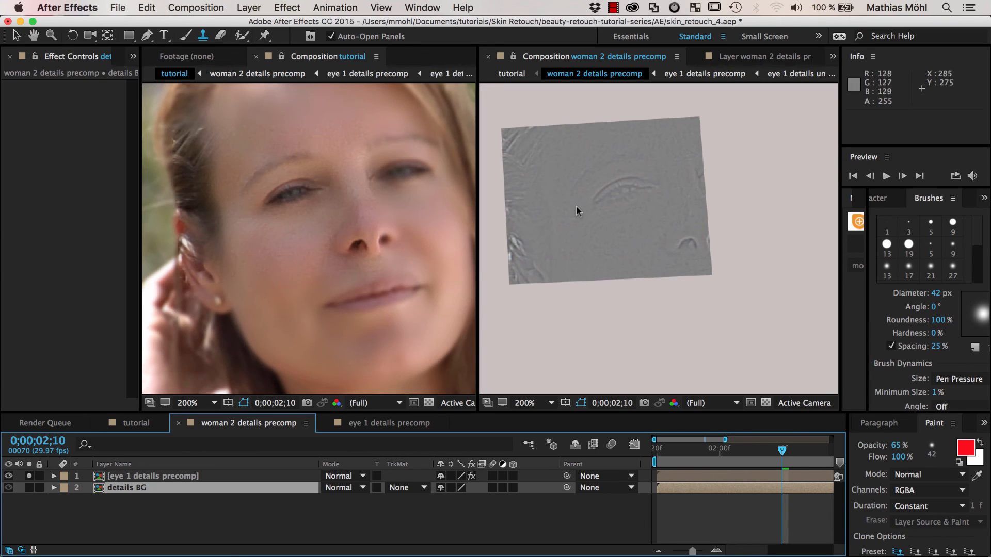
mouse_move(611, 216)
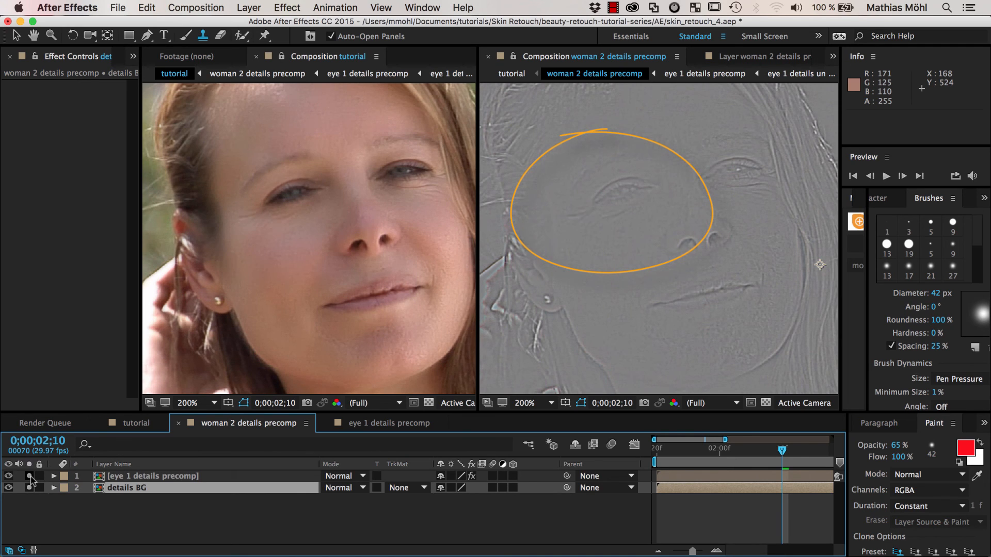
click(151, 476)
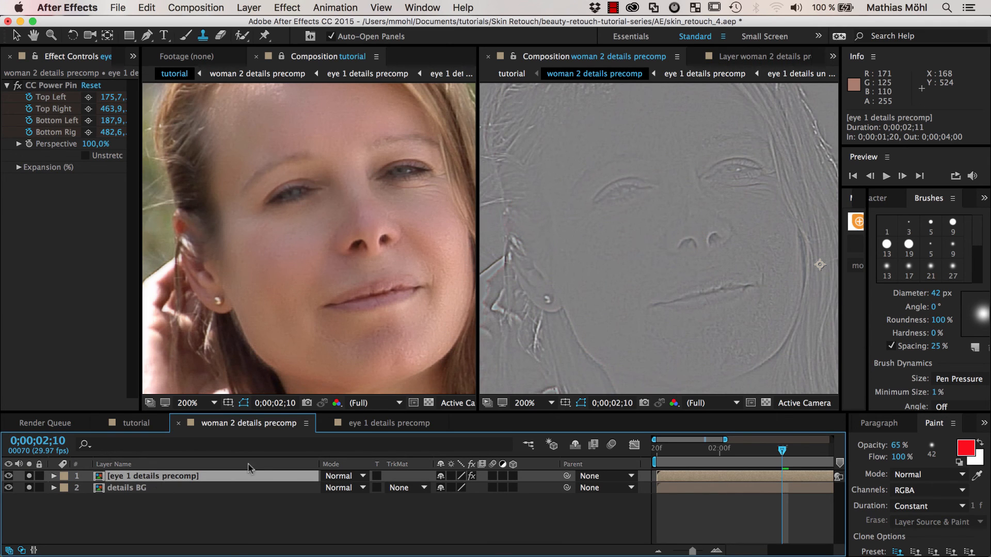
mouse_move(782, 145)
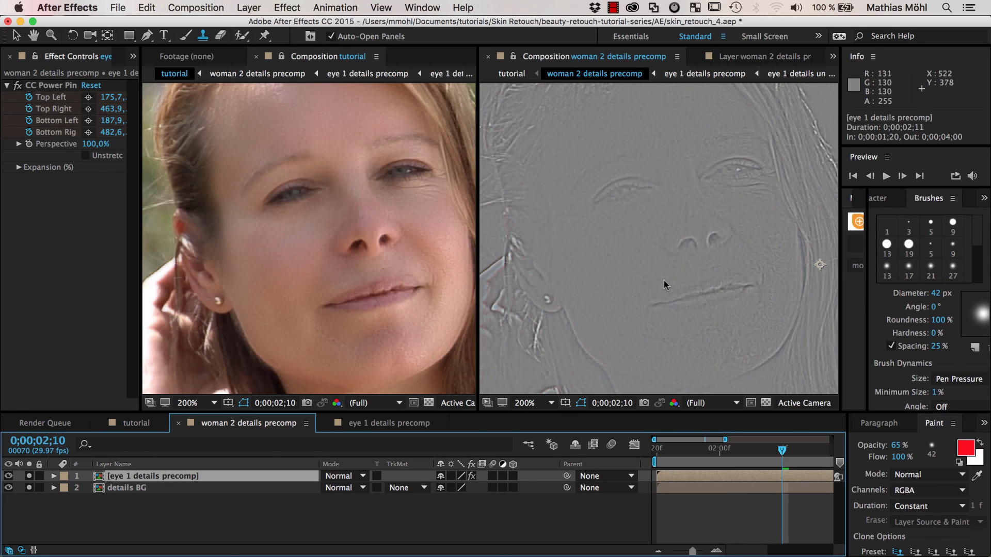
mouse_move(768, 277)
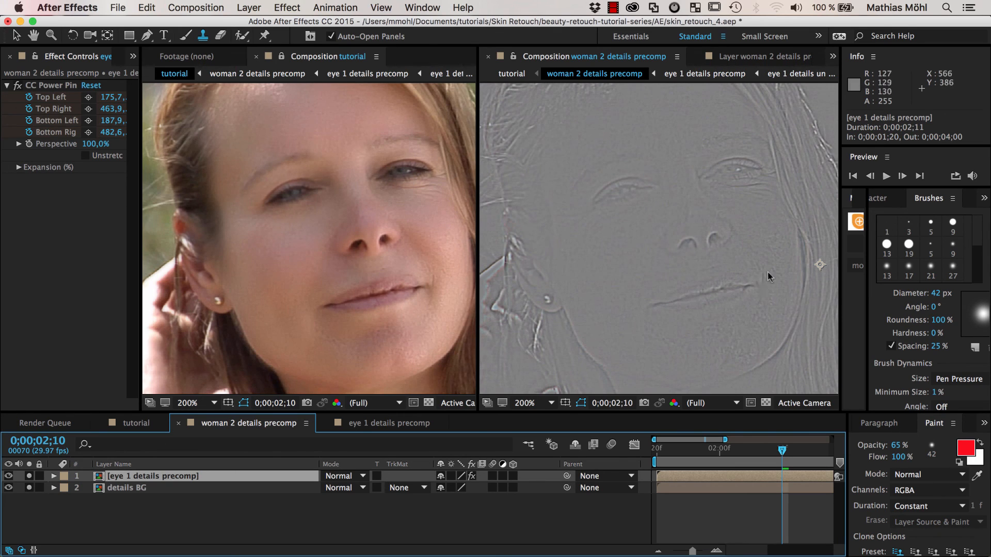